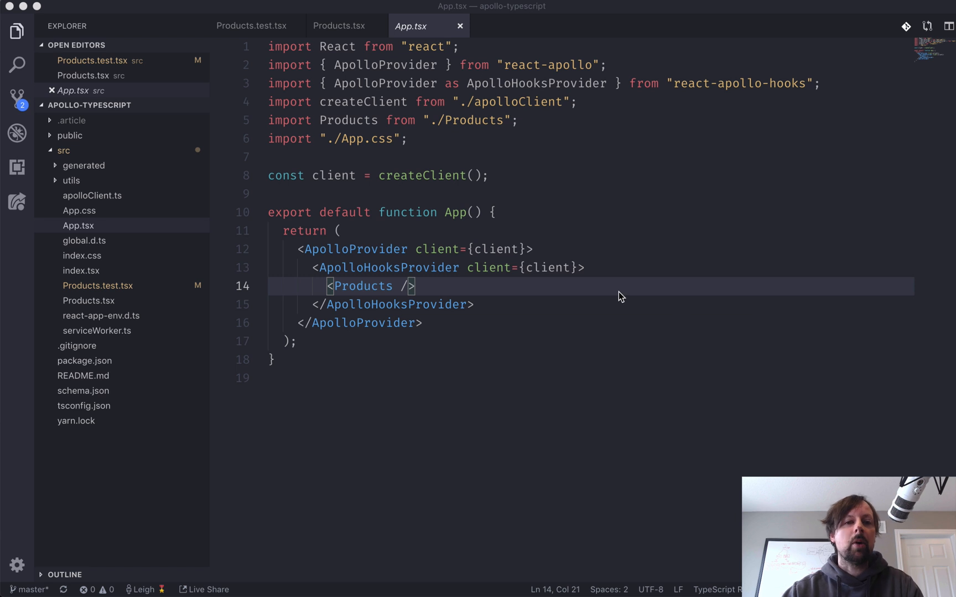
pyautogui.moveTo(540, 294)
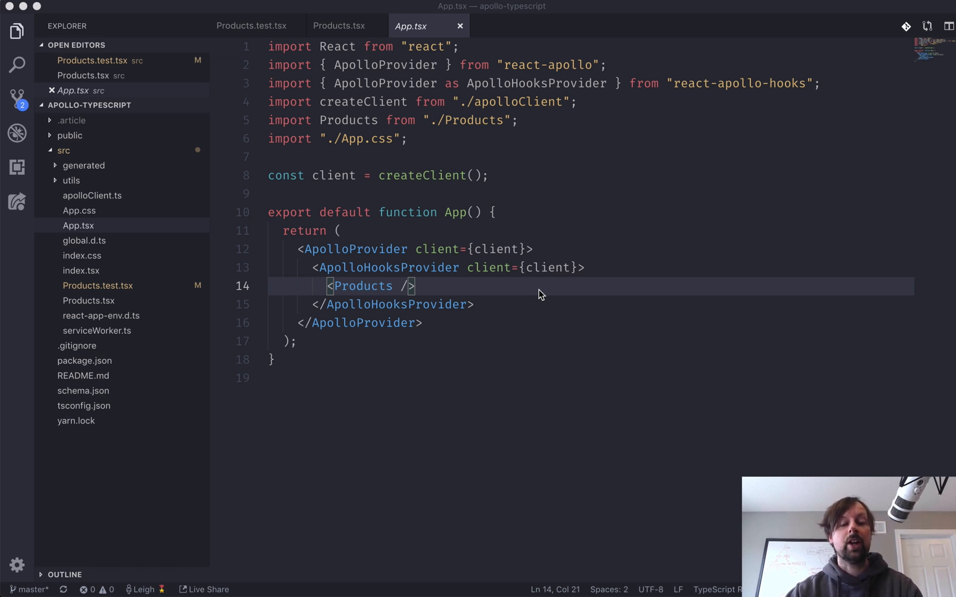
pyautogui.moveTo(325, 576)
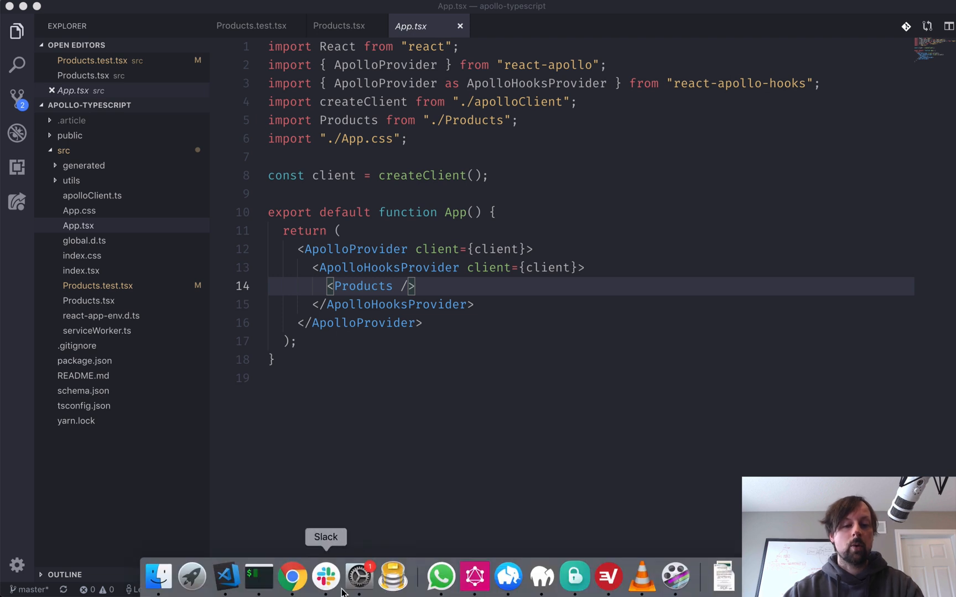
# - Switch to Chrome to see the React app at localhost:3000 listing the boot products
pyautogui.click(292, 577)
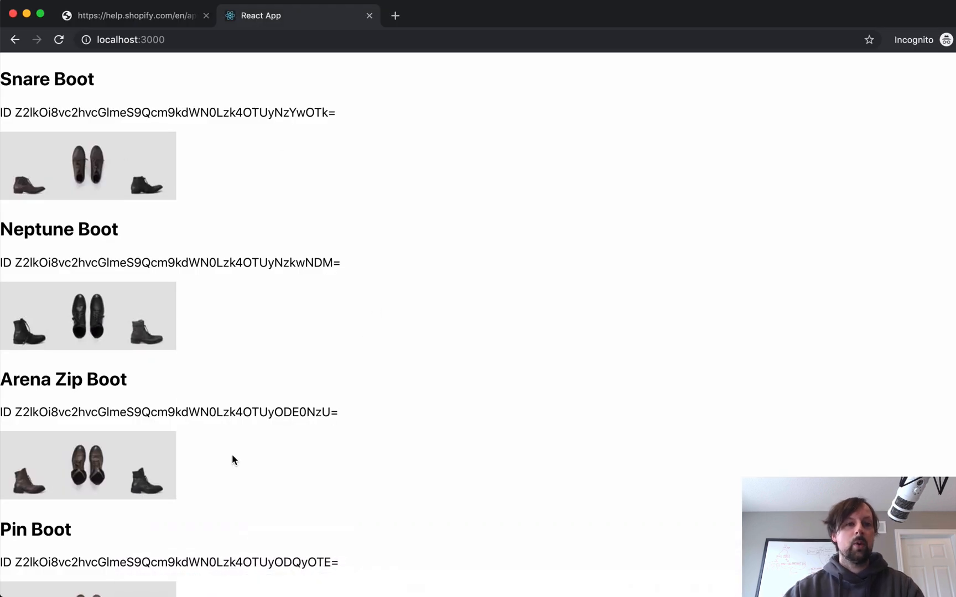
pyautogui.moveTo(140, 323)
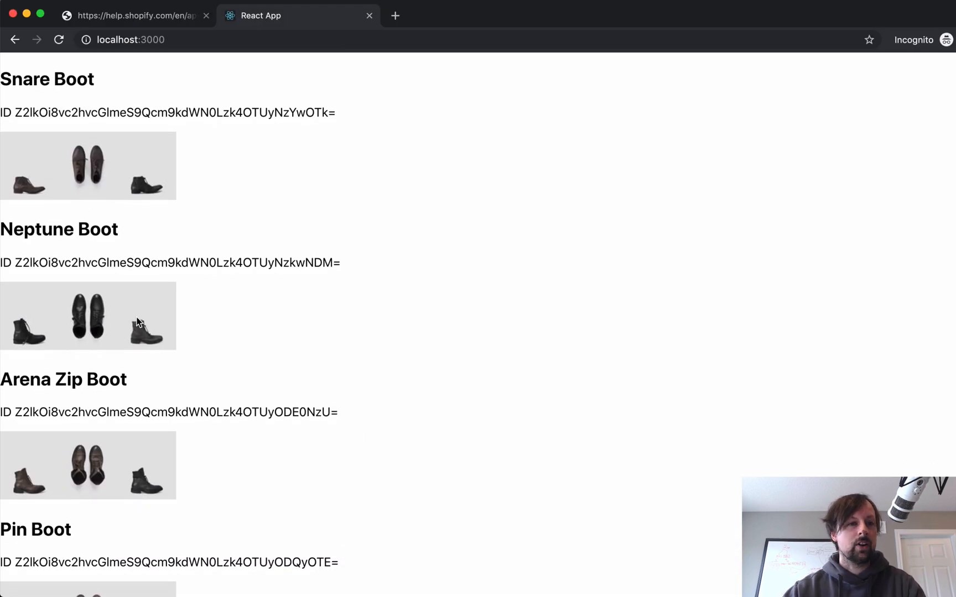
pyautogui.moveTo(139, 230)
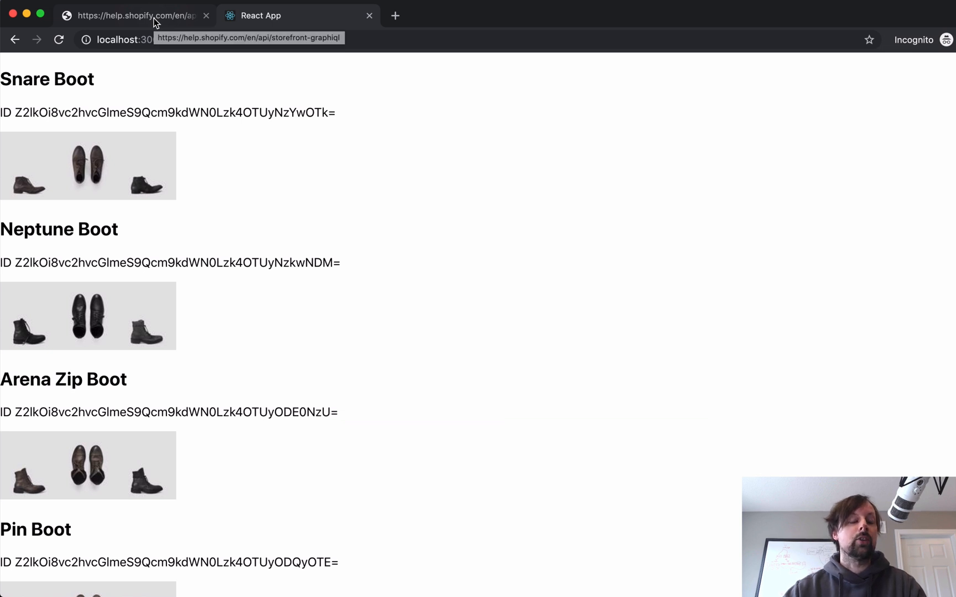
pyautogui.moveTo(56, 163)
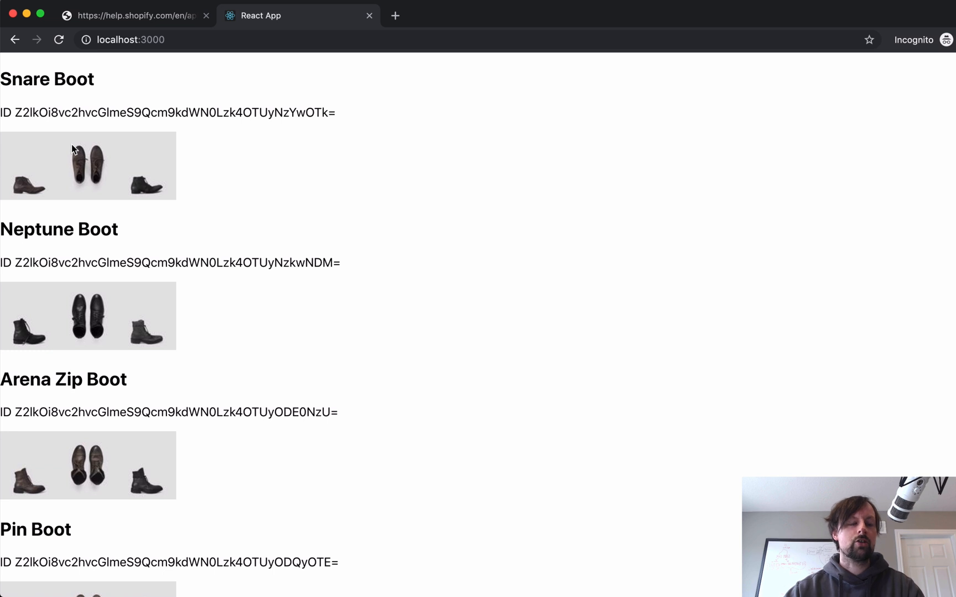
pyautogui.moveTo(91, 113)
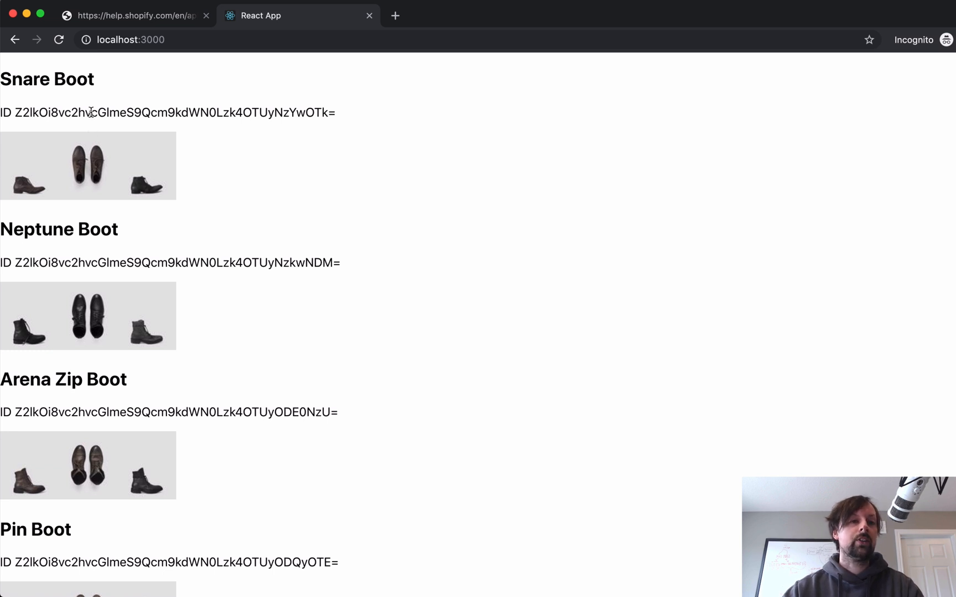
pyautogui.moveTo(20, 88)
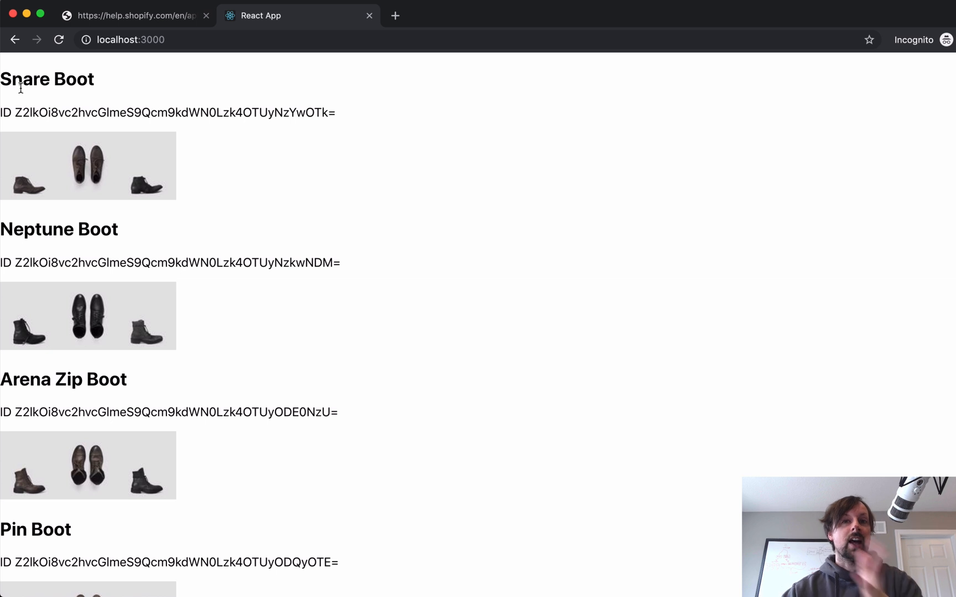
pyautogui.moveTo(120, 109)
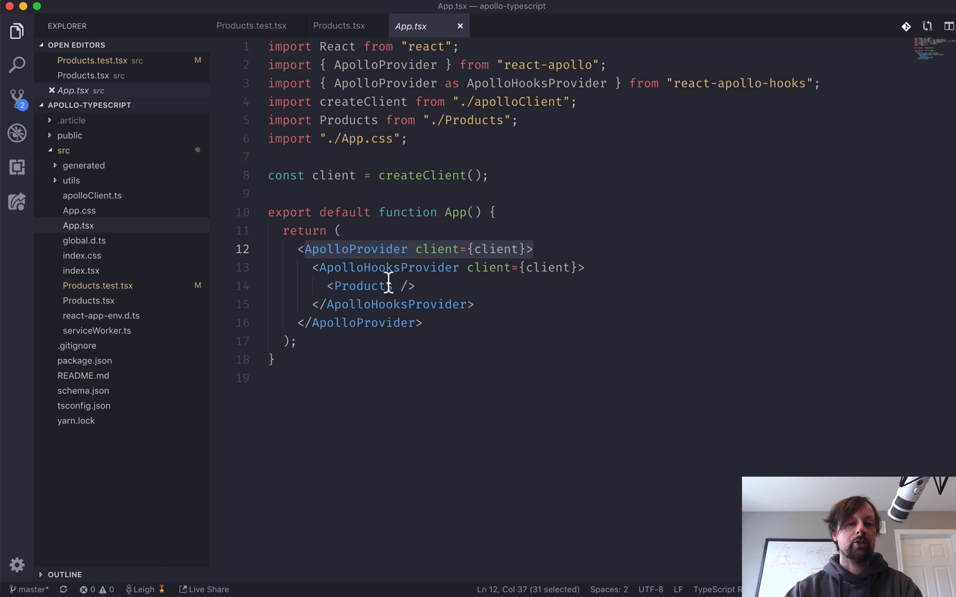
pyautogui.moveTo(388, 268)
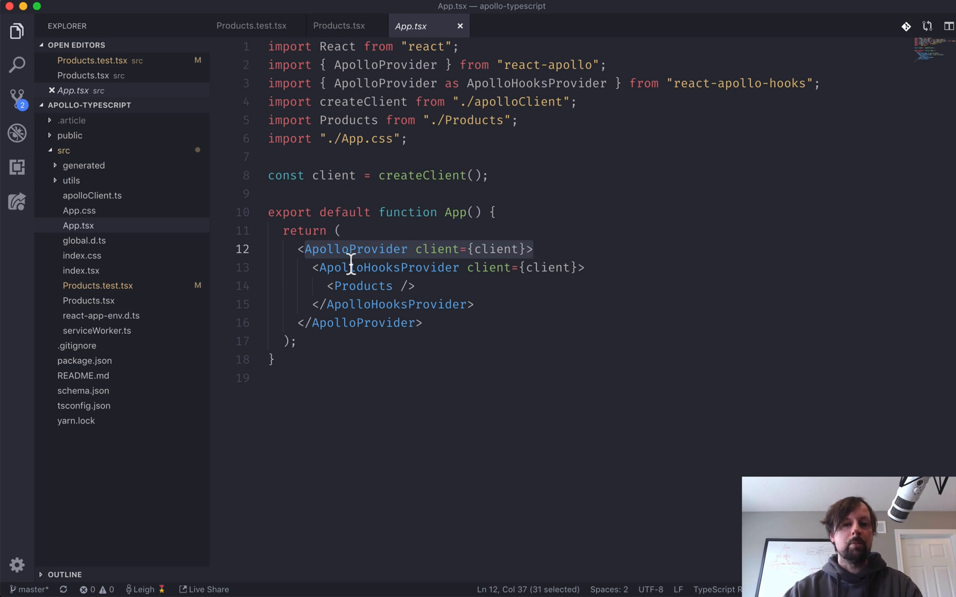
pyautogui.moveTo(303, 249)
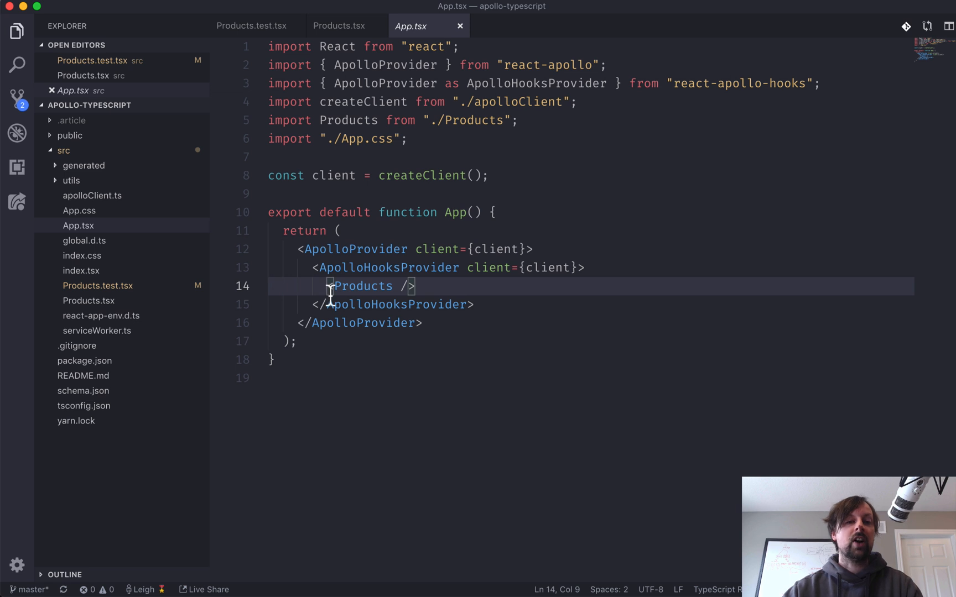
pyautogui.moveTo(330, 285); pyautogui.dragTo(415, 285)
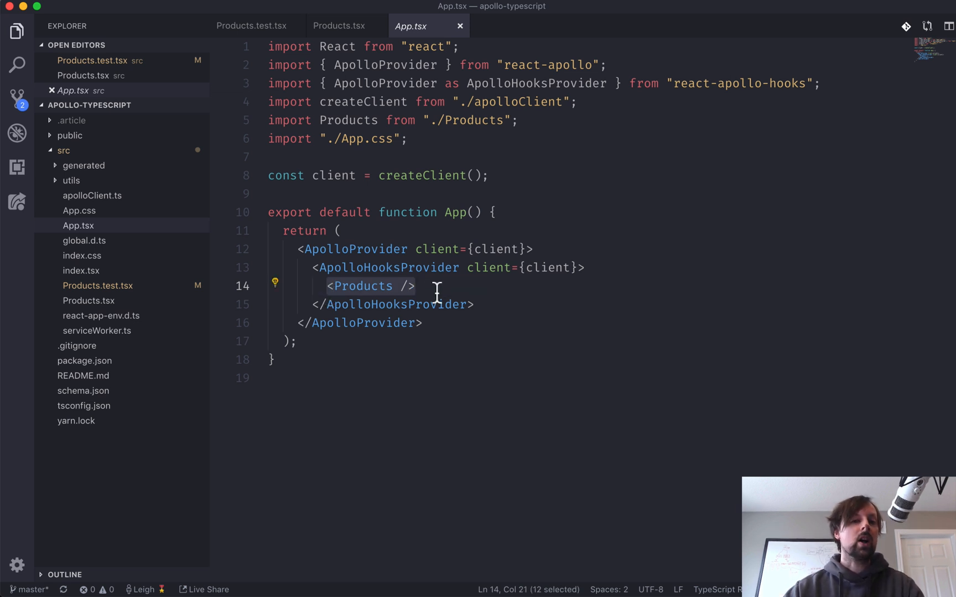
pyautogui.moveTo(387, 267)
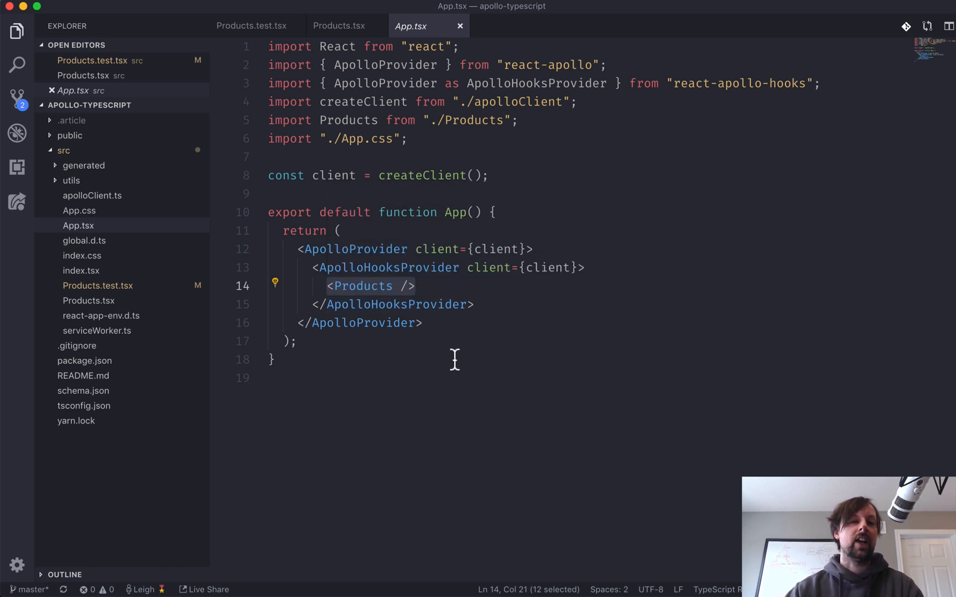
pyautogui.moveTo(396, 304)
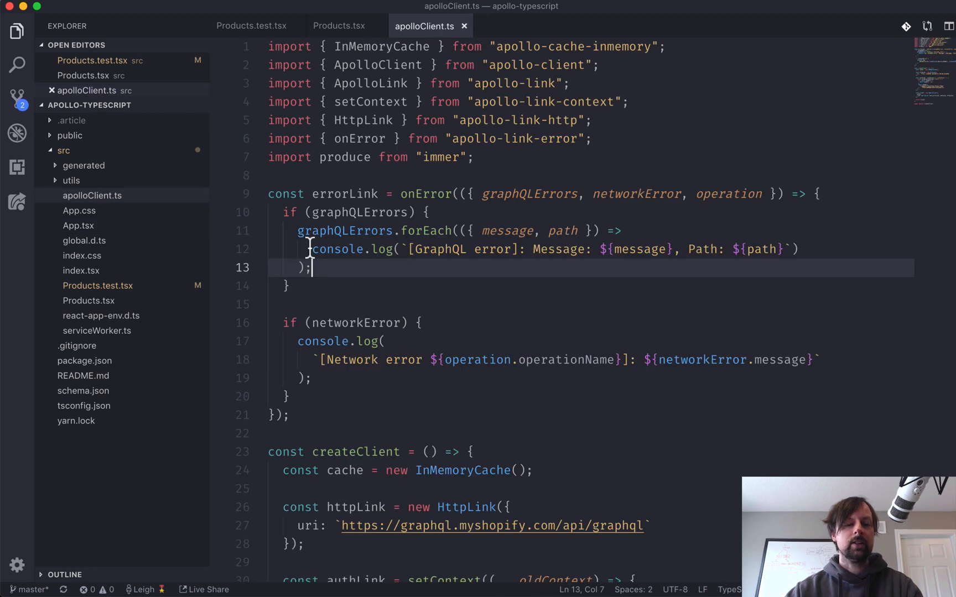
# - Scroll through createClient in apolloClient.ts, covering the cache, HTTP/auth links and ApolloClient
pyautogui.scroll(-3)
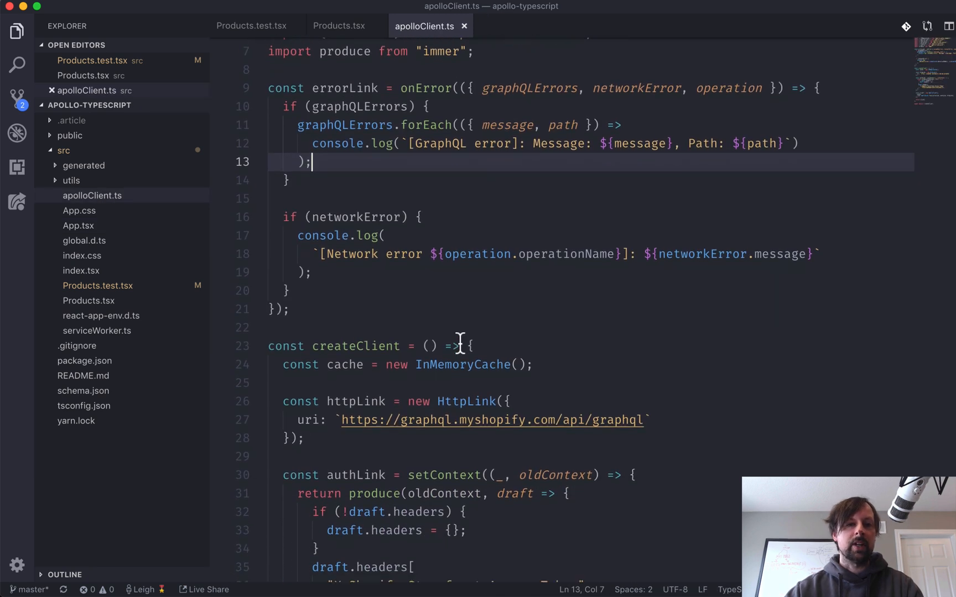
pyautogui.scroll(-3)
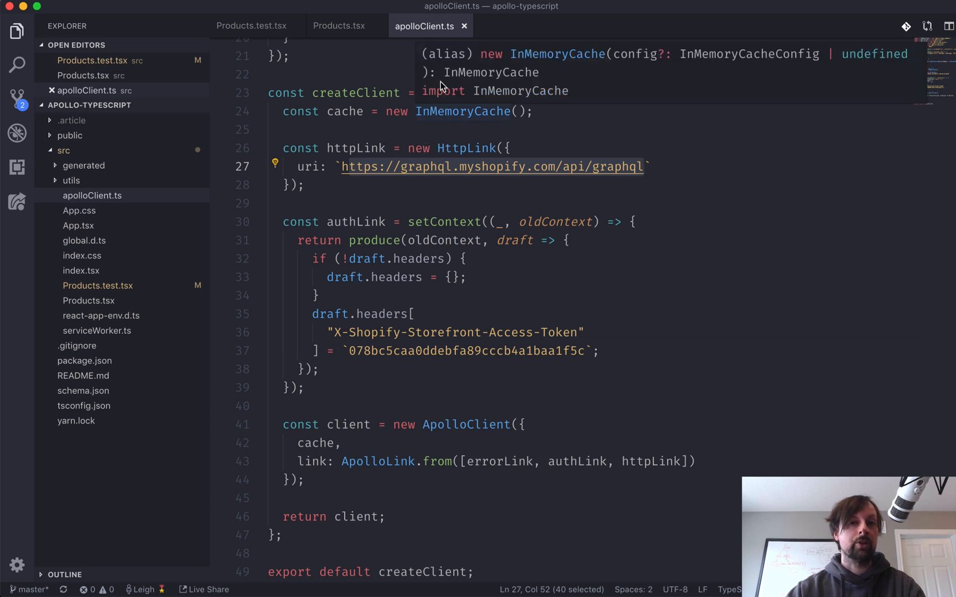
# - Review Products.tsx: the imported Query component and PRODUCTS_QUERY's transformedSrc image-size arguments
pyautogui.click(337, 26)
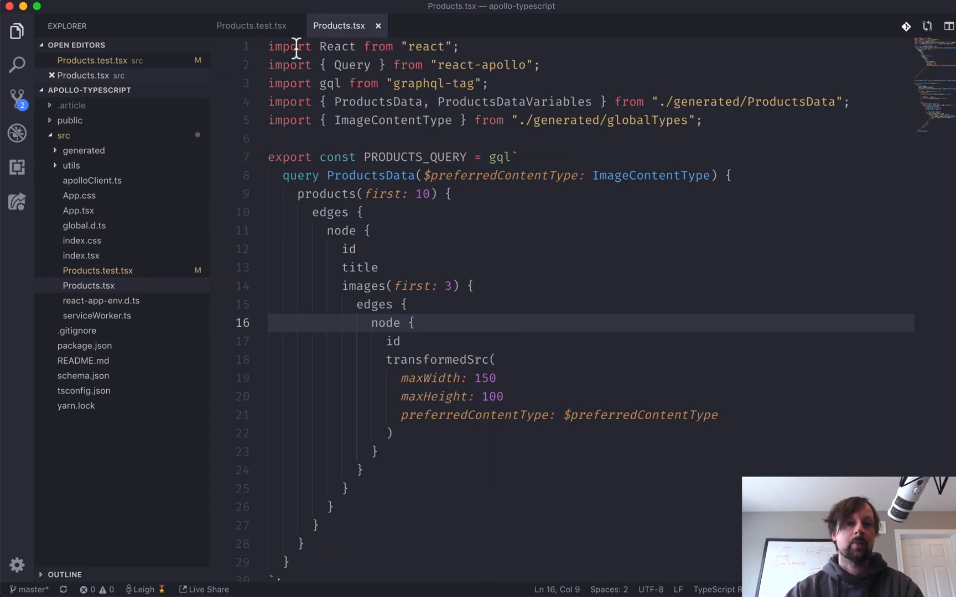
pyautogui.moveTo(339, 26)
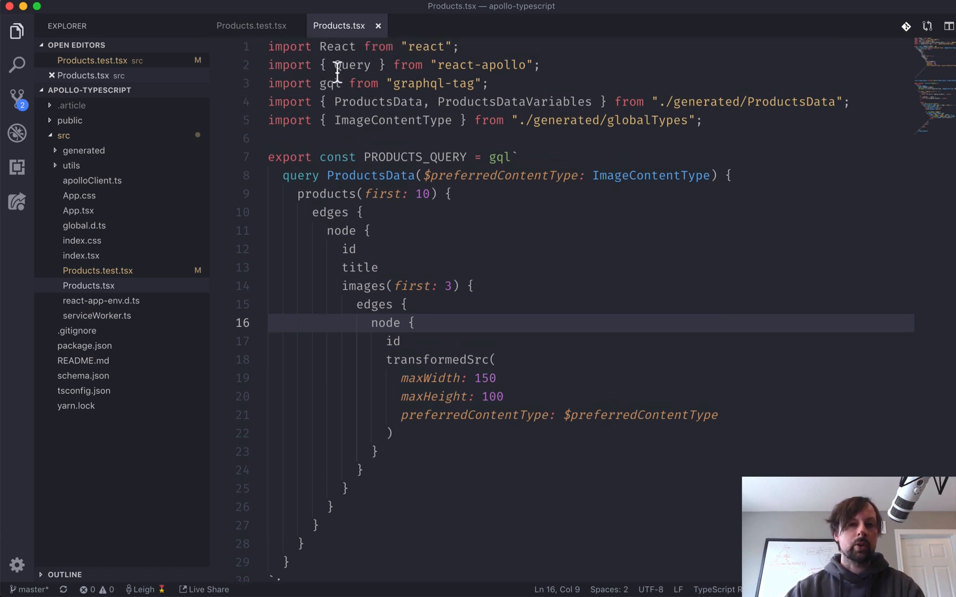
pyautogui.doubleClick(351, 64)
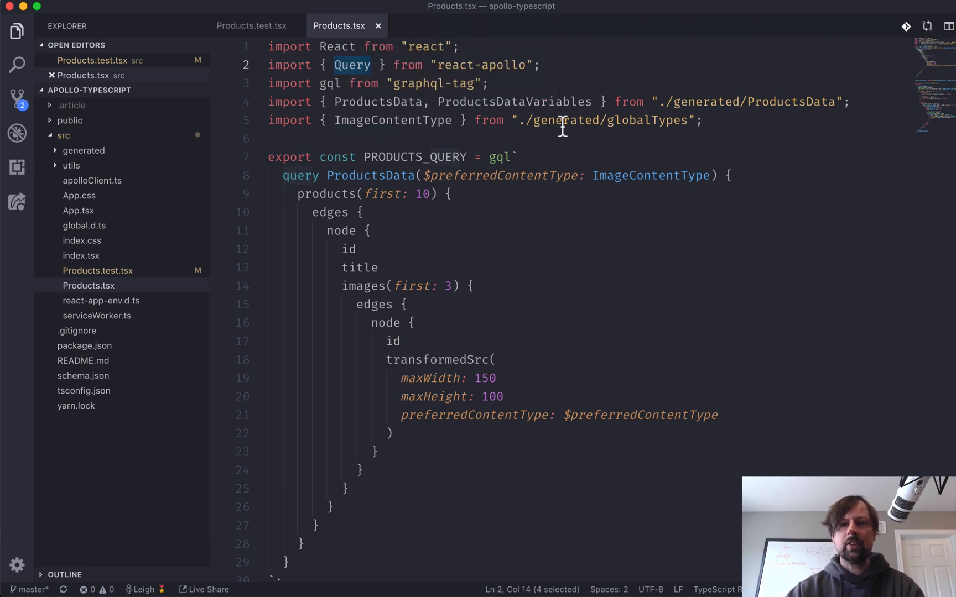
pyautogui.scroll(-3)
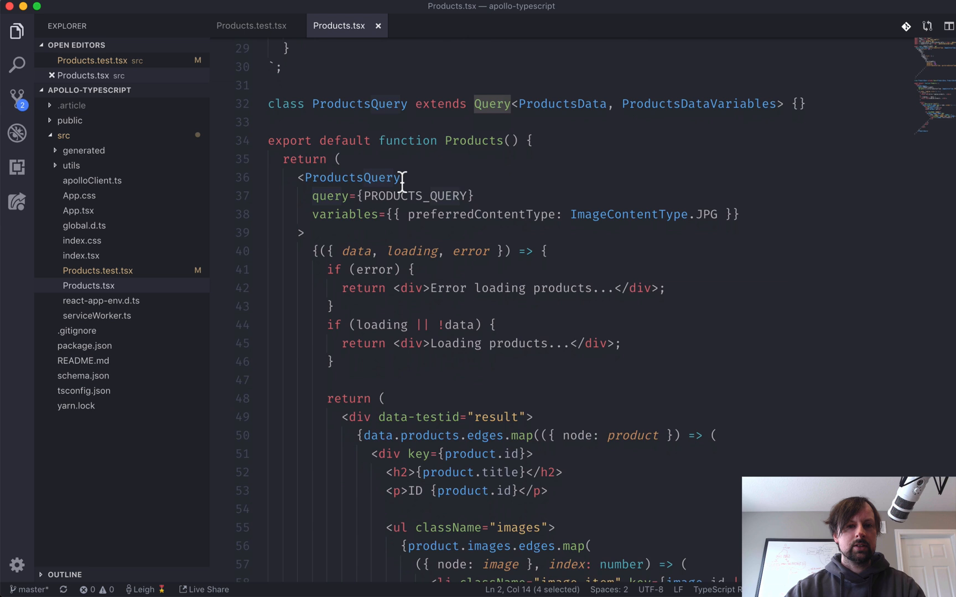
pyautogui.scroll(-3)
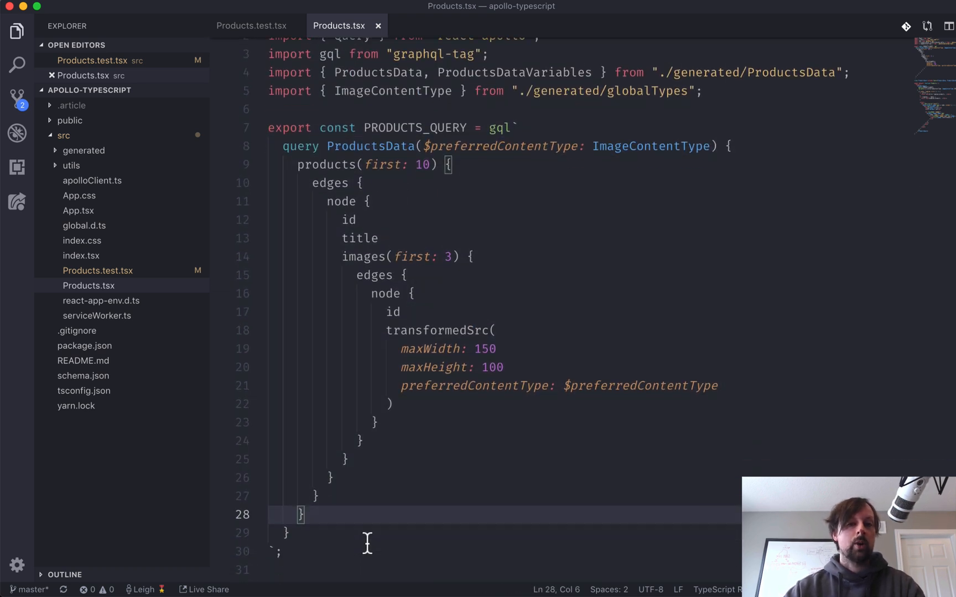
pyautogui.scroll(-3)
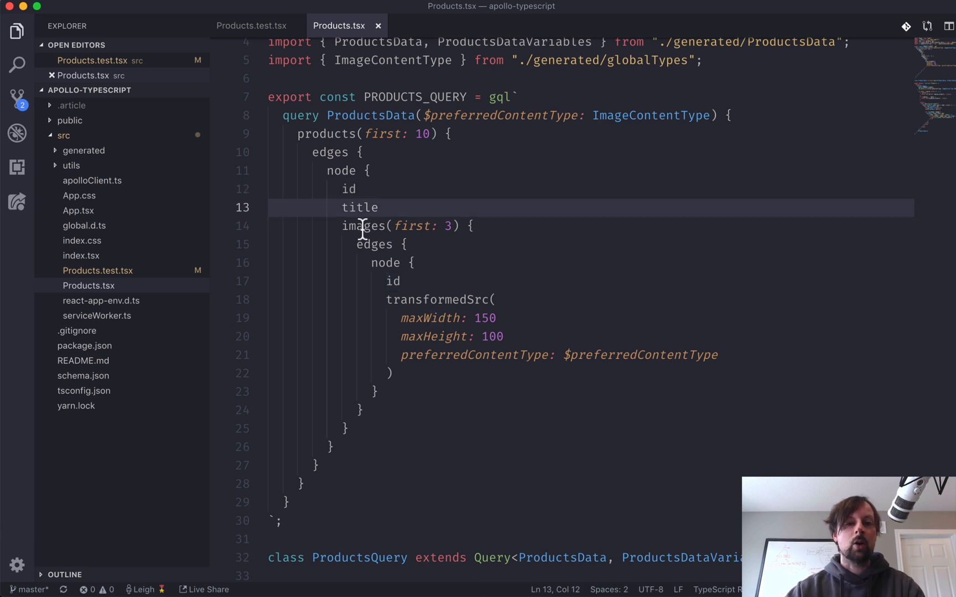
pyautogui.moveTo(393, 281)
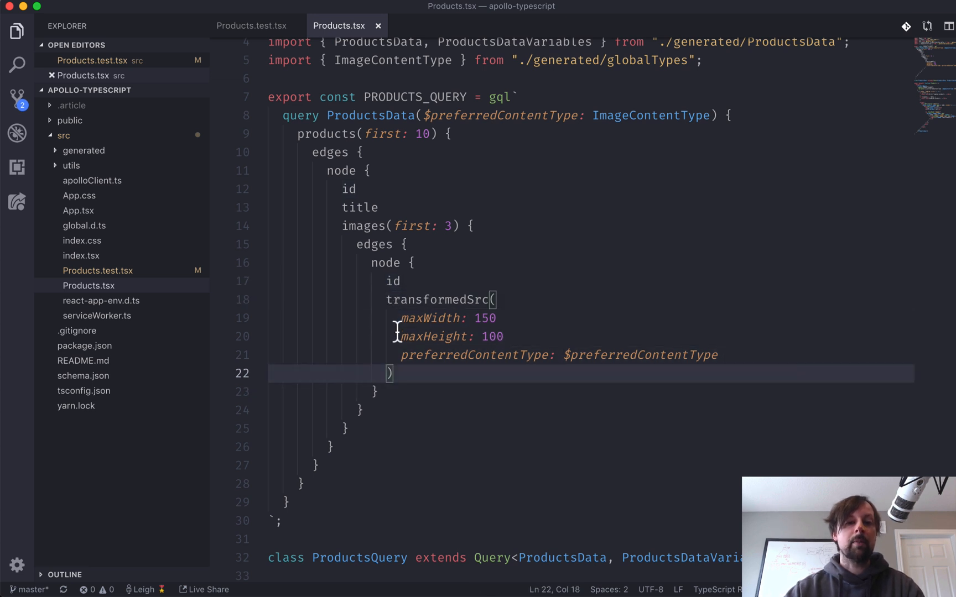
pyautogui.moveTo(401, 318); pyautogui.dragTo(503, 337)
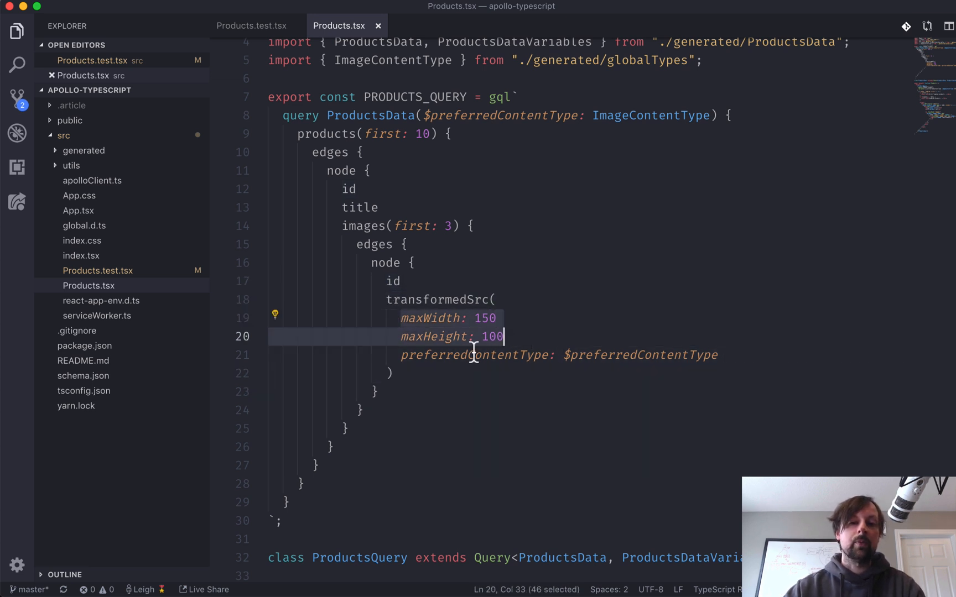
pyautogui.moveTo(451, 318)
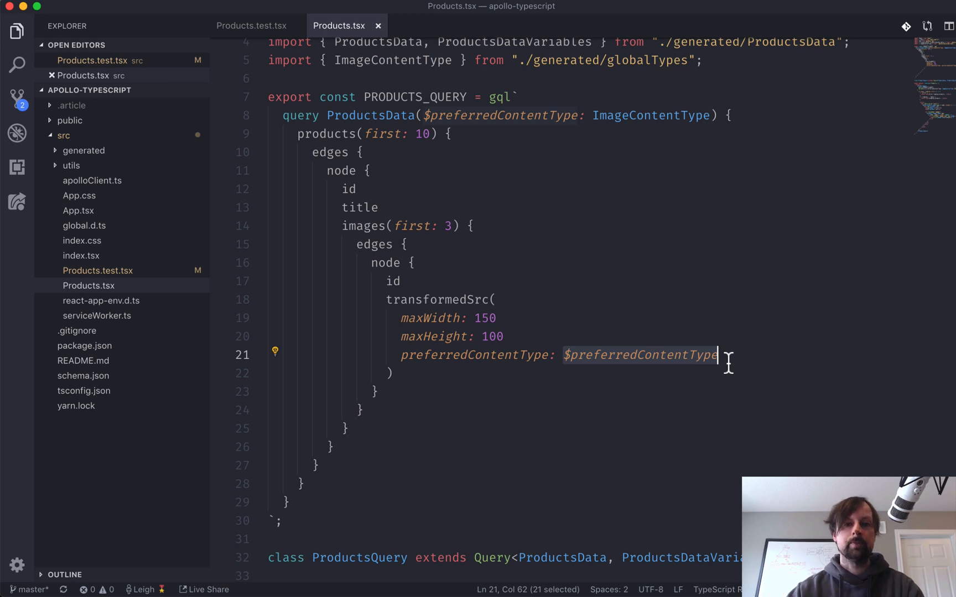
pyautogui.moveTo(230, 177)
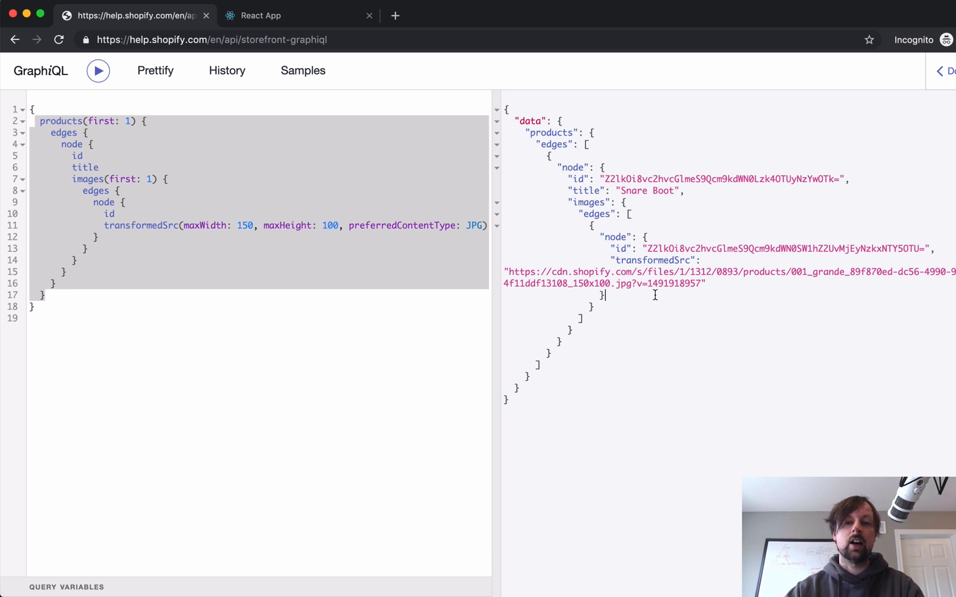
pyautogui.moveTo(298, 11)
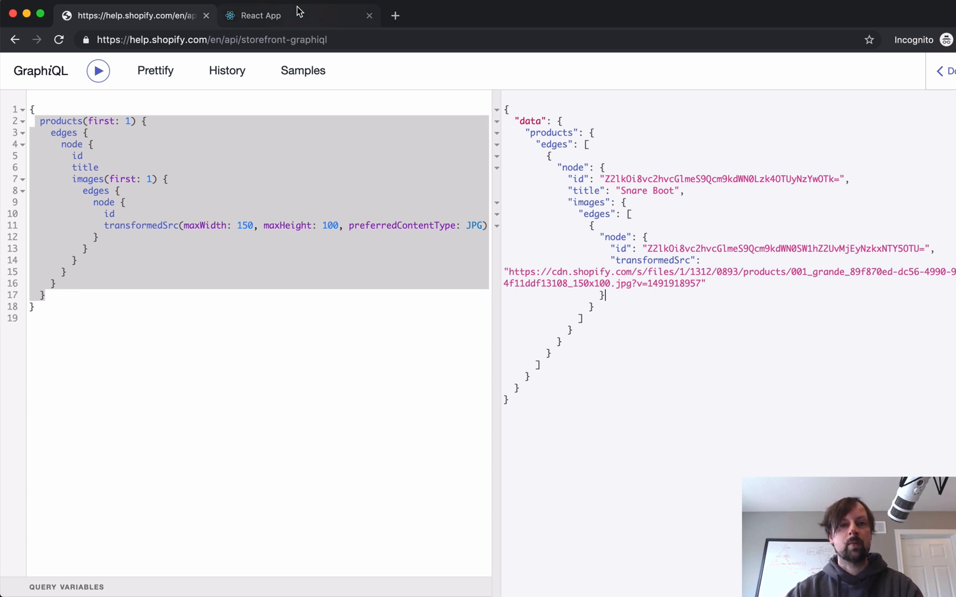
# - Return to the React App tab and scroll through the rendered Snare Boot and Neptune Boot list
pyautogui.click(261, 16)
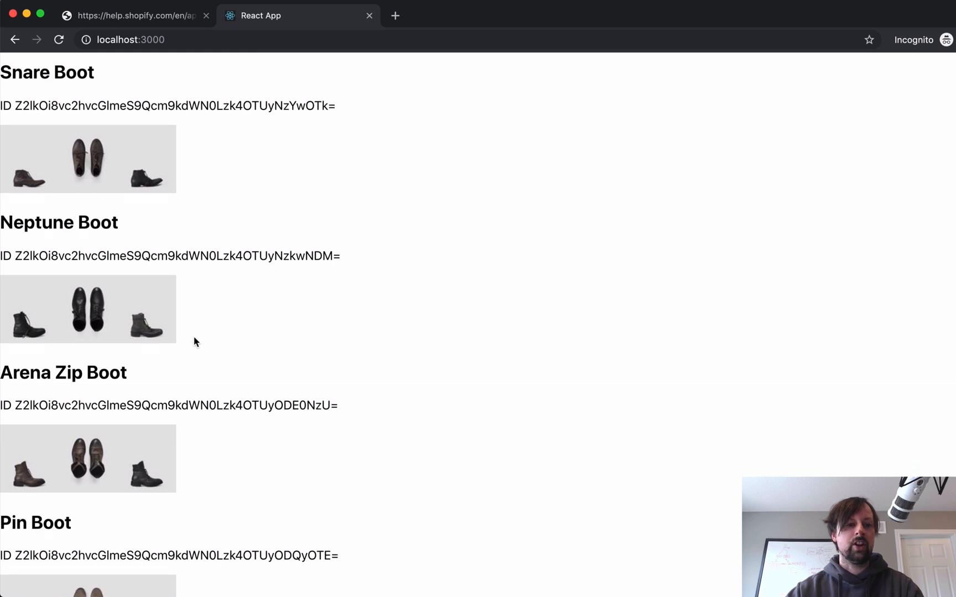
pyautogui.scroll(-3)
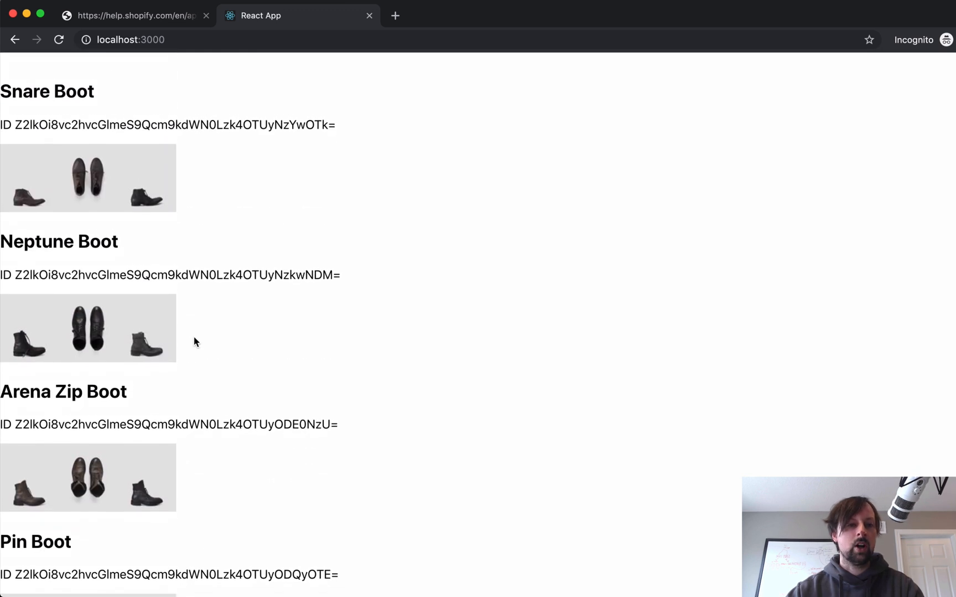
pyautogui.scroll(-3)
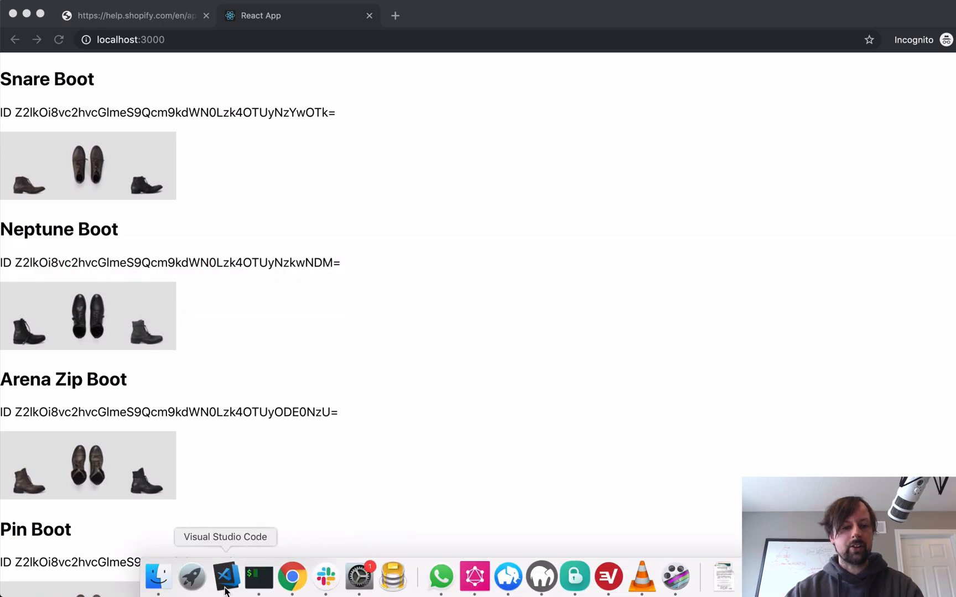
# - Back in VS Code, start an async it("renders products") test block in Products.test.tsx
pyautogui.click(224, 576)
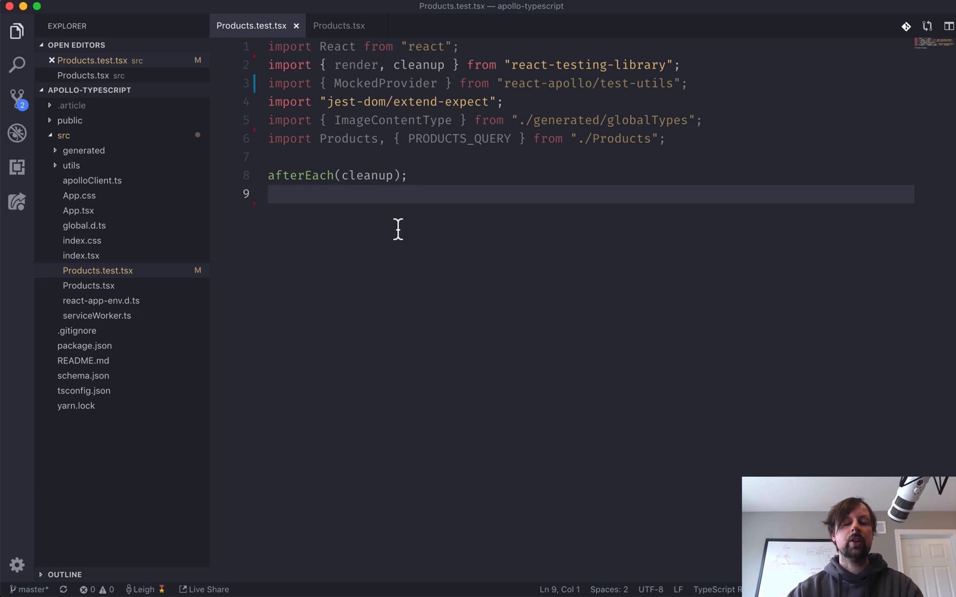
pyautogui.moveTo(393, 121)
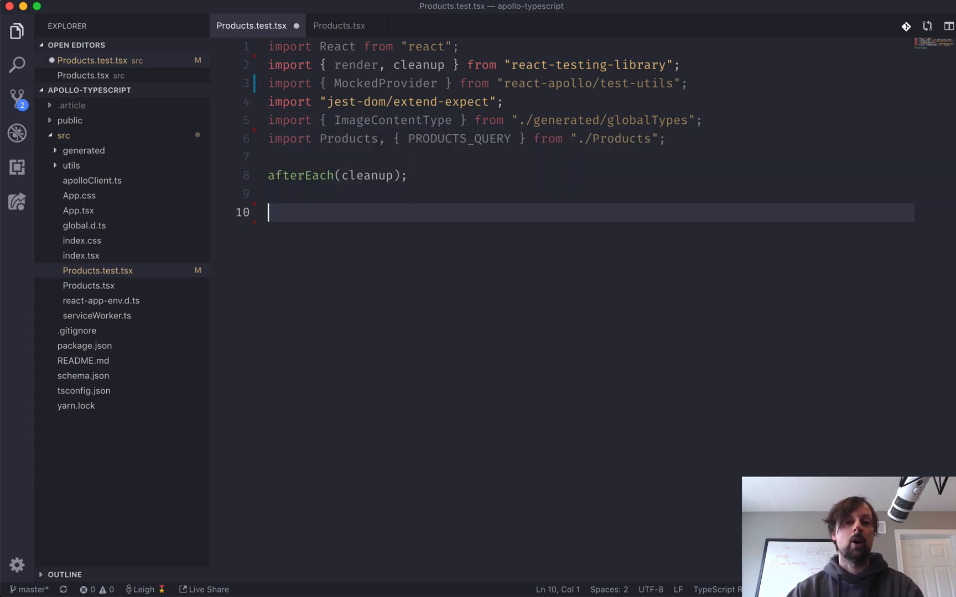
pyautogui.write('it')
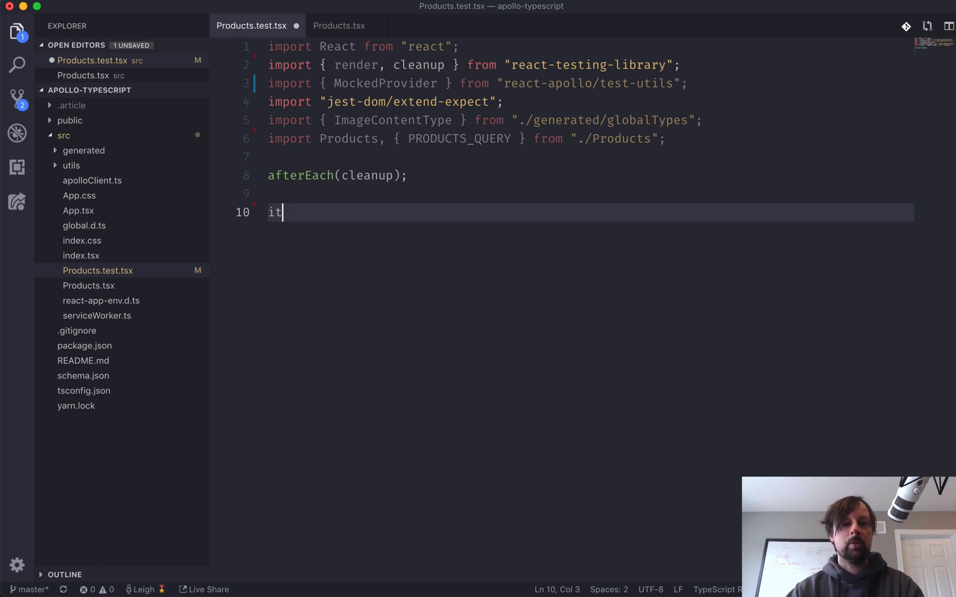
pyautogui.write('(')
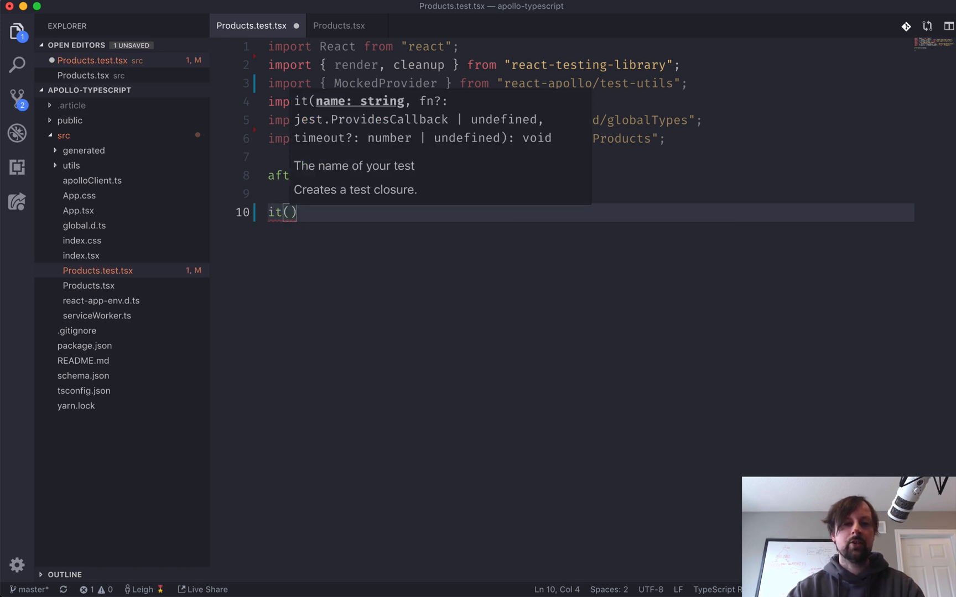
pyautogui.write('"renders produc')
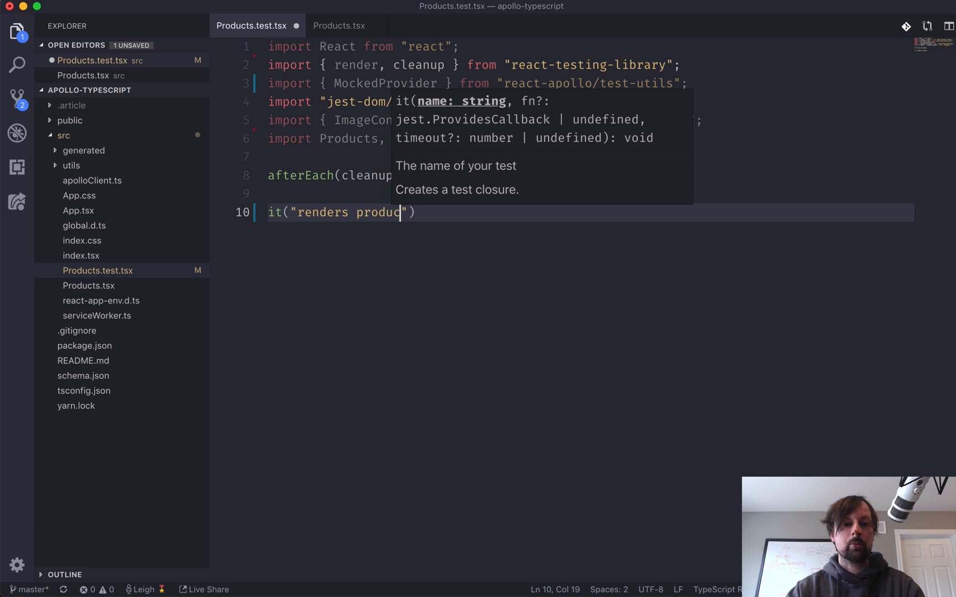
pyautogui.write('ts", async')
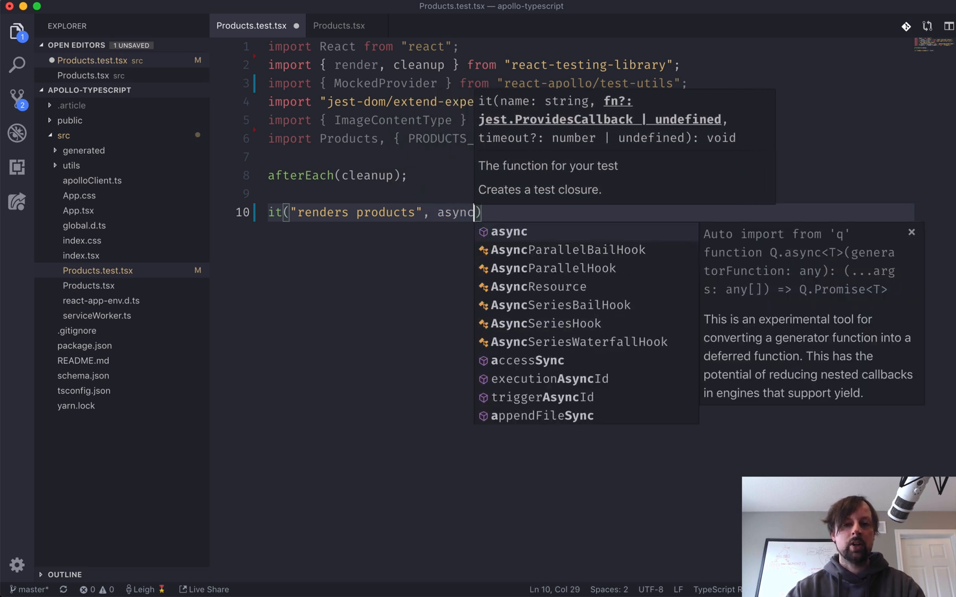
pyautogui.write('() =>')
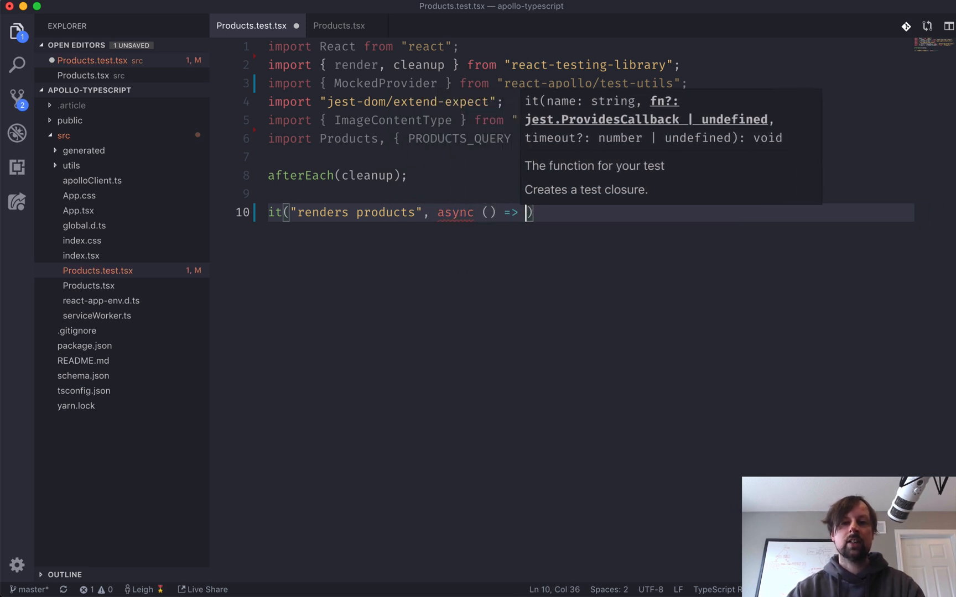
pyautogui.write('{')
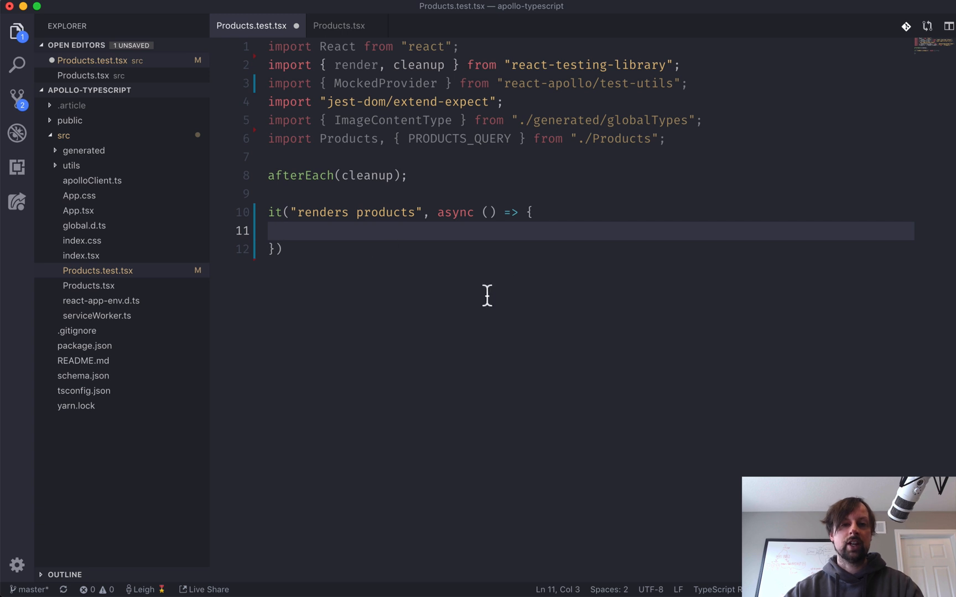
pyautogui.moveTo(439, 245)
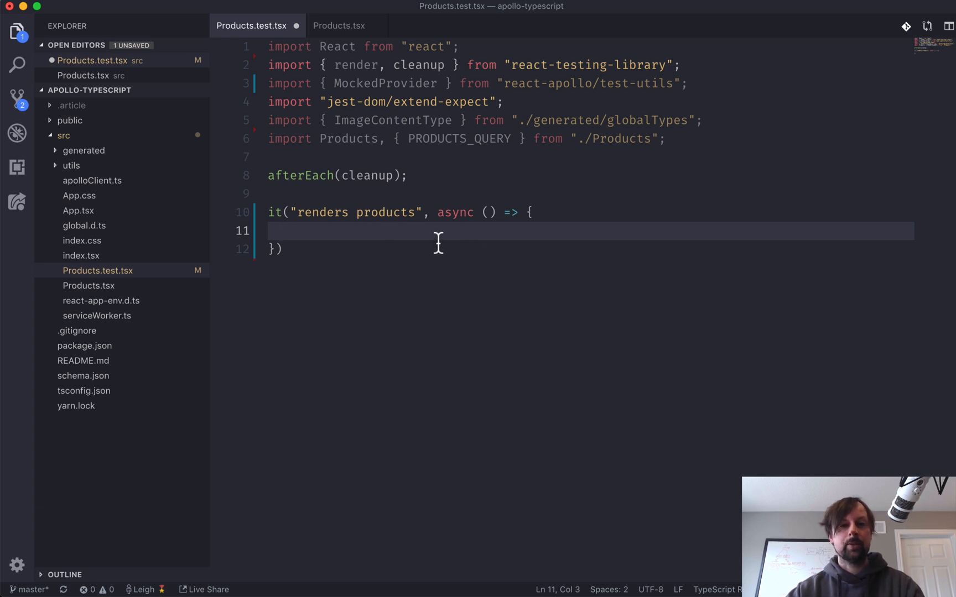
pyautogui.moveTo(478, 287)
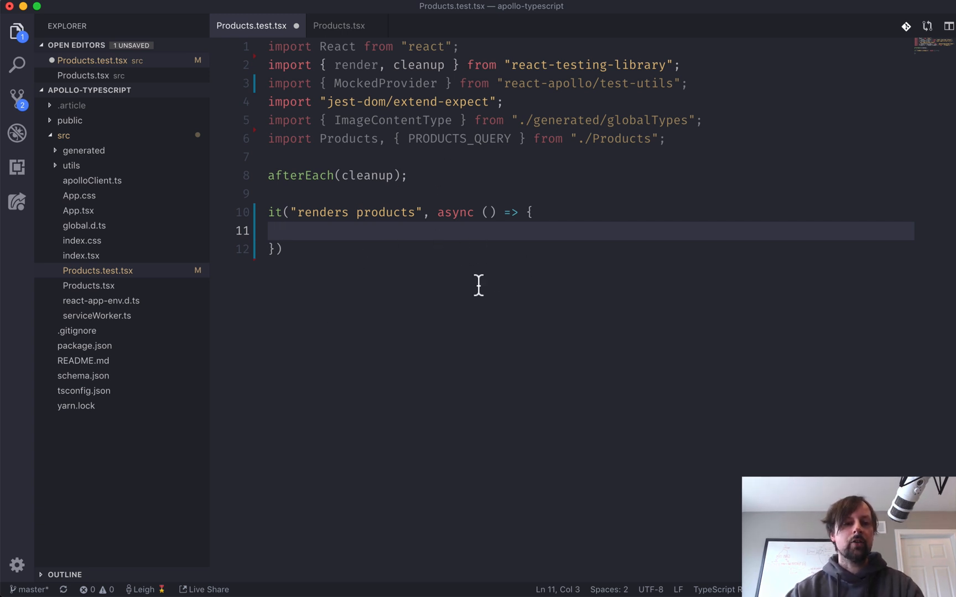
pyautogui.moveTo(368, 76)
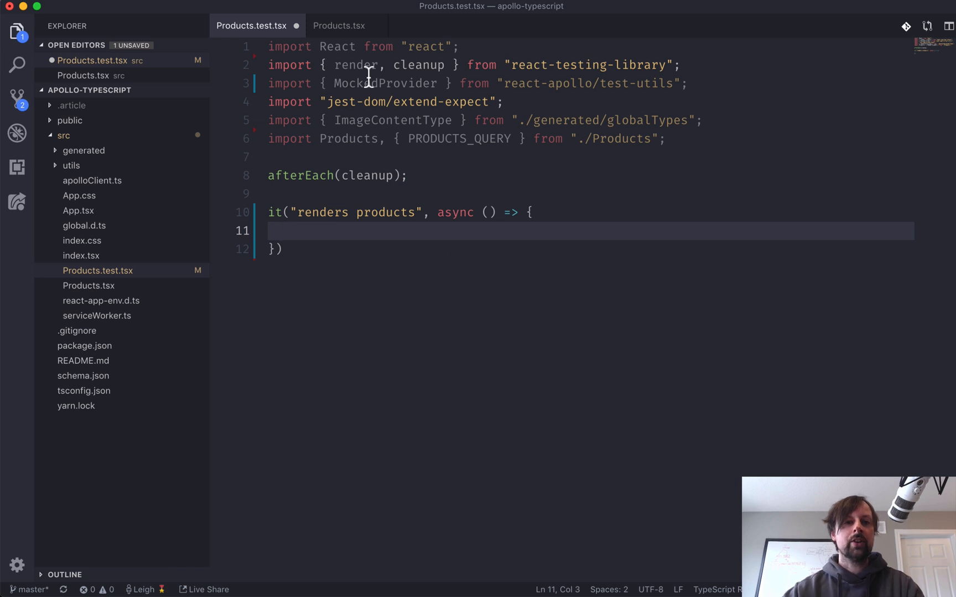
pyautogui.moveTo(319, 235)
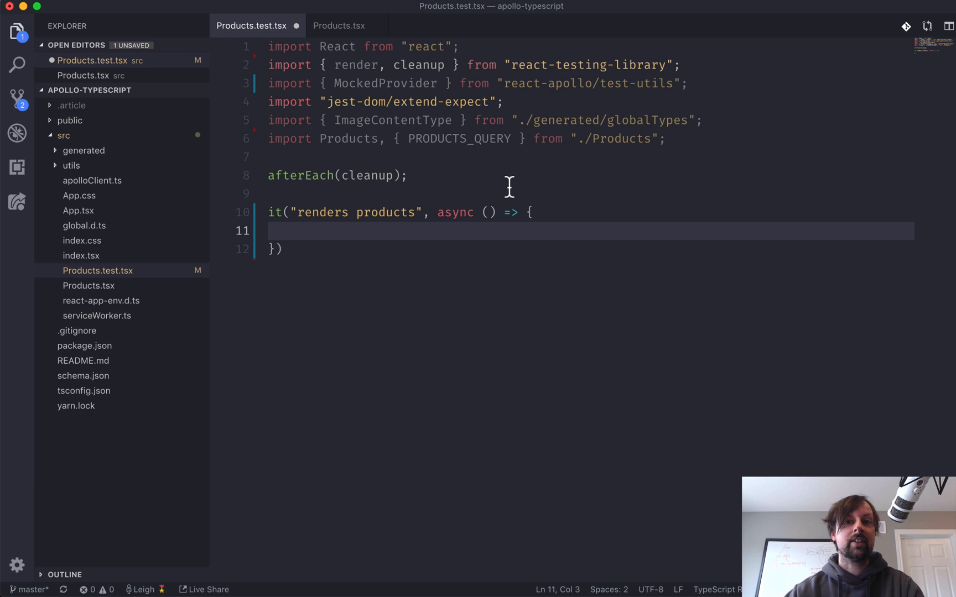
# - Begin the test body with const {} = render( to destructure the render result
pyautogui.write('const')
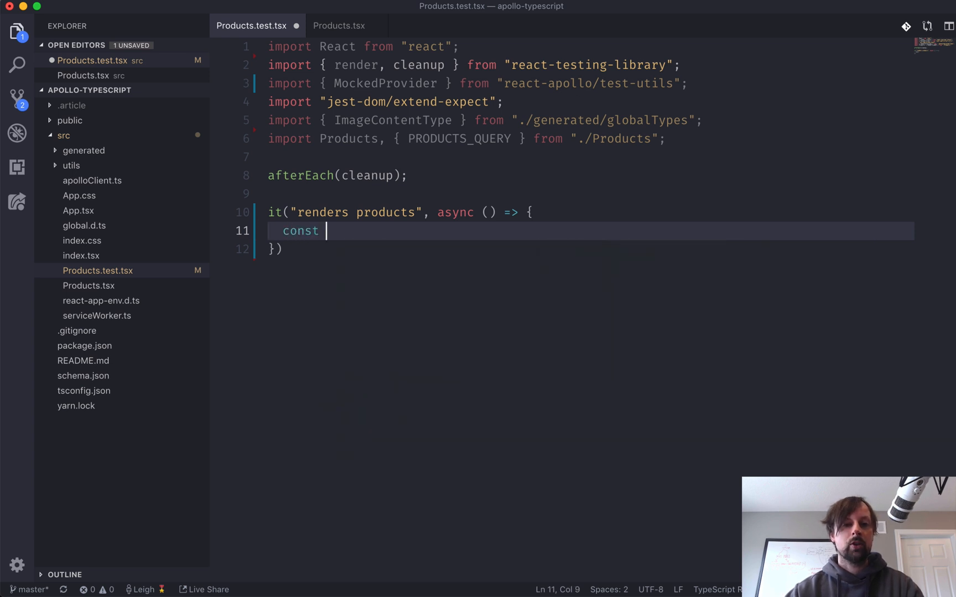
pyautogui.write('{} =')
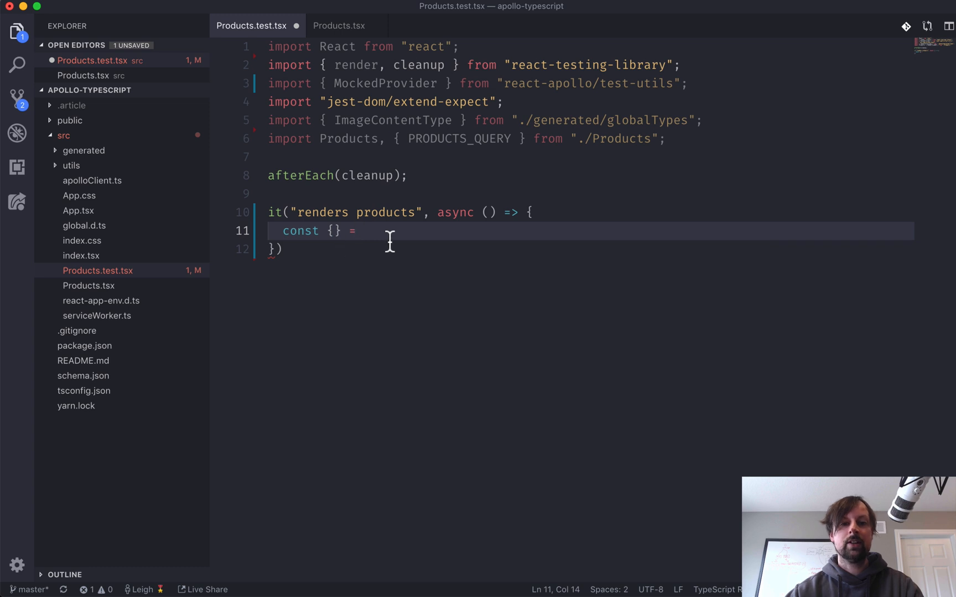
pyautogui.write('render(')
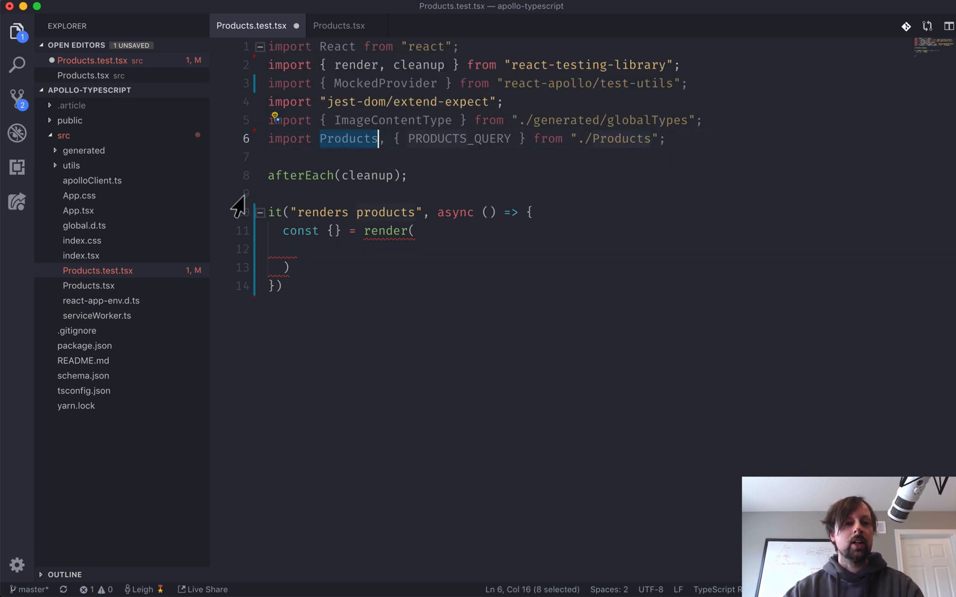
pyautogui.click(78, 210)
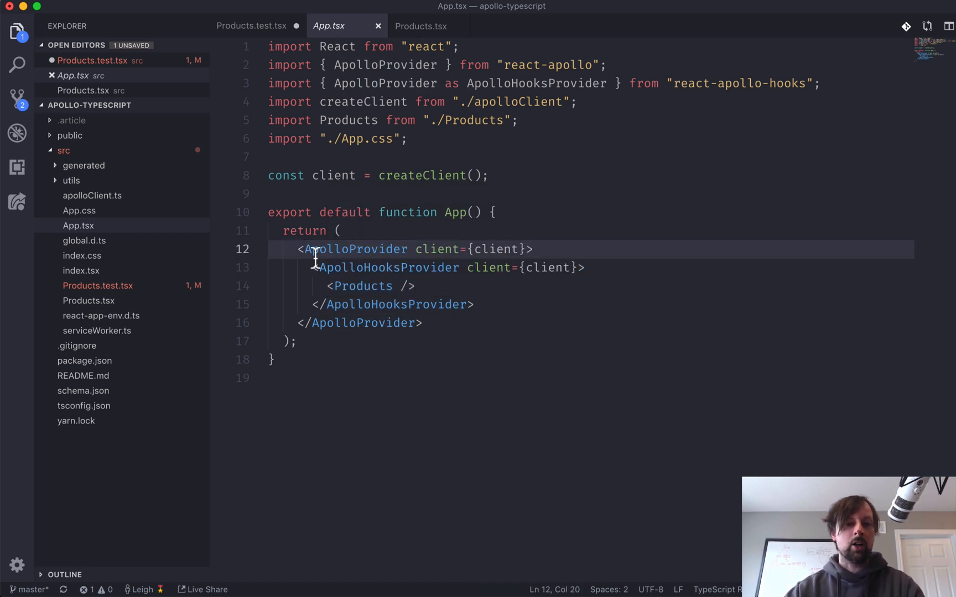
pyautogui.doubleClick(361, 285)
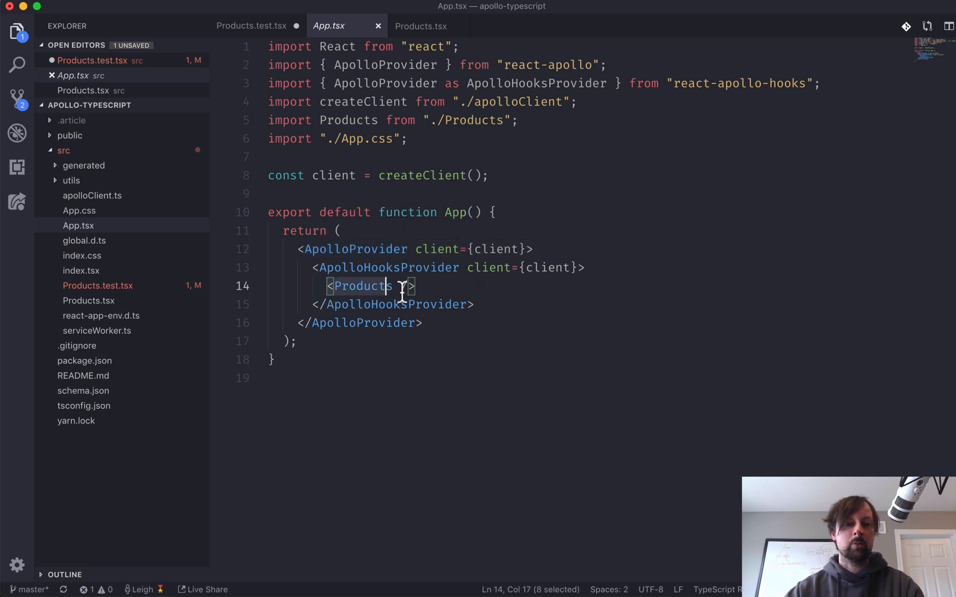
pyautogui.click(250, 25)
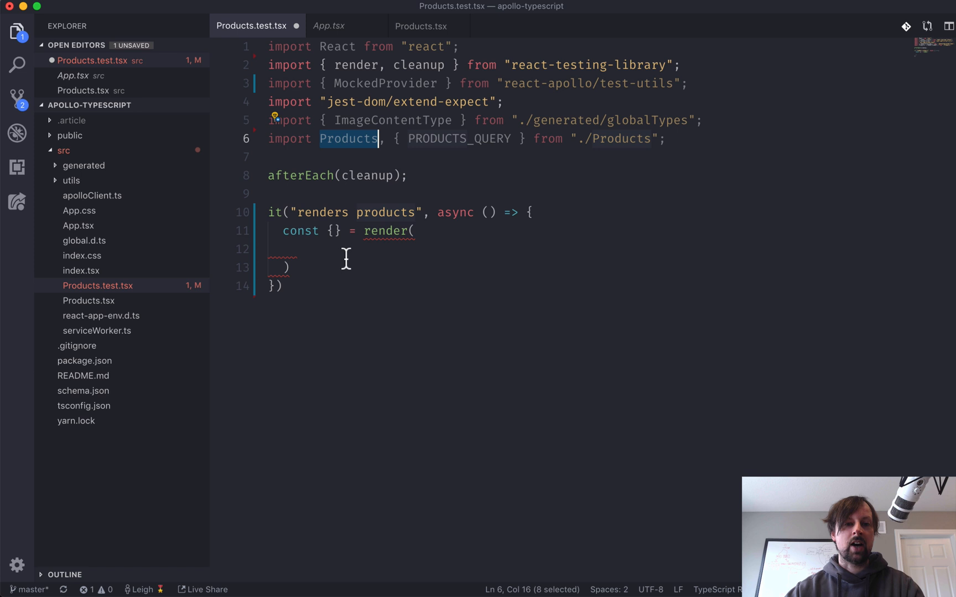
# - Render <Products /> wrapped in a MockedProvider inside the render call
pyautogui.write('MockedP')
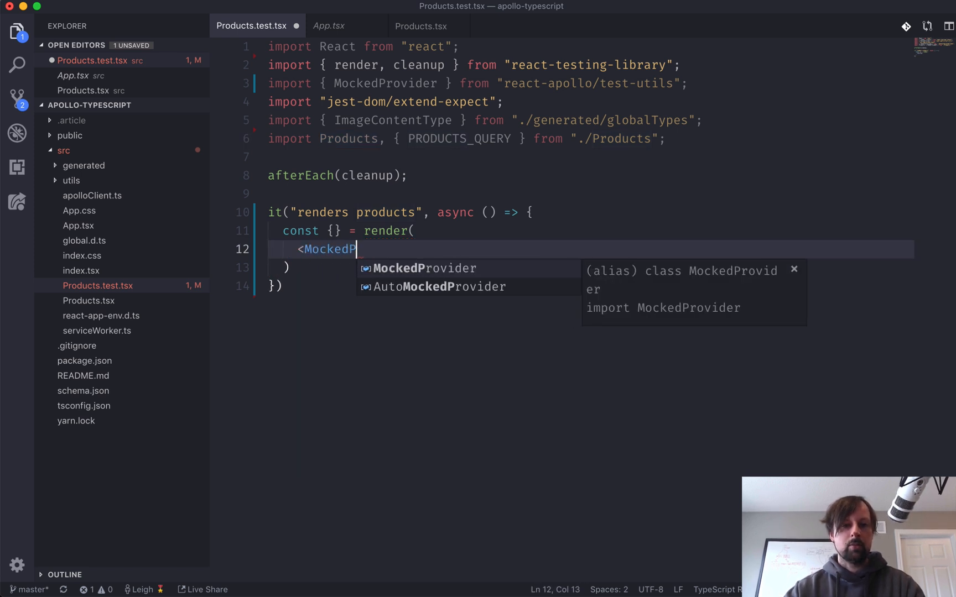
pyautogui.press('Enter')
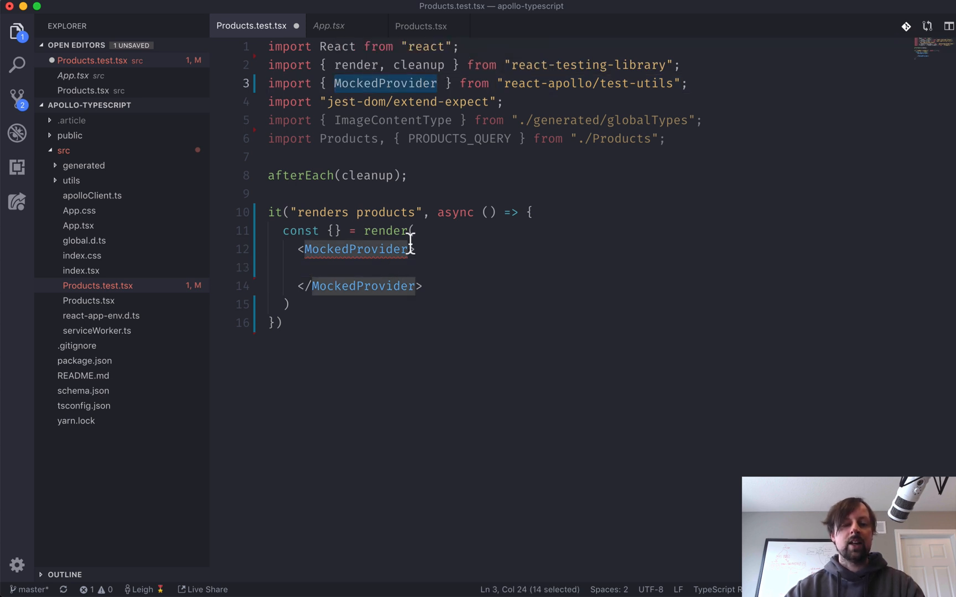
pyautogui.write('Prov')
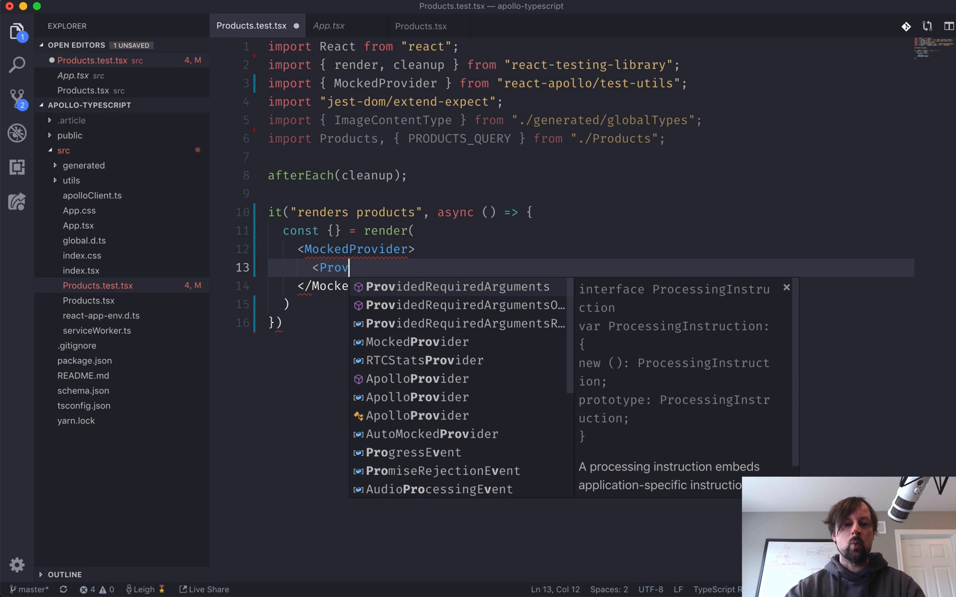
pyautogui.write('ucts />')
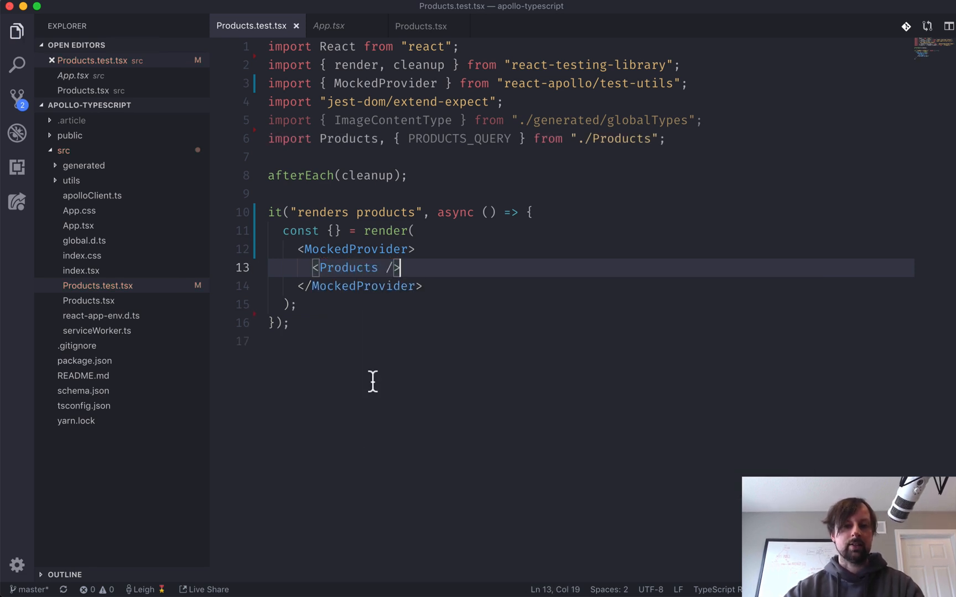
pyautogui.moveTo(258, 575)
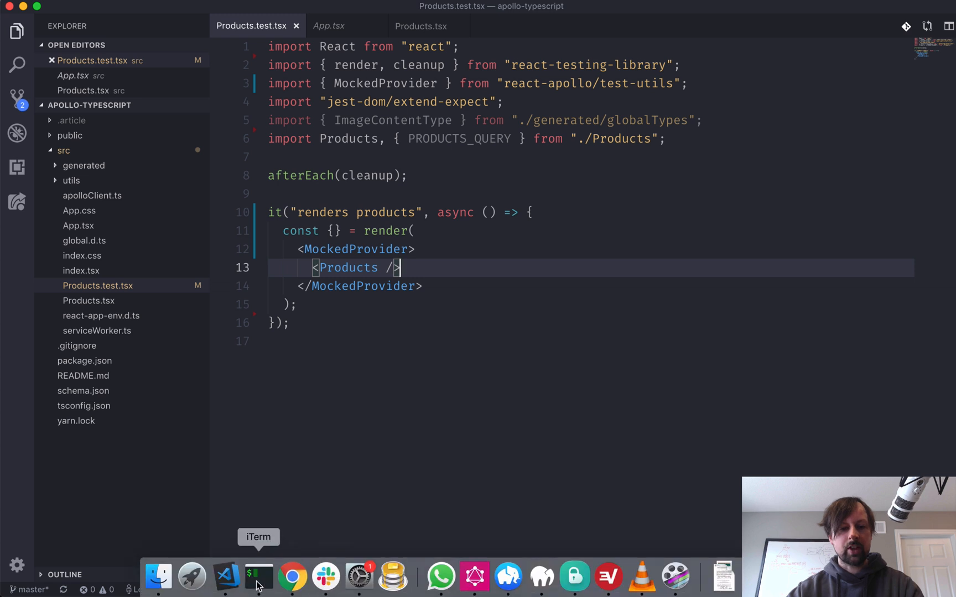
# - Switch to iTerm to confirm the 'renders products' test in Products.test.tsx passes
pyautogui.click(257, 575)
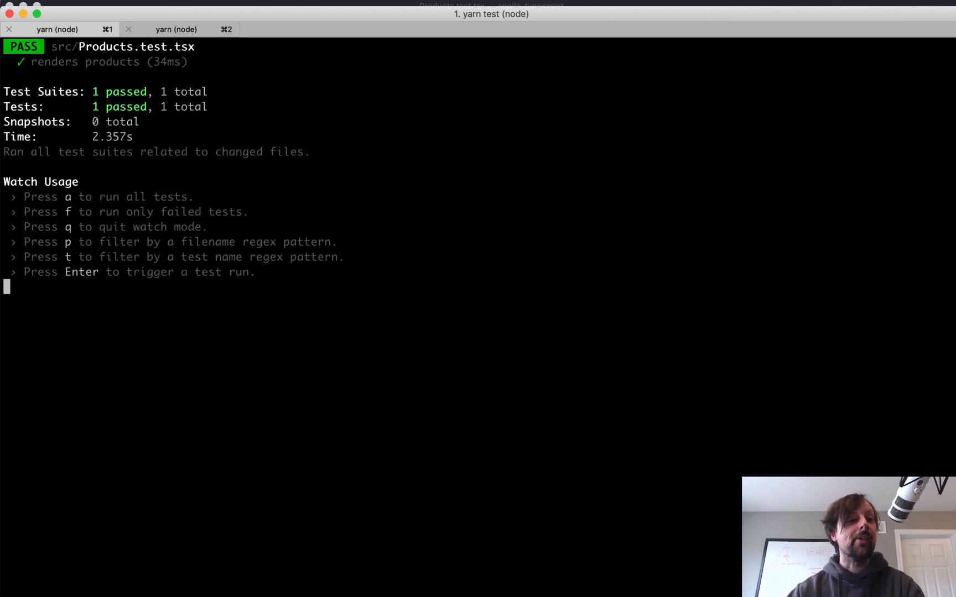
pyautogui.moveTo(415, 397)
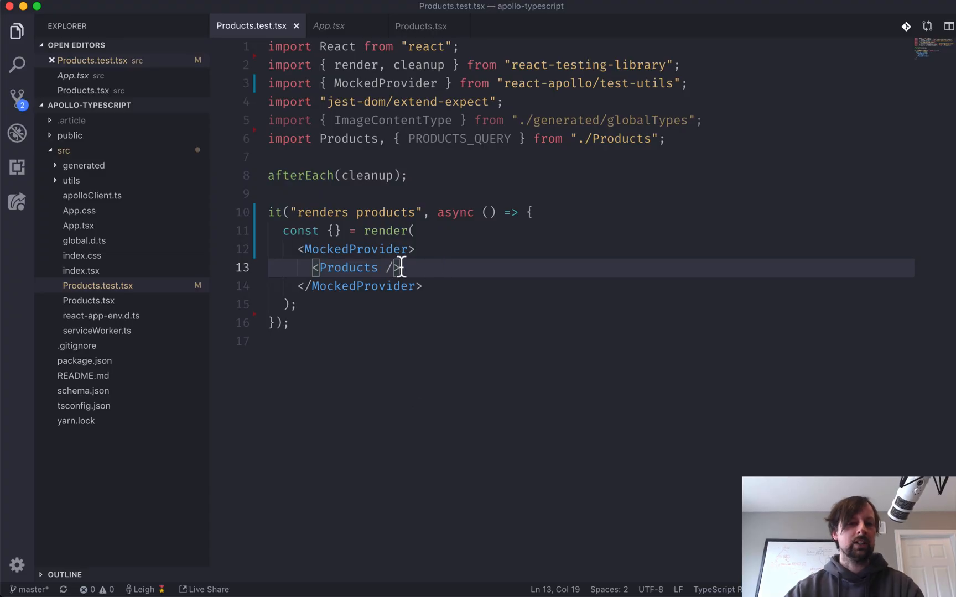
pyautogui.moveTo(351, 286)
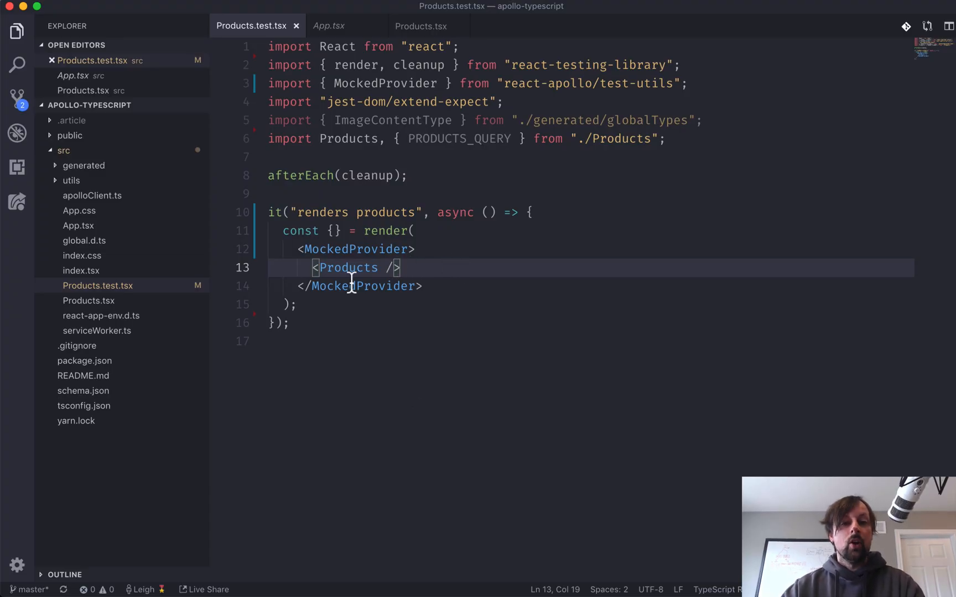
# - Destructure getByText from the render result and start a new line below the render call
pyautogui.click(333, 230)
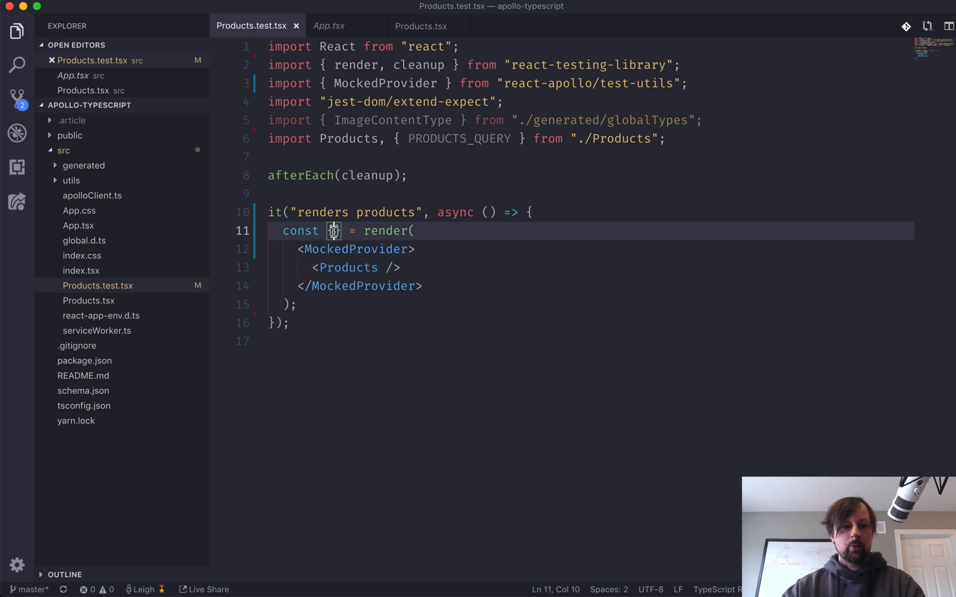
pyautogui.write('{getByText')
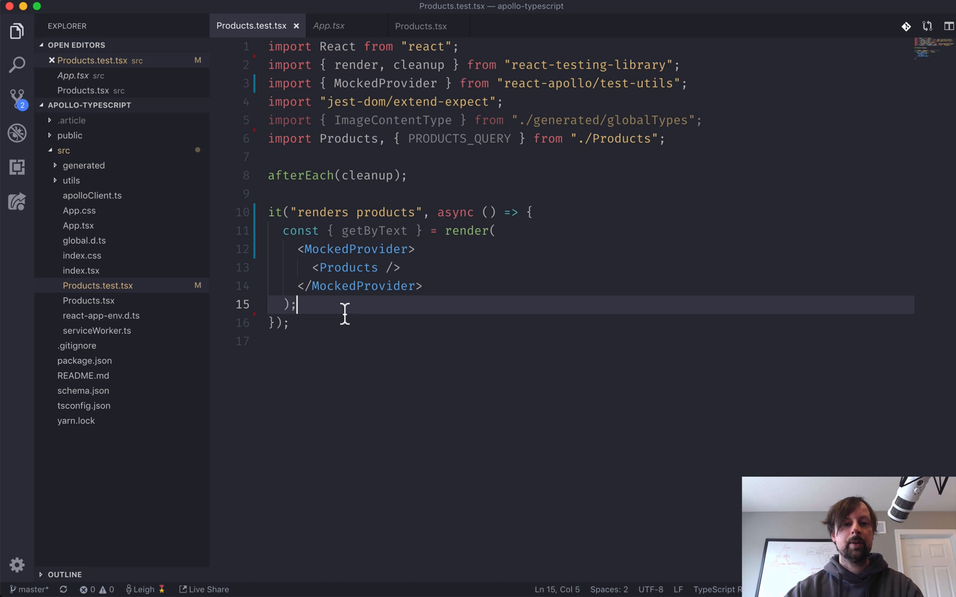
pyautogui.press('enter')
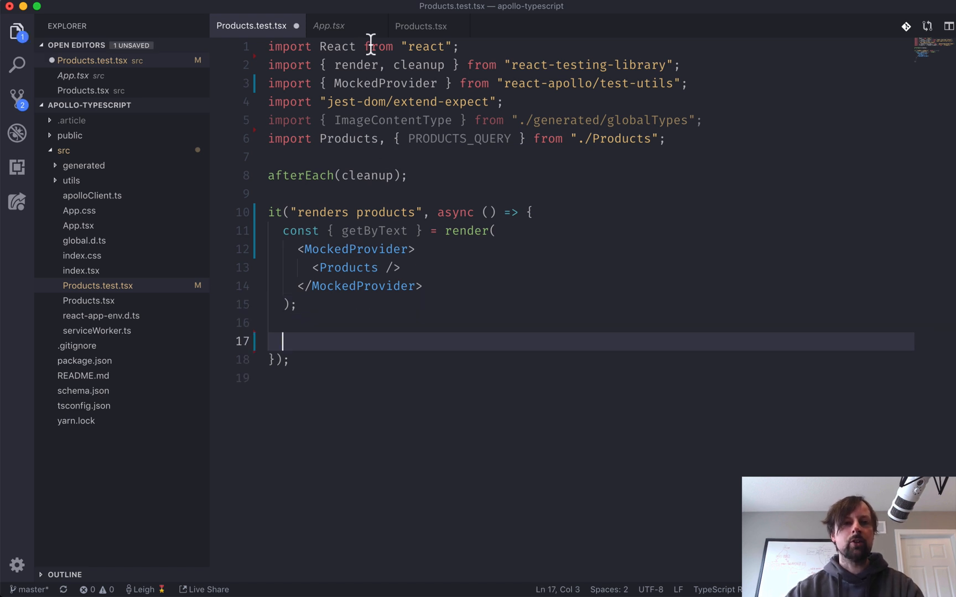
# - Review ProductsQuery's query and preferredContentType variables props in Products.tsx, then bring Products.test.tsx forward
pyautogui.click(421, 26)
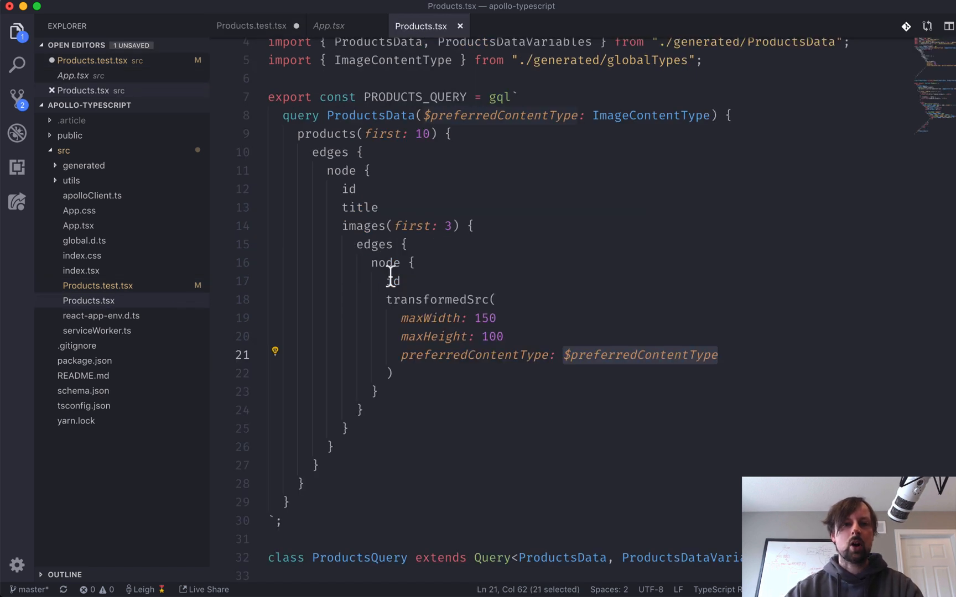
pyautogui.scroll(-3)
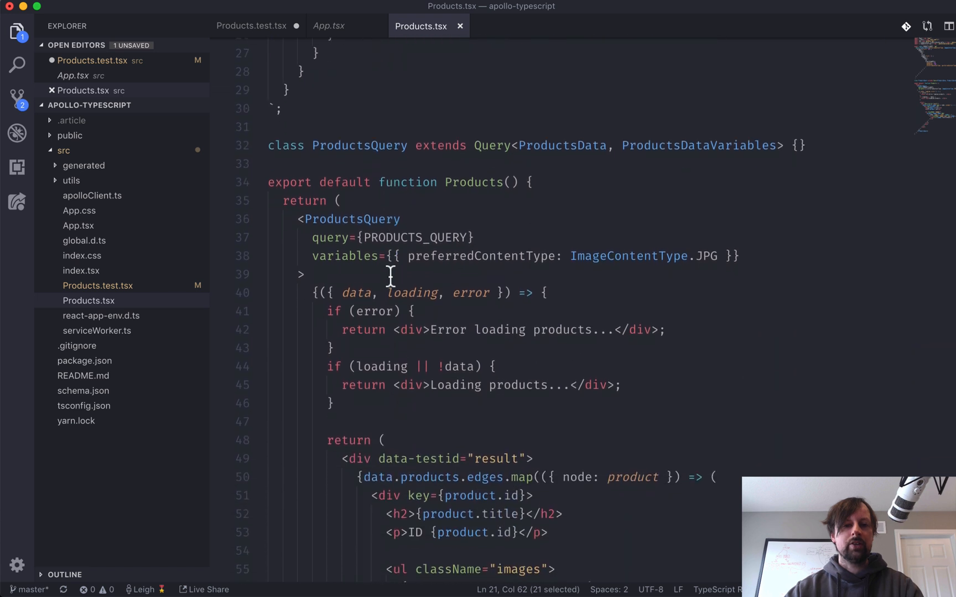
pyautogui.scroll(-3)
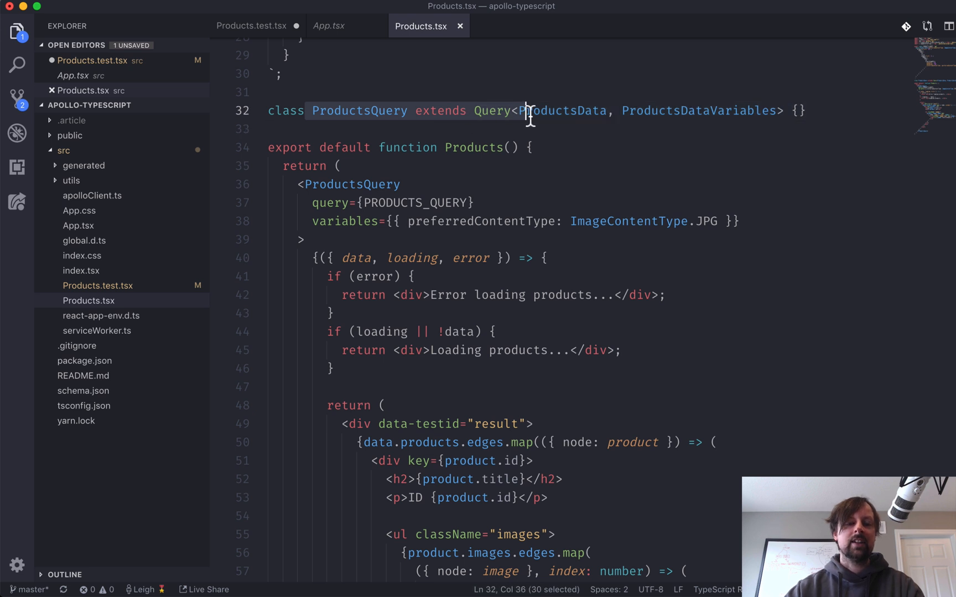
pyautogui.doubleClick(491, 111)
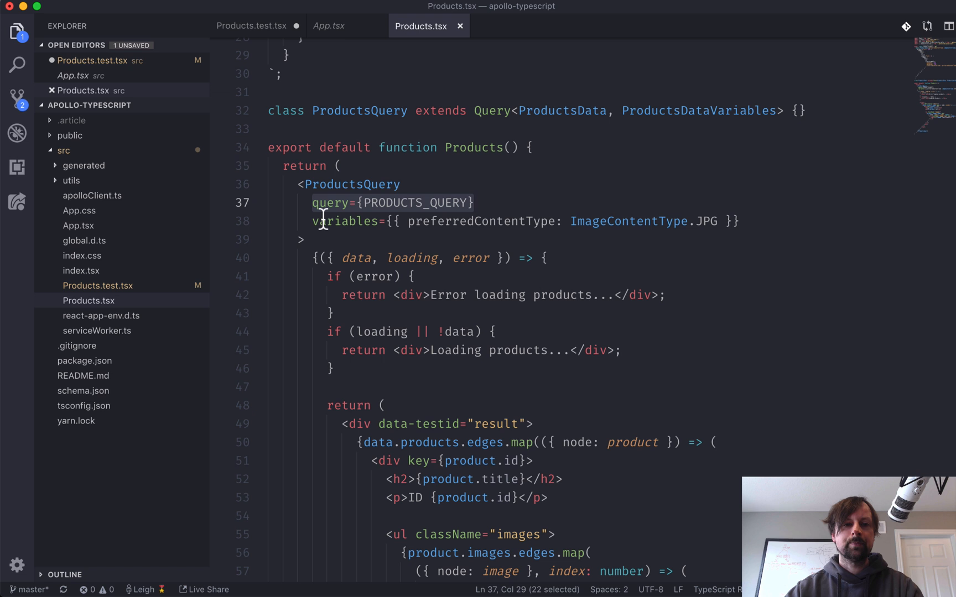
pyautogui.click(740, 220)
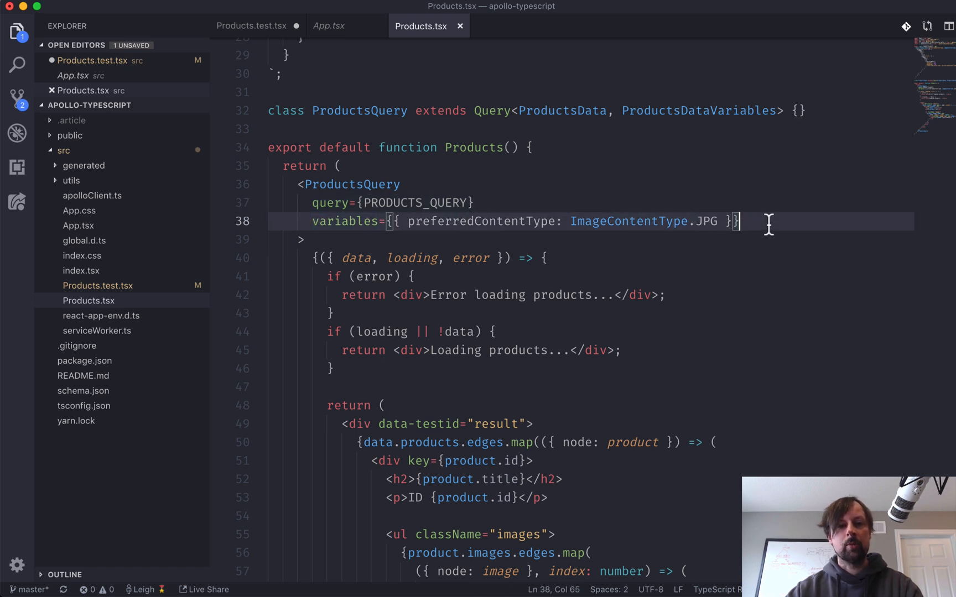
pyautogui.doubleClick(479, 222)
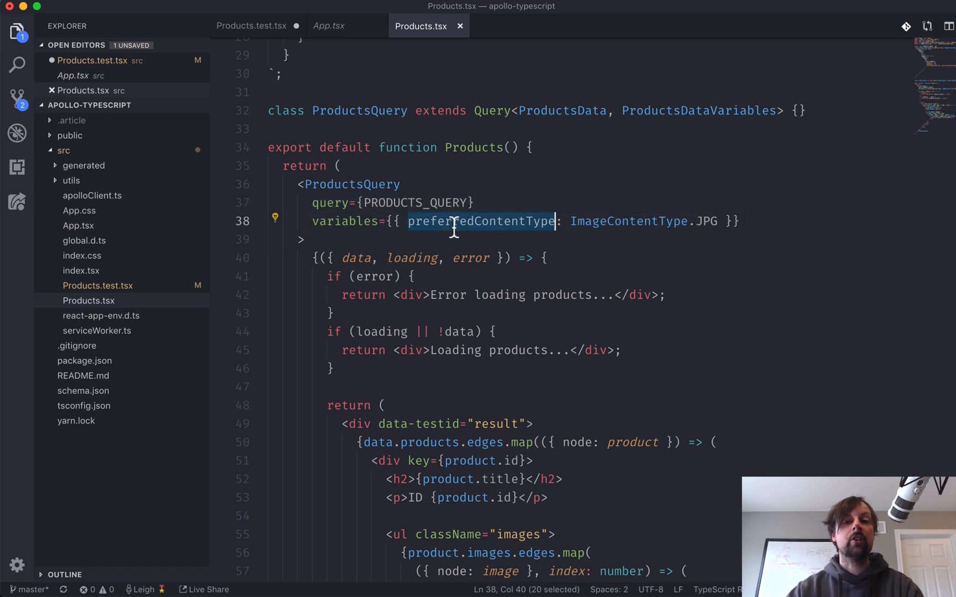
pyautogui.moveTo(707, 229)
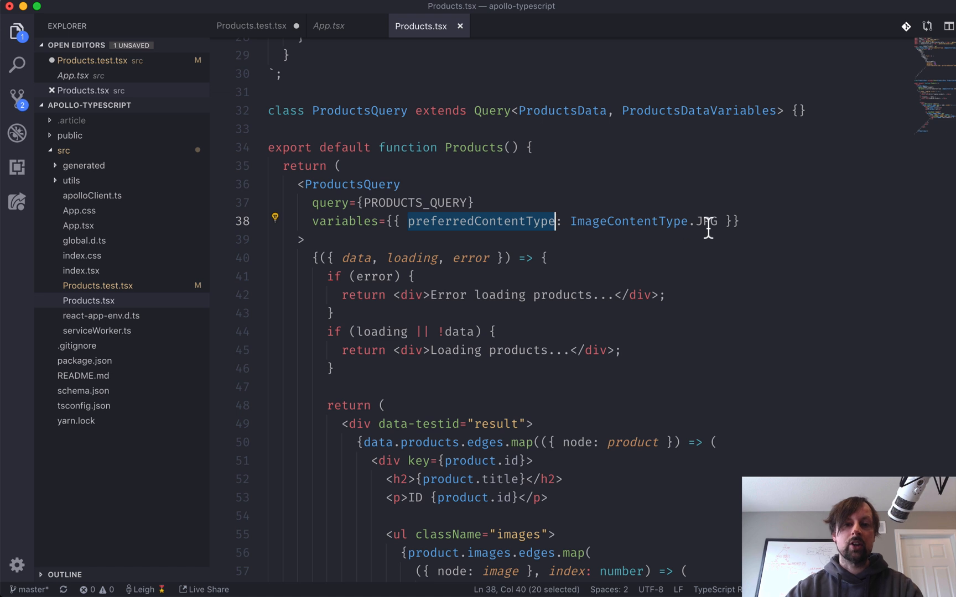
pyautogui.scroll(-3)
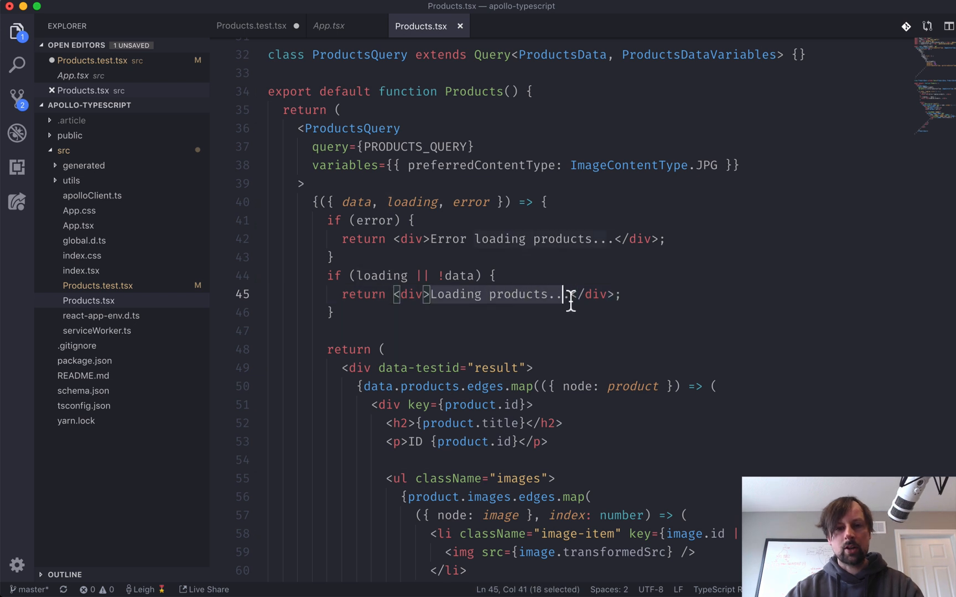
pyautogui.click(250, 26)
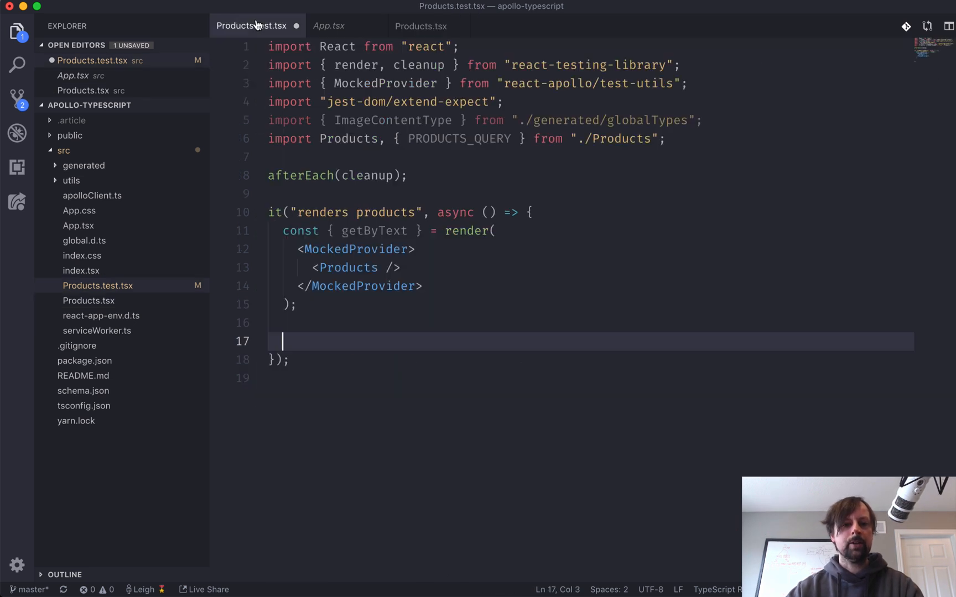
# - Assert expect(getByText("Loading products...")).toBeInTheDocument() and start a new line after it
pyautogui.write('expect(')
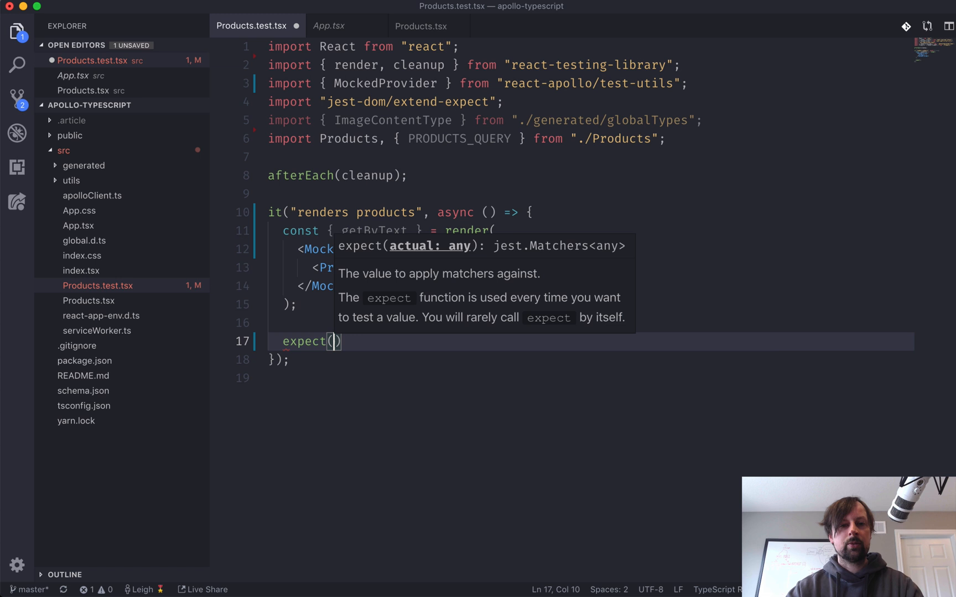
pyautogui.write('getByText(')
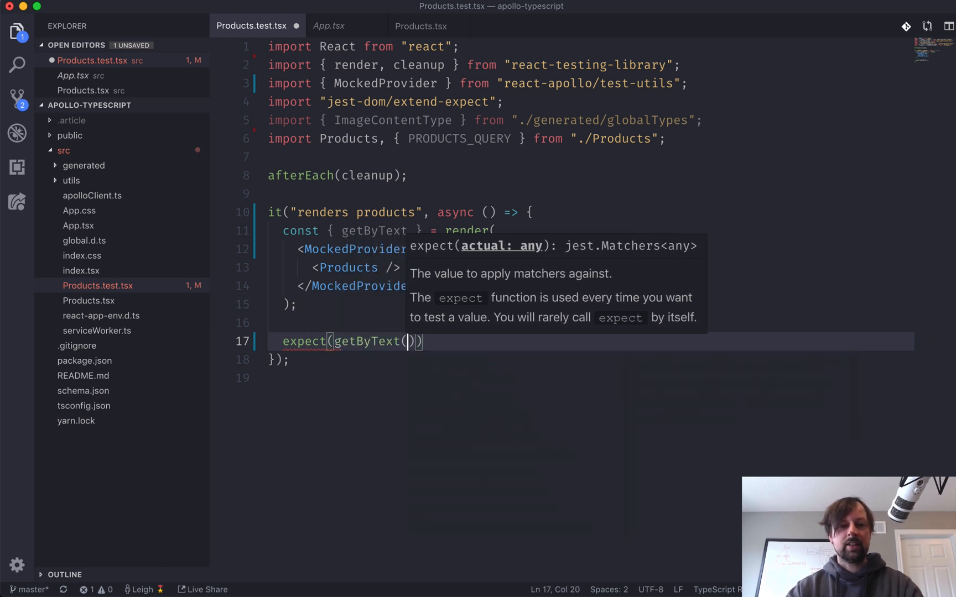
pyautogui.write('"Loading products..."')
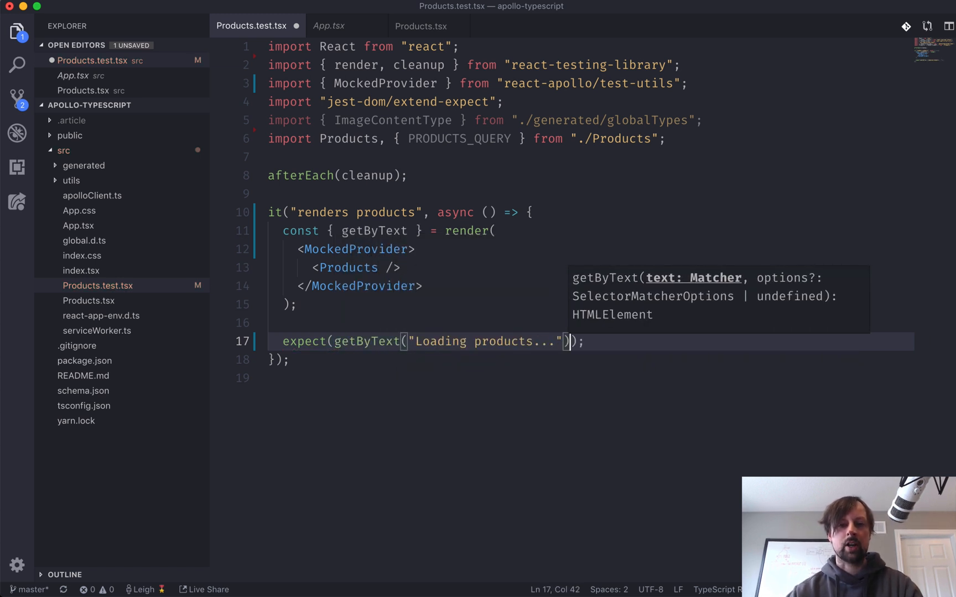
pyautogui.write('.toBeIn')
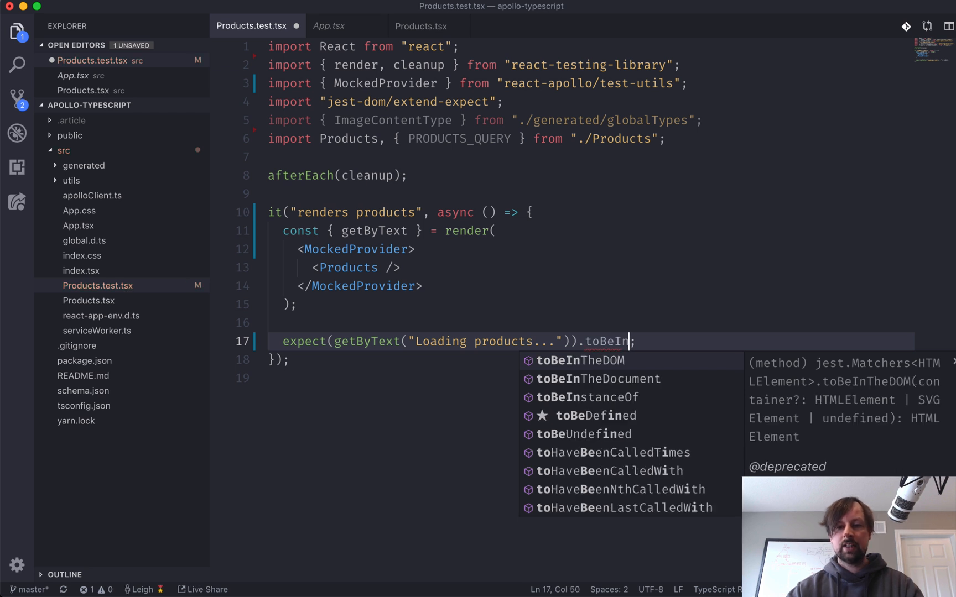
pyautogui.write('TheDocment')
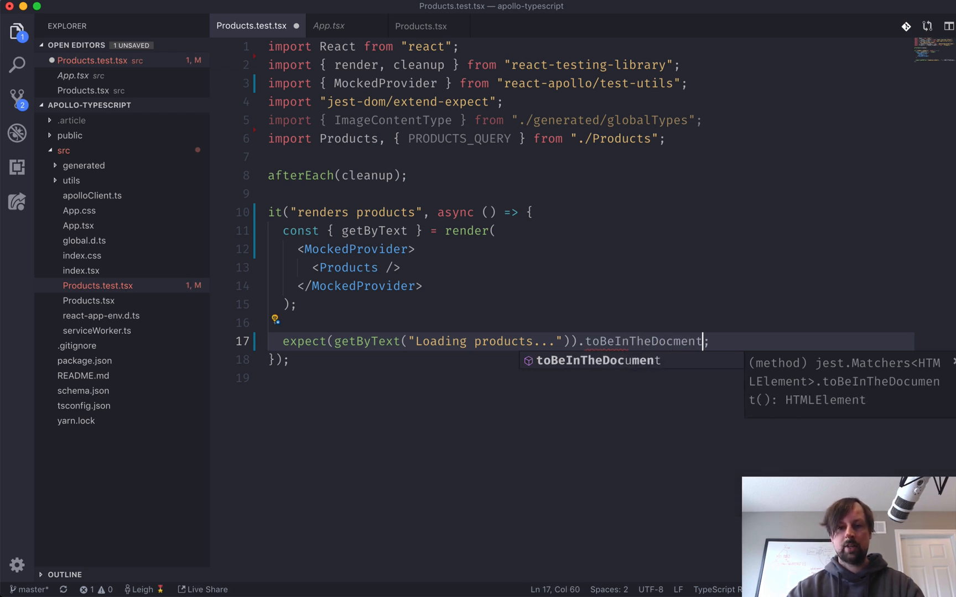
pyautogui.press('Tab')
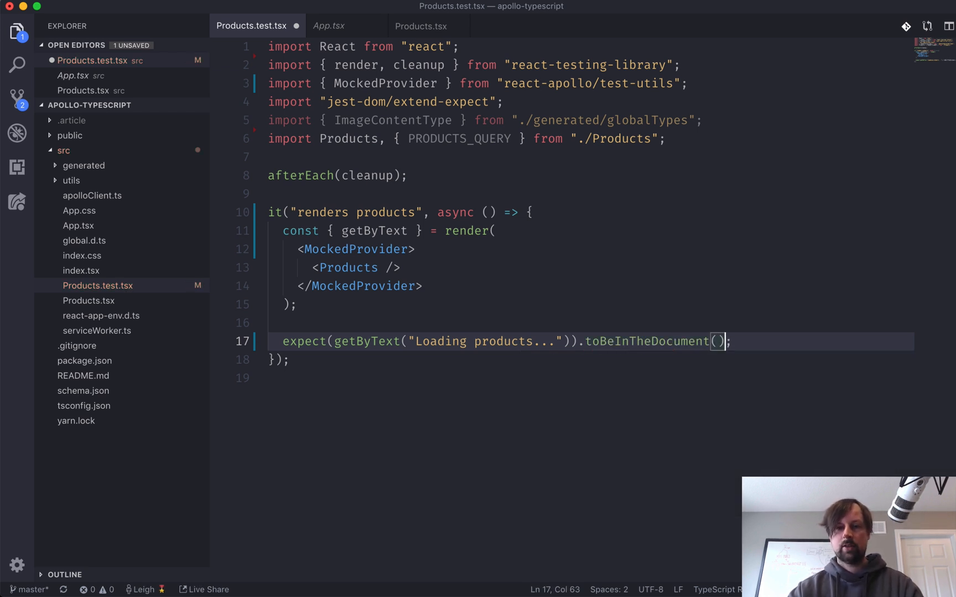
pyautogui.moveTo(358, 575)
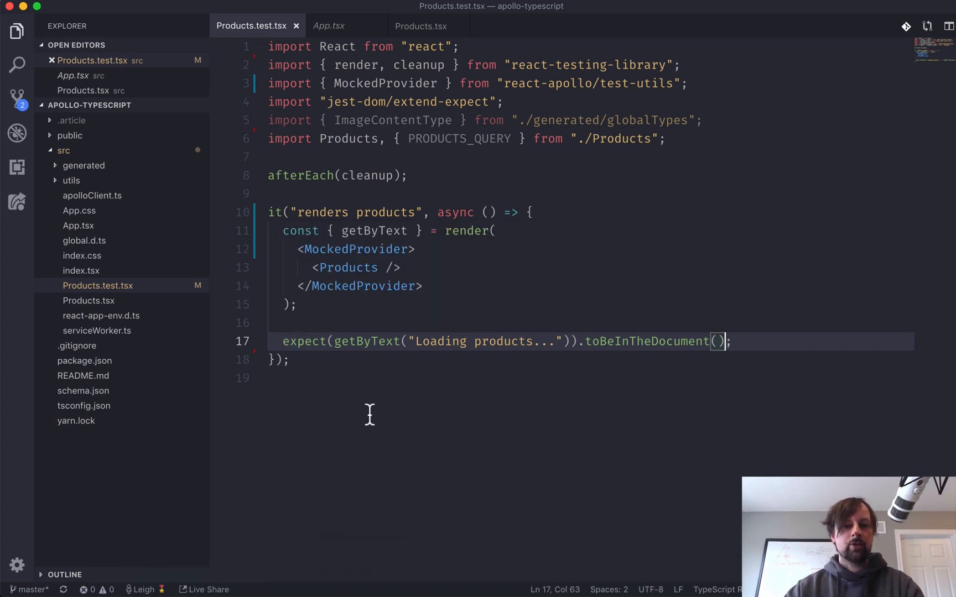
pyautogui.moveTo(499, 230); pyautogui.dragTo(296, 304)
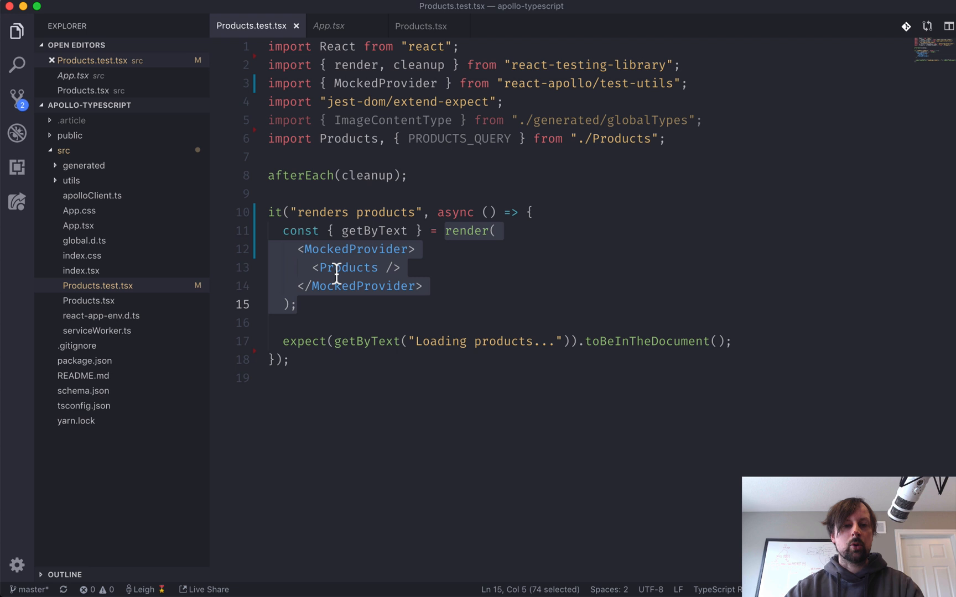
pyautogui.moveTo(355, 249)
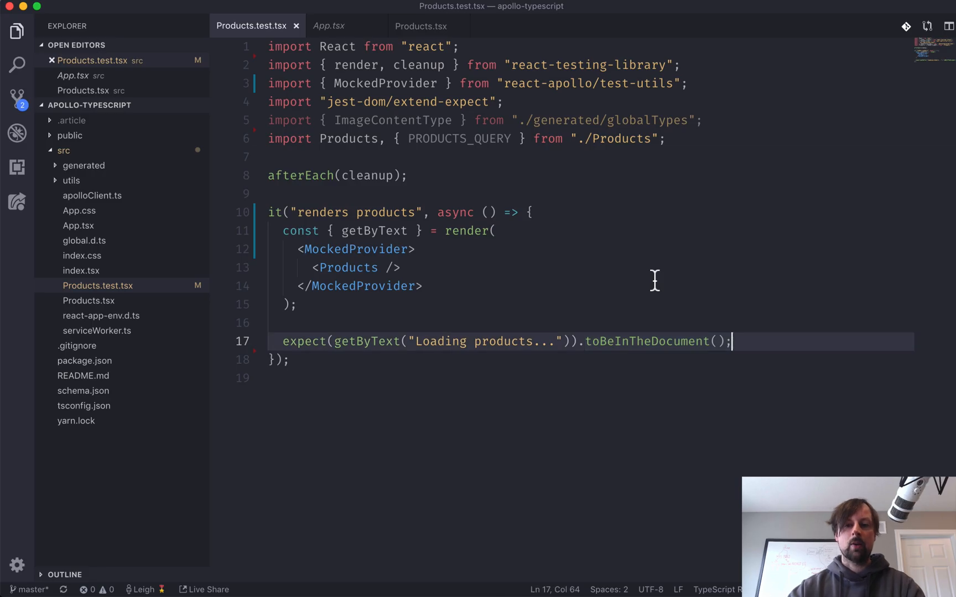
pyautogui.press('enter')
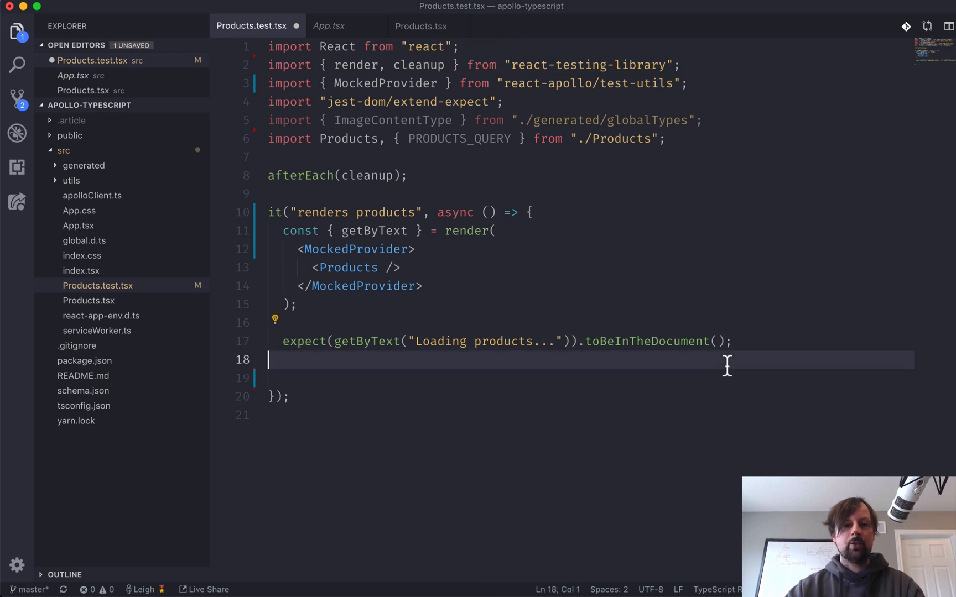
pyautogui.click(329, 25)
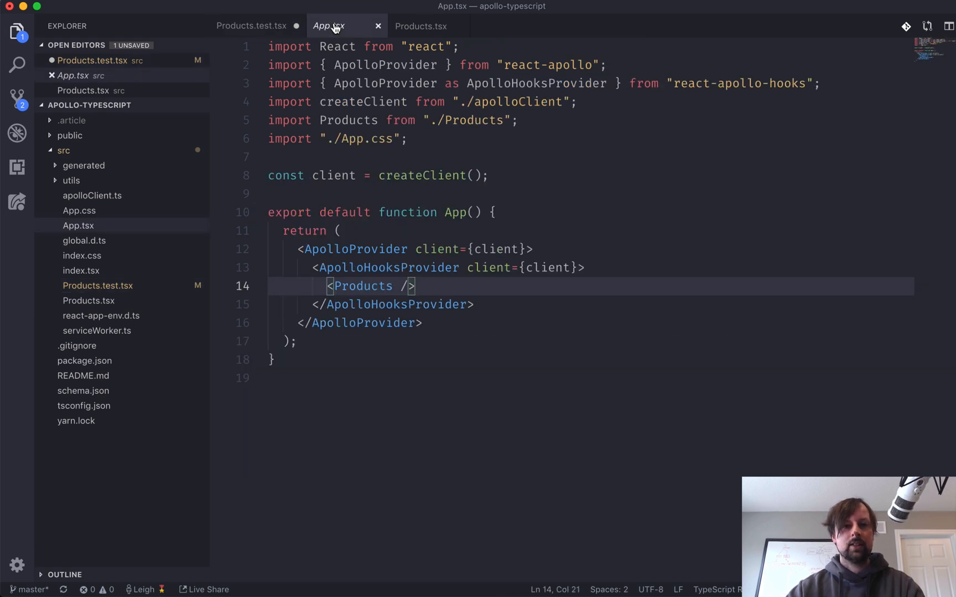
pyautogui.click(420, 25)
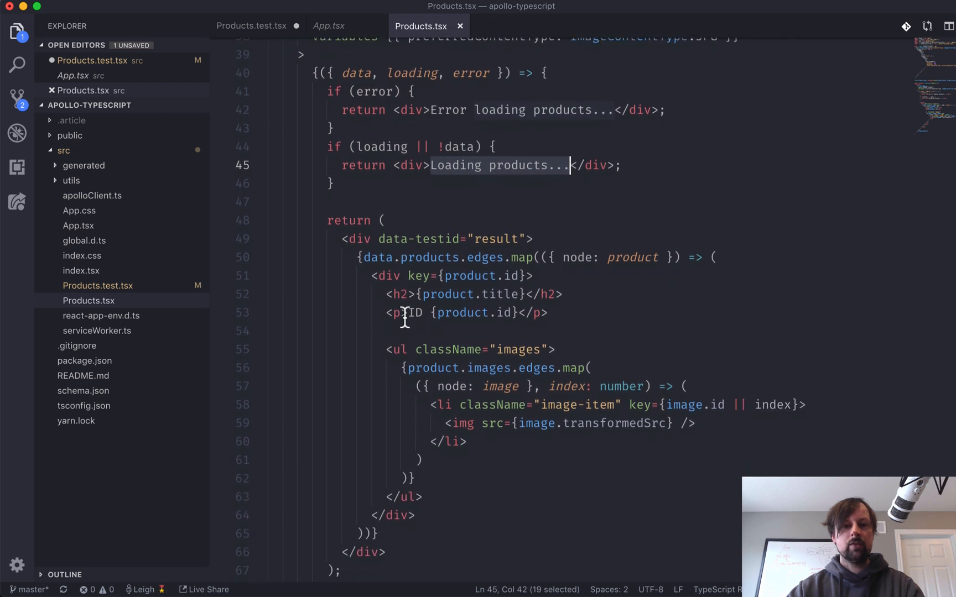
pyautogui.scroll(-3)
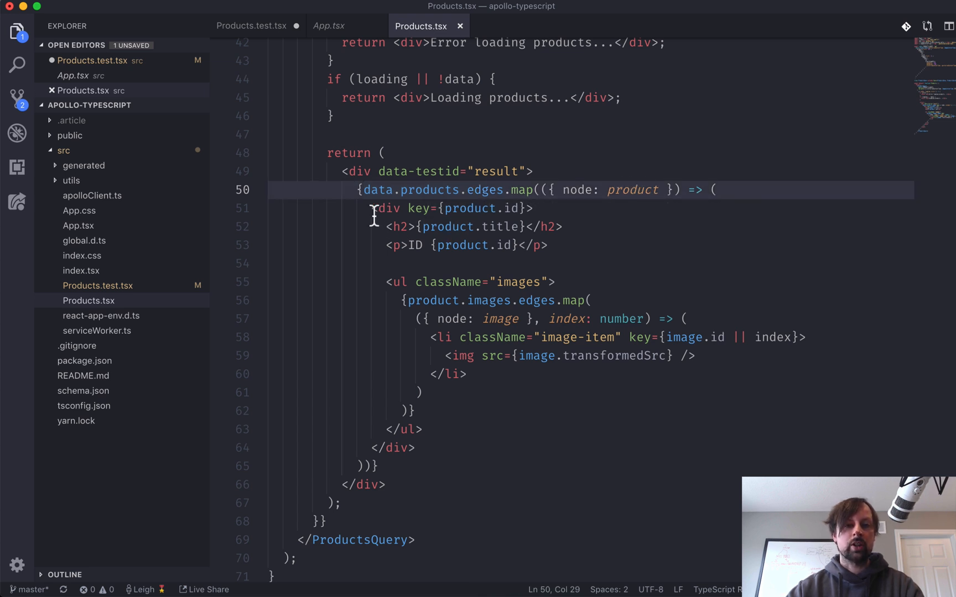
pyautogui.moveTo(398, 252)
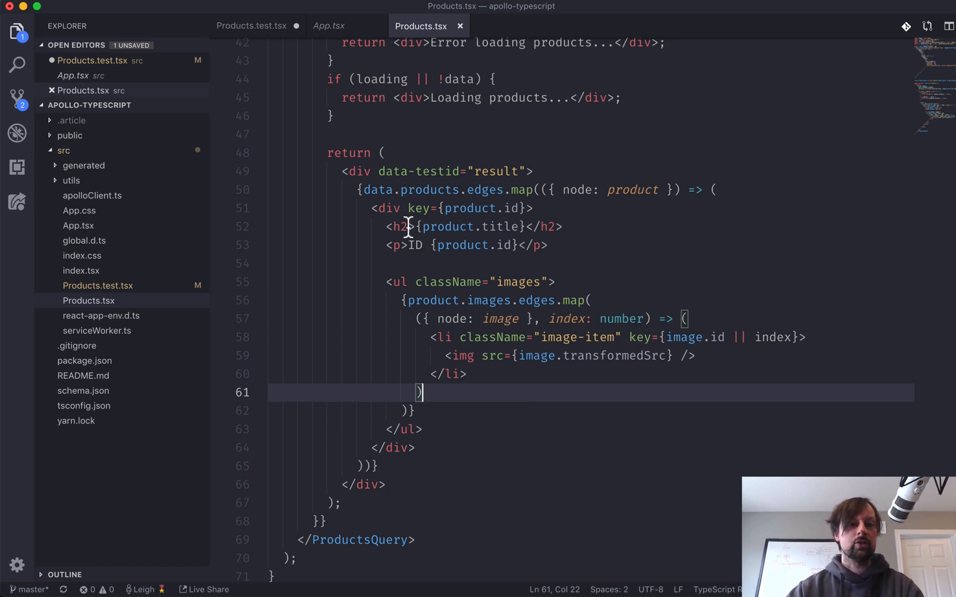
pyautogui.moveTo(387, 259)
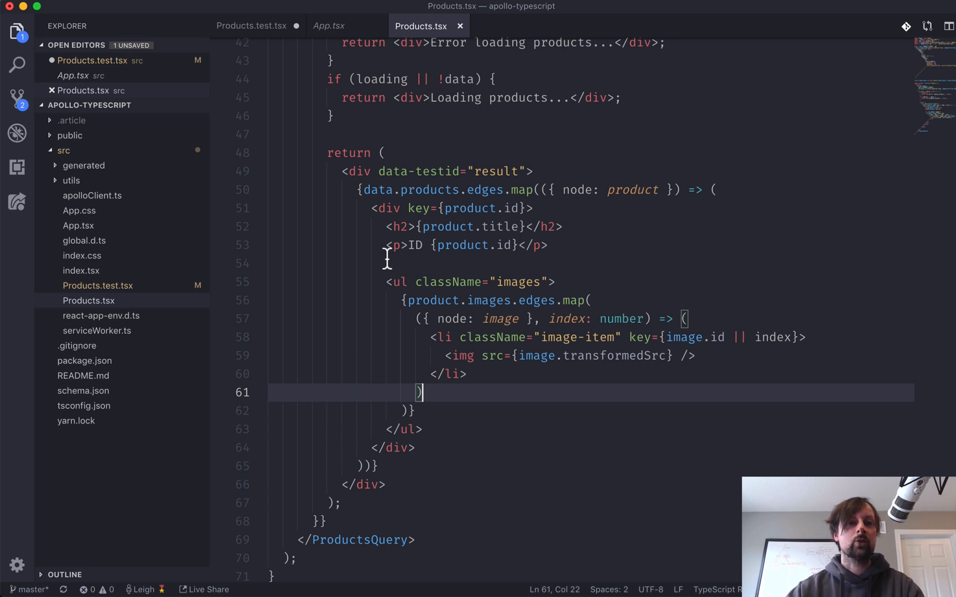
pyautogui.moveTo(409, 246)
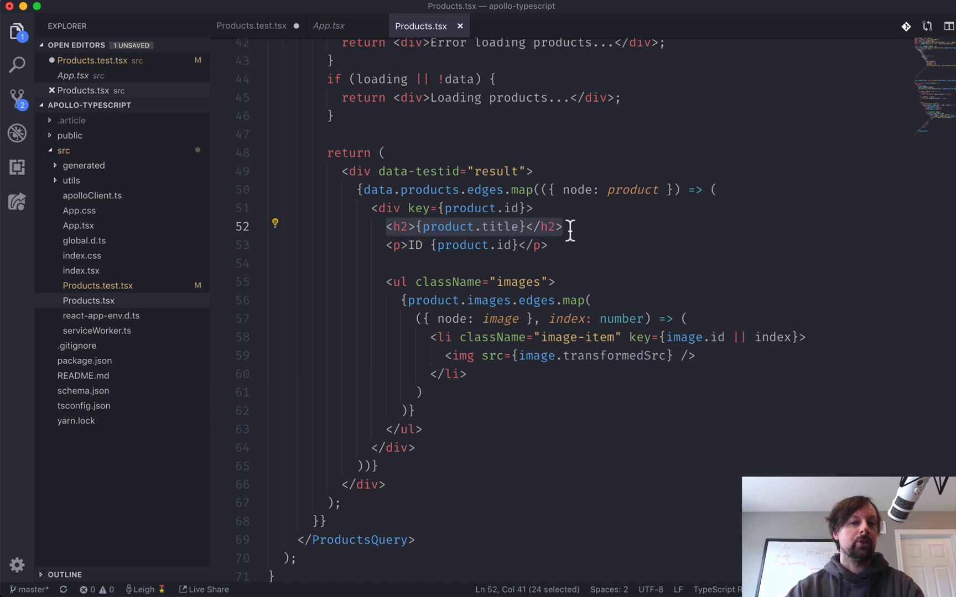
pyautogui.moveTo(259, 29)
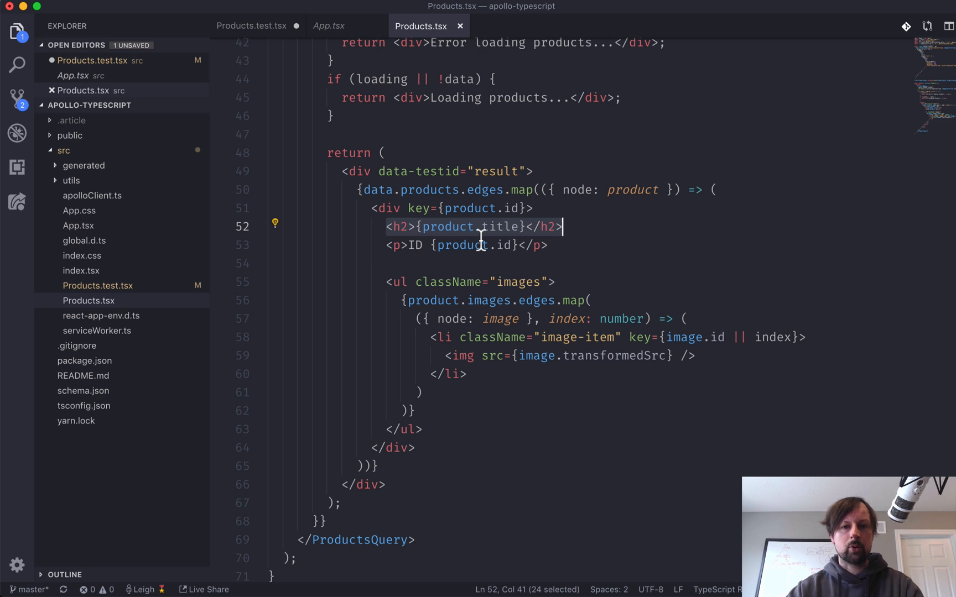
pyautogui.click(250, 25)
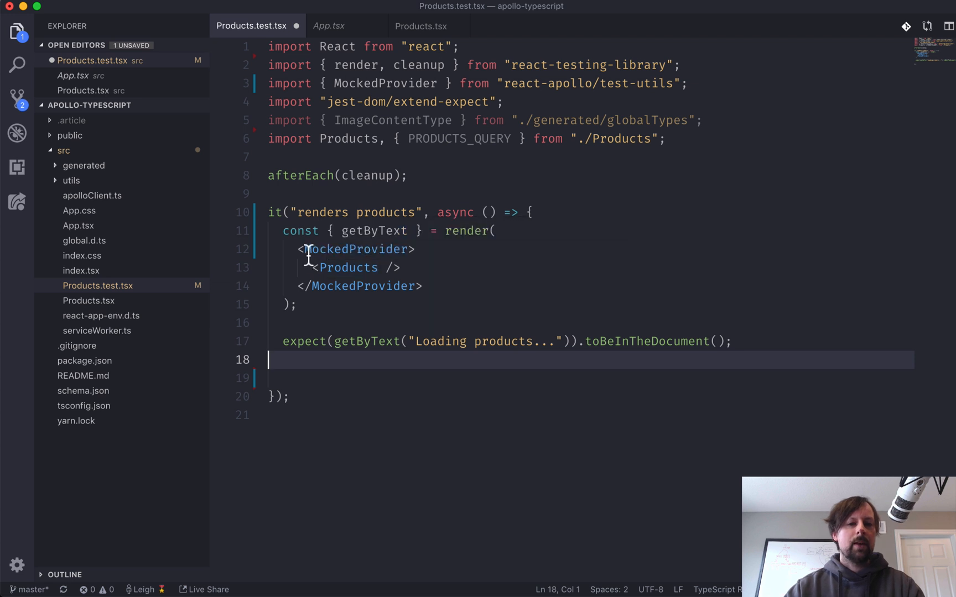
pyautogui.moveTo(451, 262)
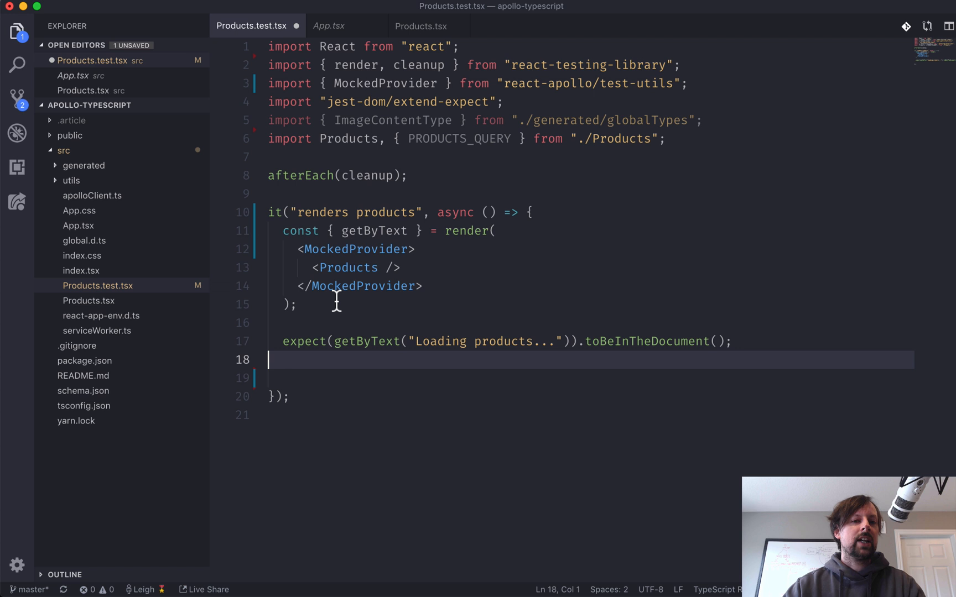
pyautogui.moveTo(355, 248)
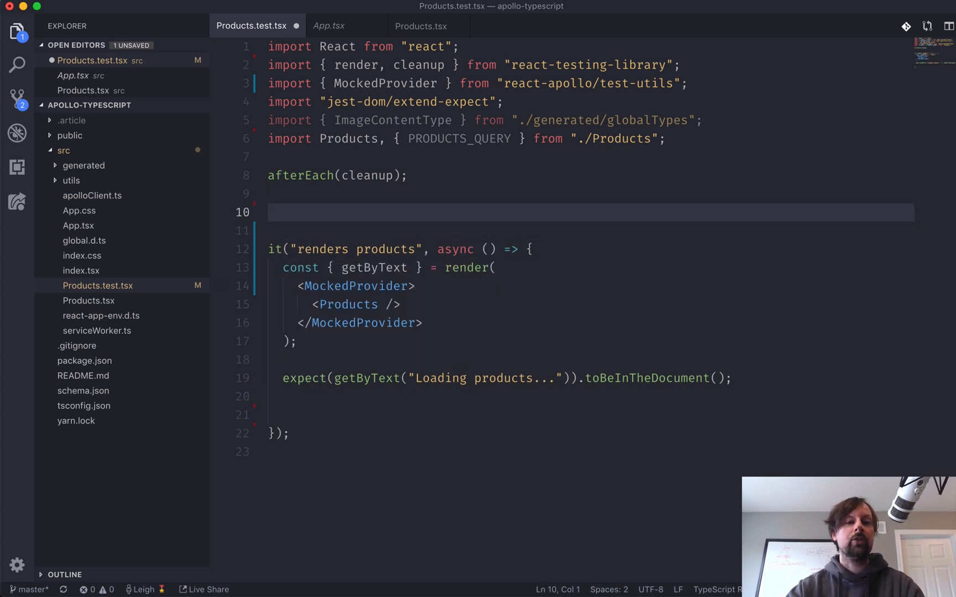
# - Declare 'const mocks = [ { request: { query: } } ]' above the renders products test
pyautogui.write('const =')
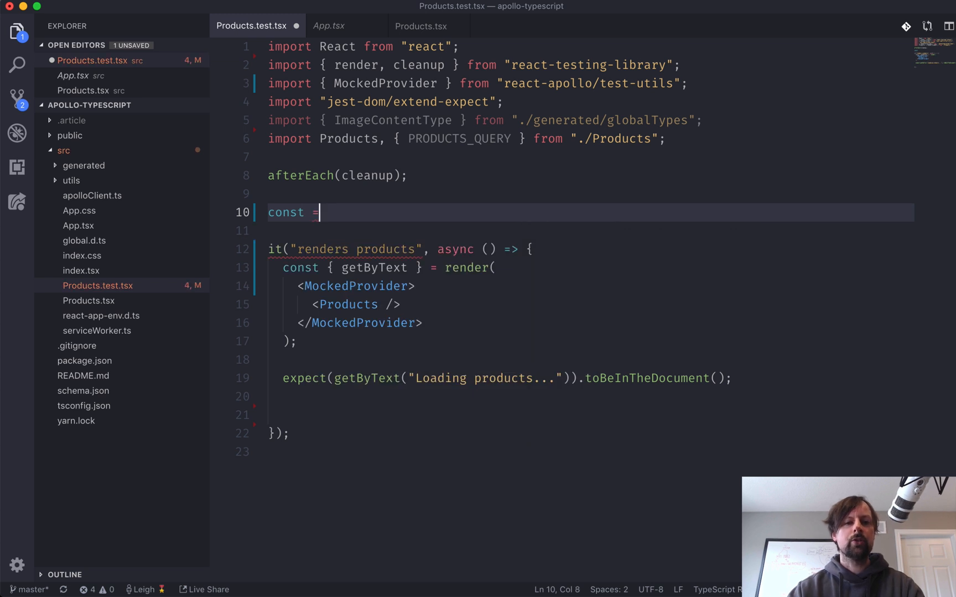
pyautogui.write('mocks')
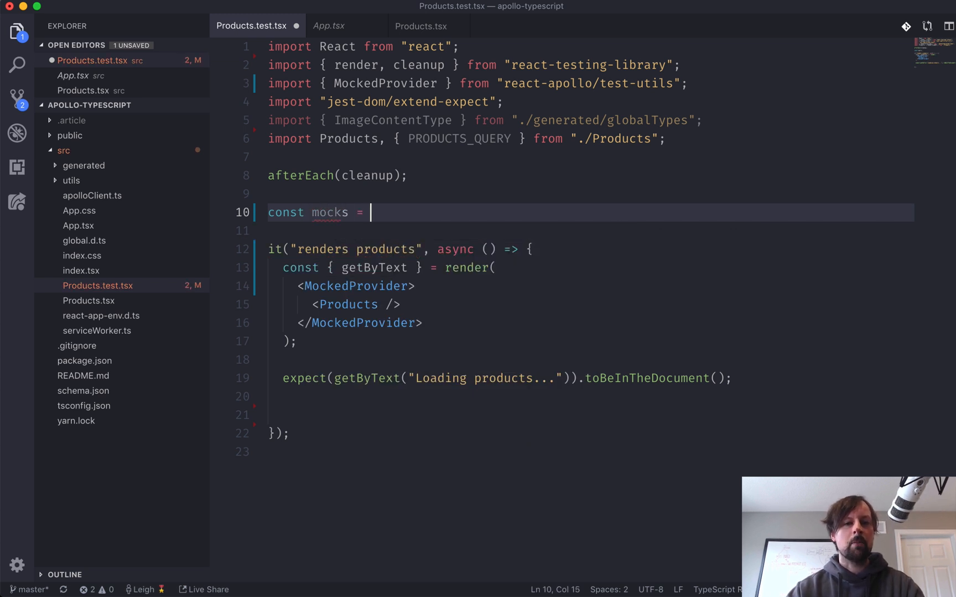
pyautogui.write('[')
pyautogui.write('{')
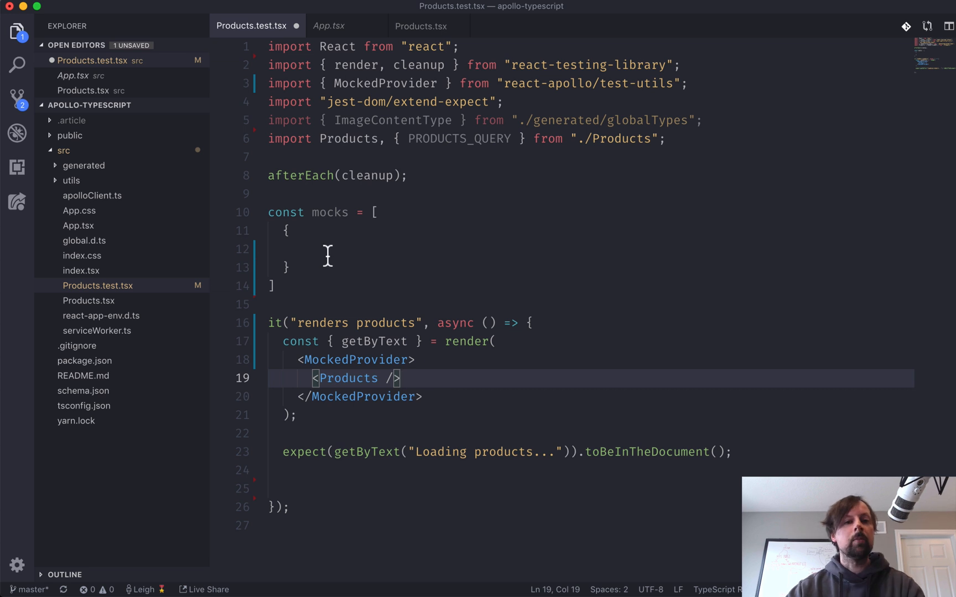
pyautogui.write('q')
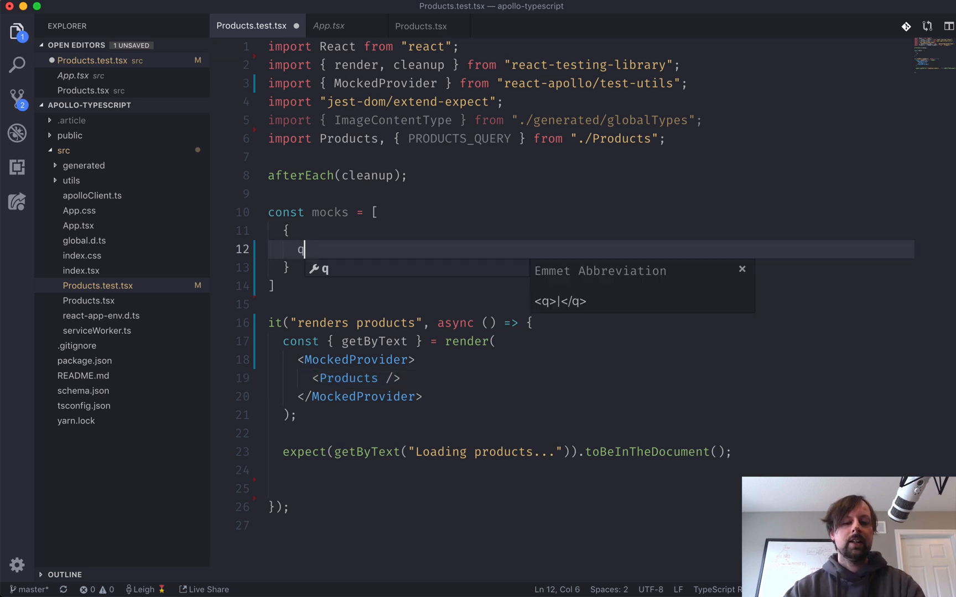
pyautogui.write('uery')
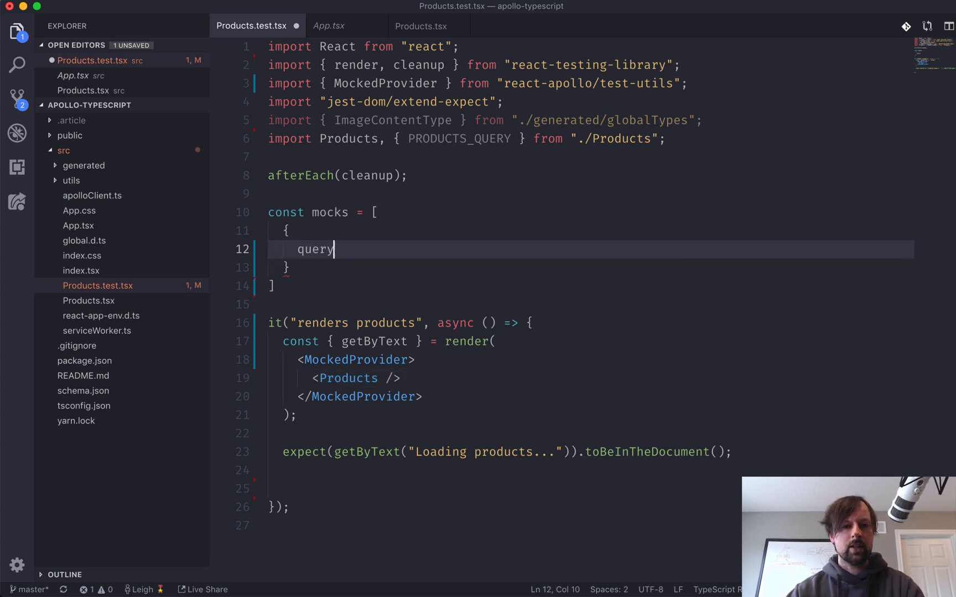
pyautogui.write('reque')
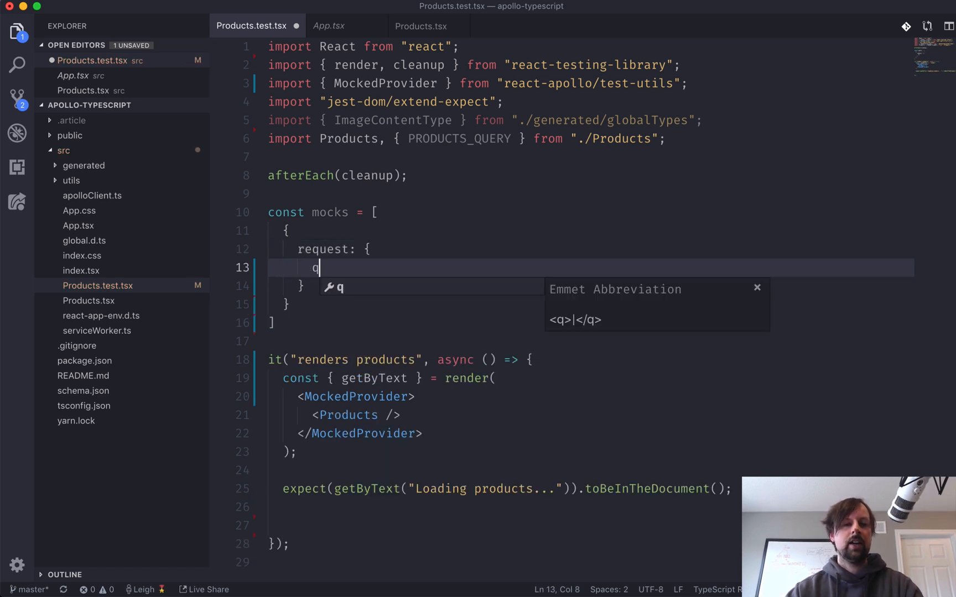
pyautogui.write('uery :')
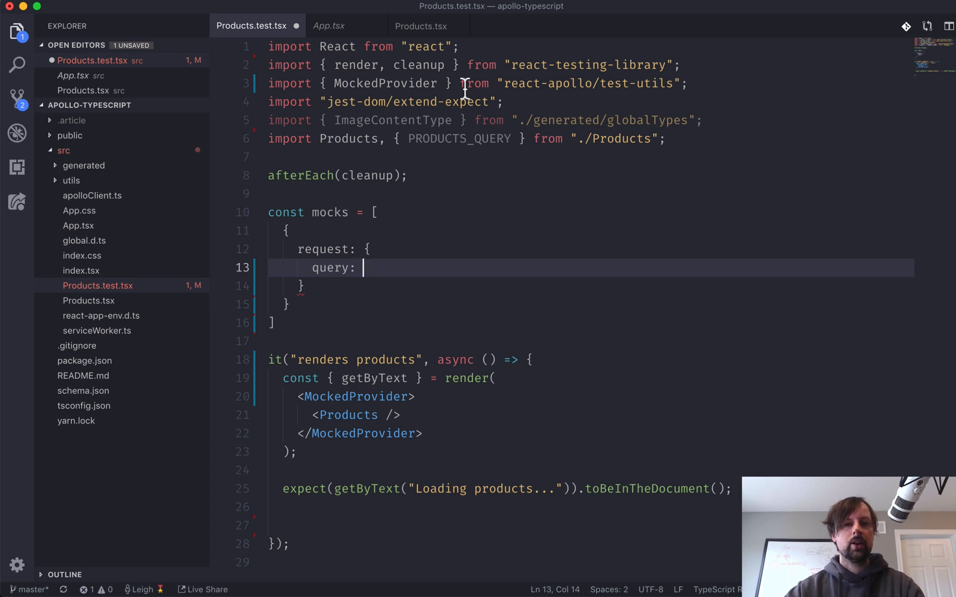
# - Set the mock request's query to PRODUCTS_QUERY after checking its definition in Products.tsx
pyautogui.doubleClick(456, 139)
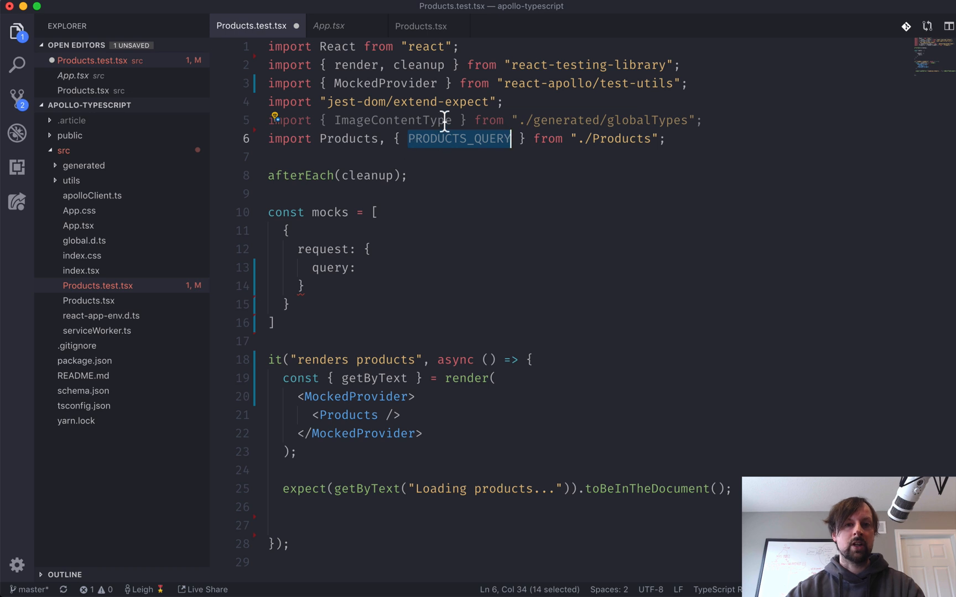
pyautogui.click(420, 25)
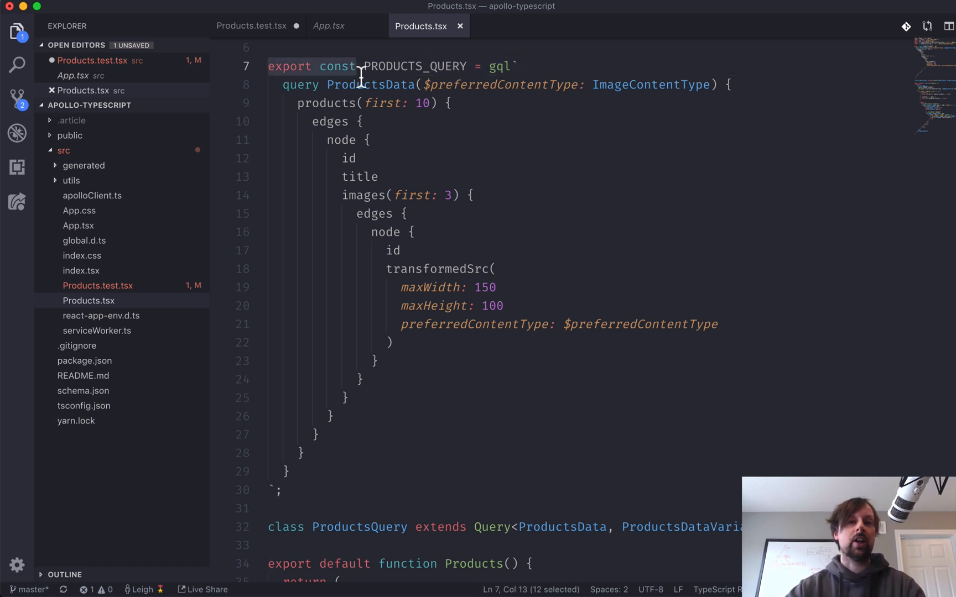
pyautogui.doubleClick(415, 67)
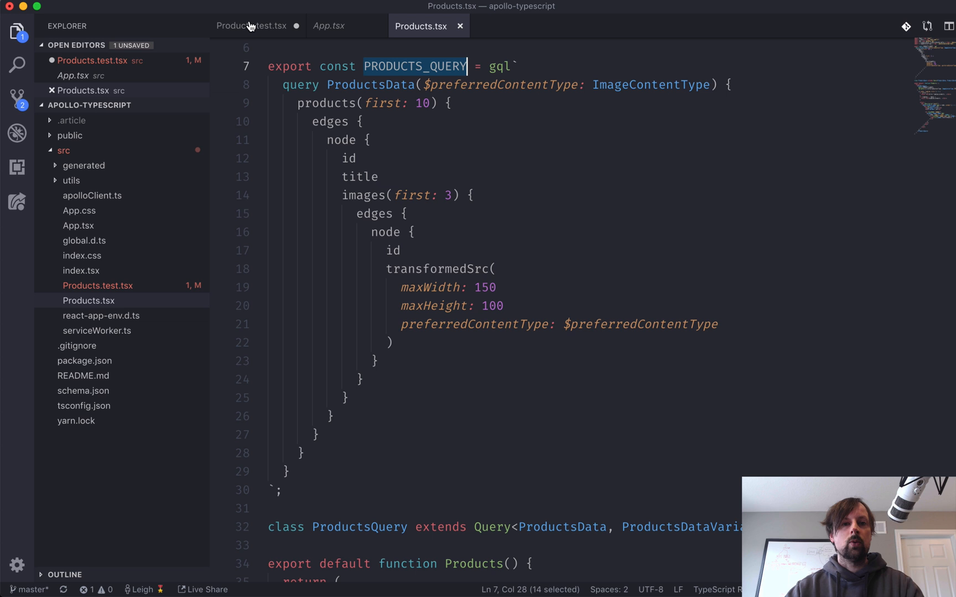
pyautogui.click(250, 25)
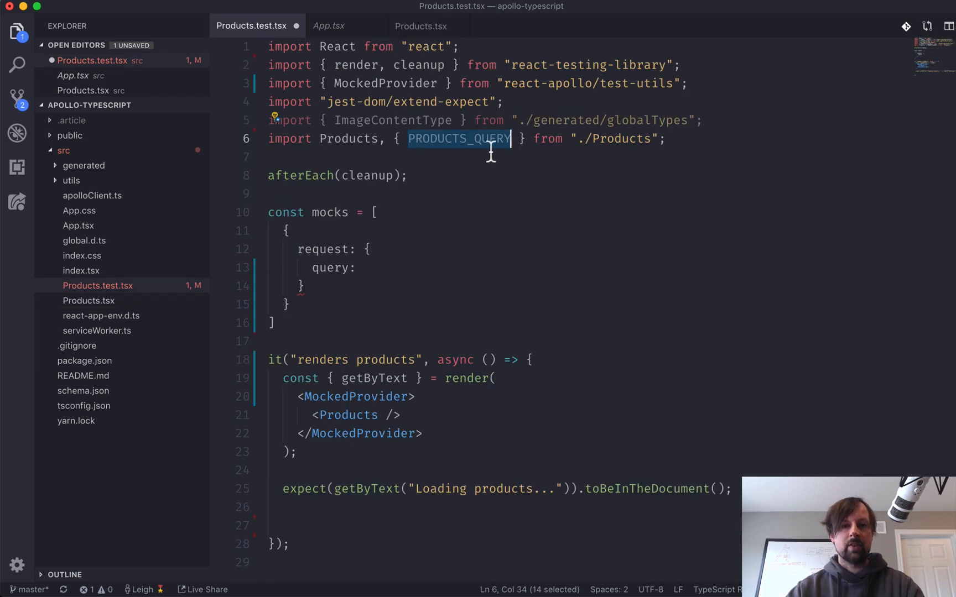
pyautogui.write('PRODUCTS_QUERY,')
pyautogui.write('va')
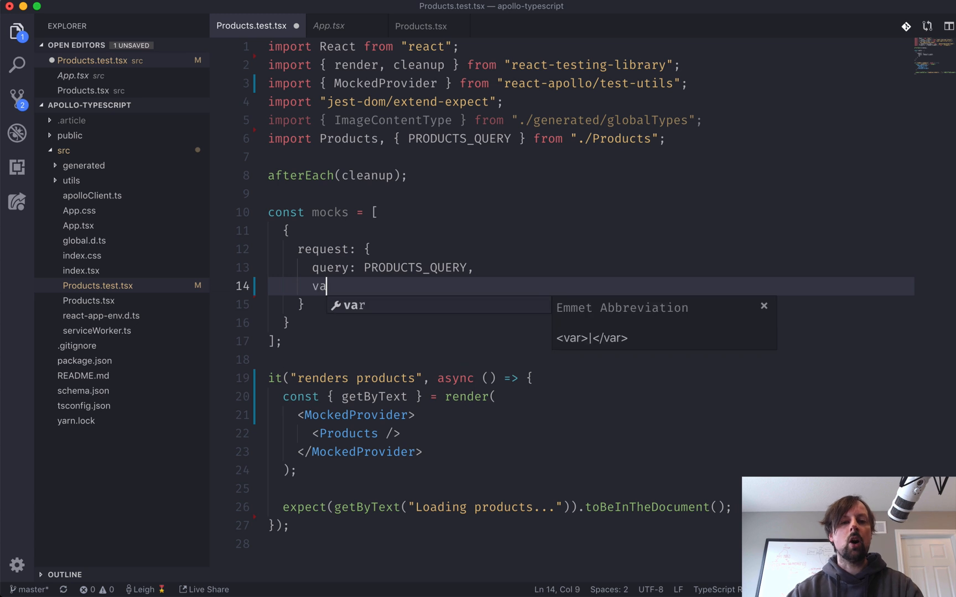
# - Add 'variables: { preferredContentType: }' to the mock request, matching the component's query variables
pyautogui.write('riables:')
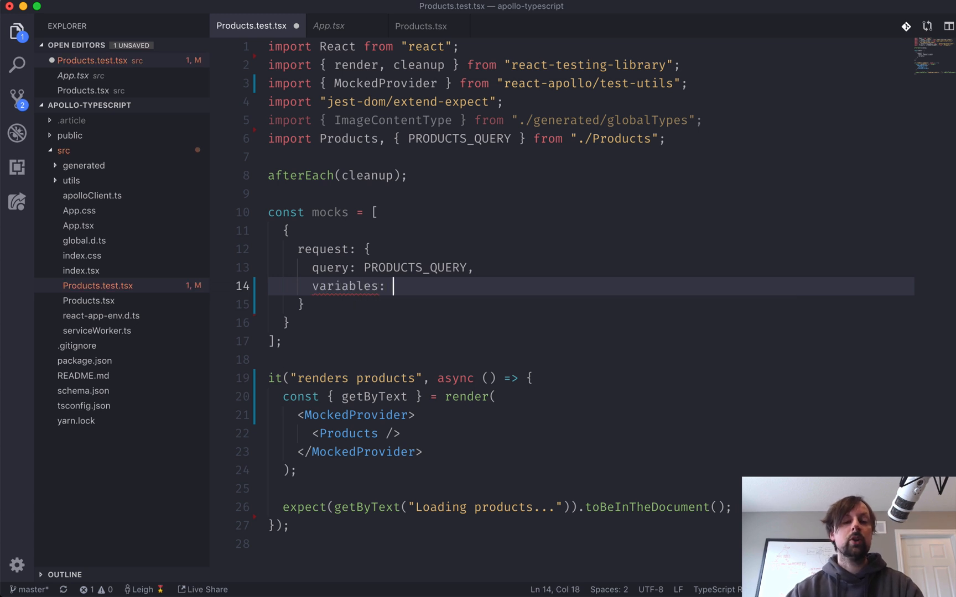
pyautogui.write('{}')
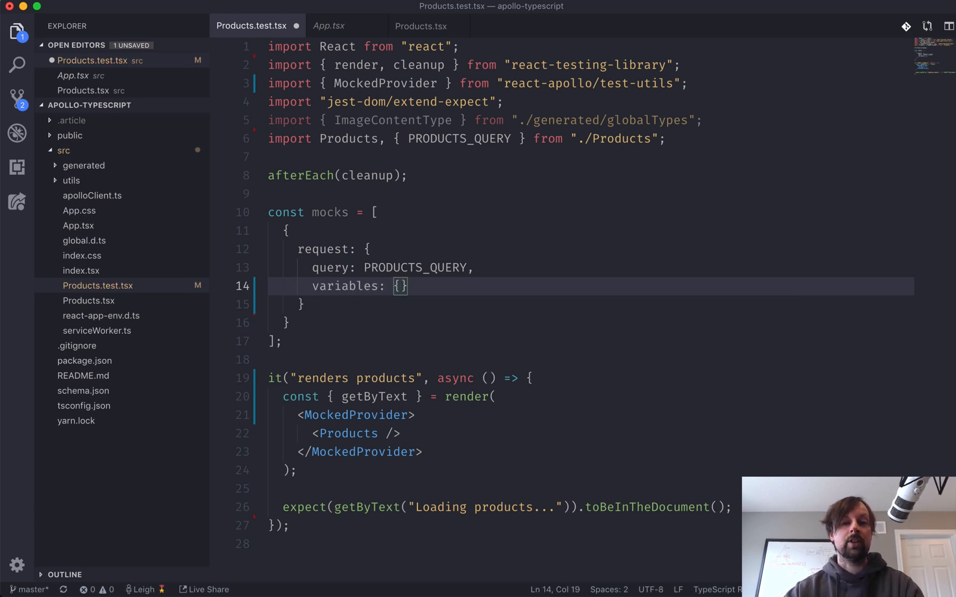
pyautogui.click(420, 26)
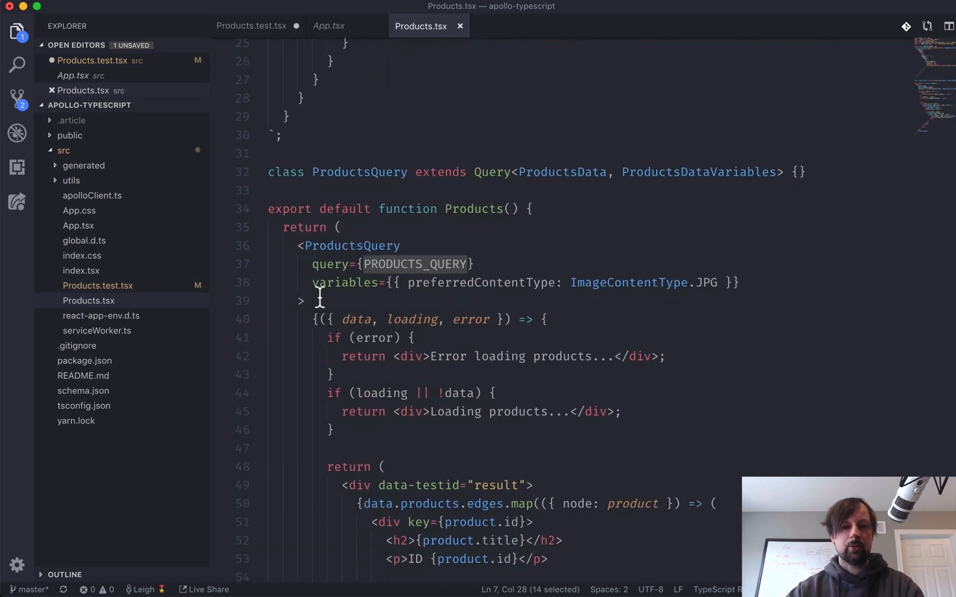
pyautogui.doubleClick(481, 283)
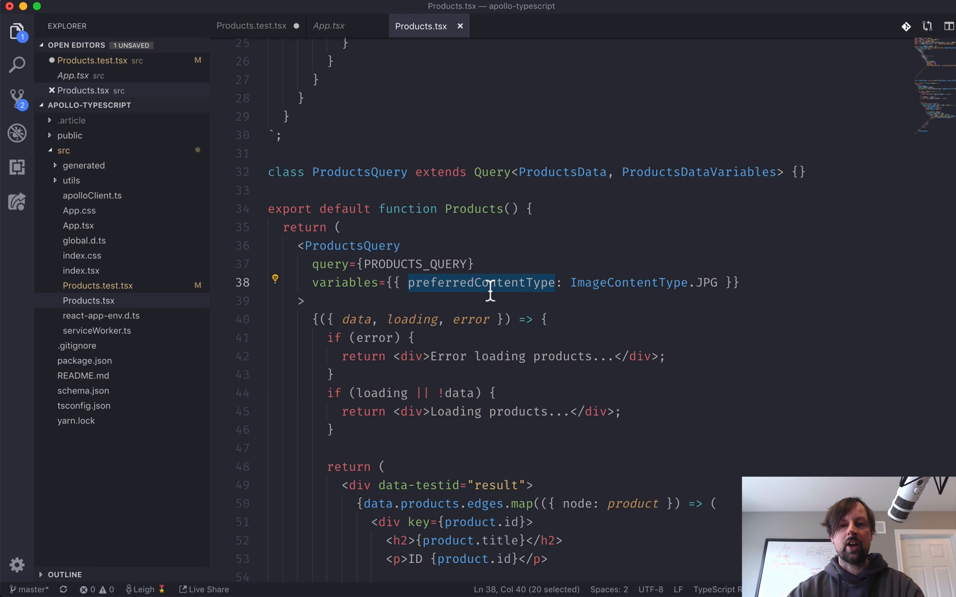
pyautogui.click(251, 25)
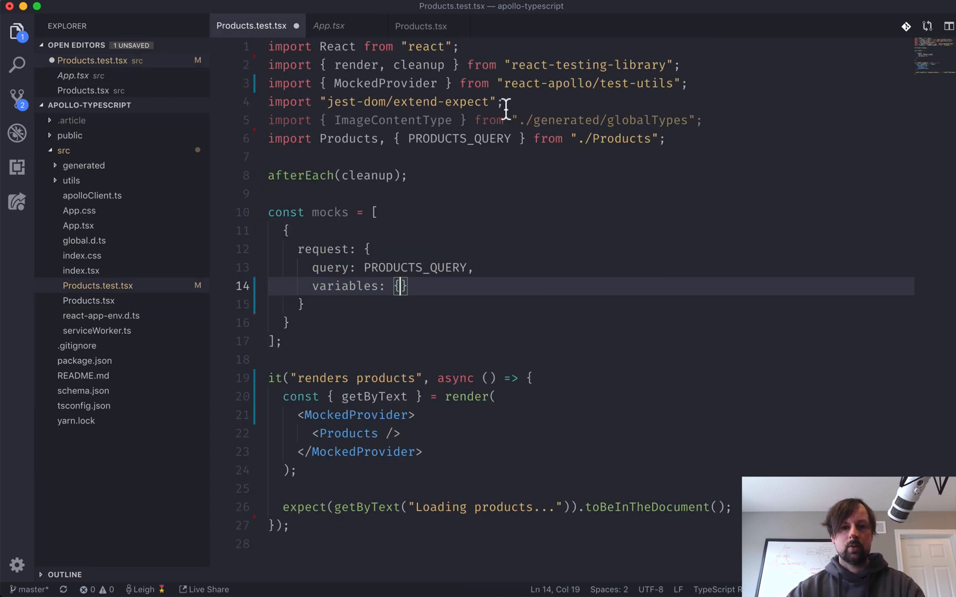
pyautogui.write('preferredContentType:')
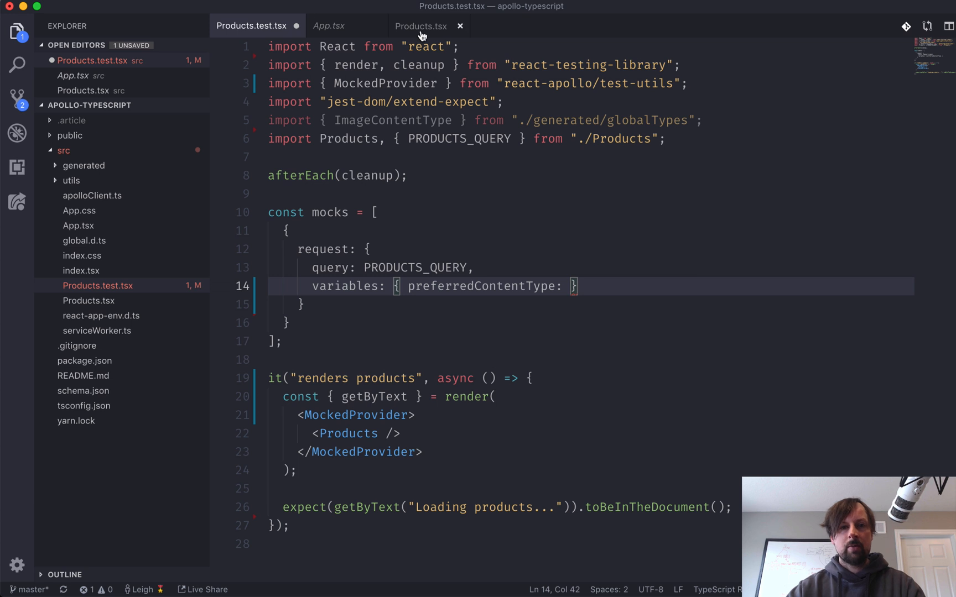
pyautogui.click(422, 26)
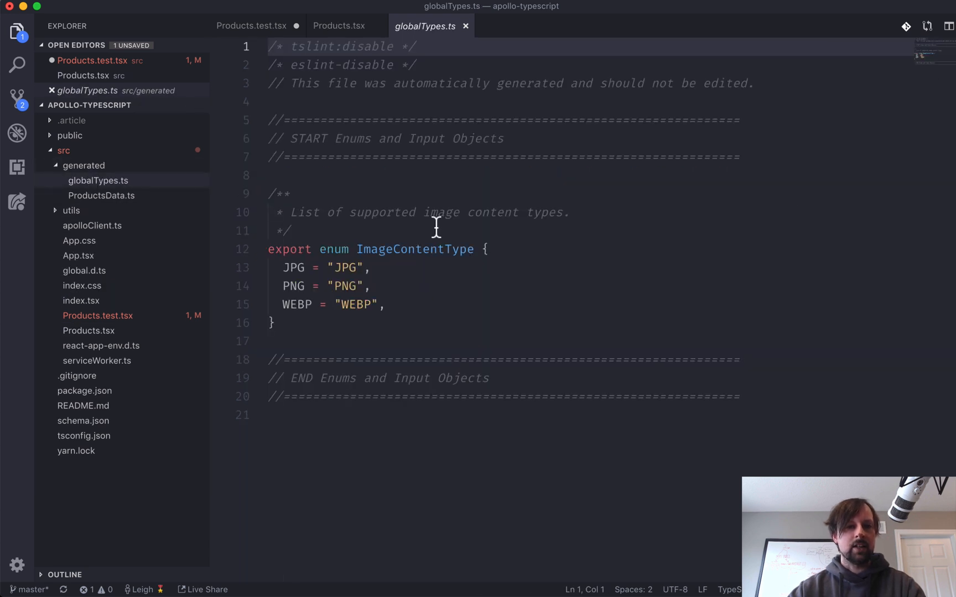
# - Set preferredContentType to ImageContentType.JPG from the generated globalTypes enum
pyautogui.click(271, 249)
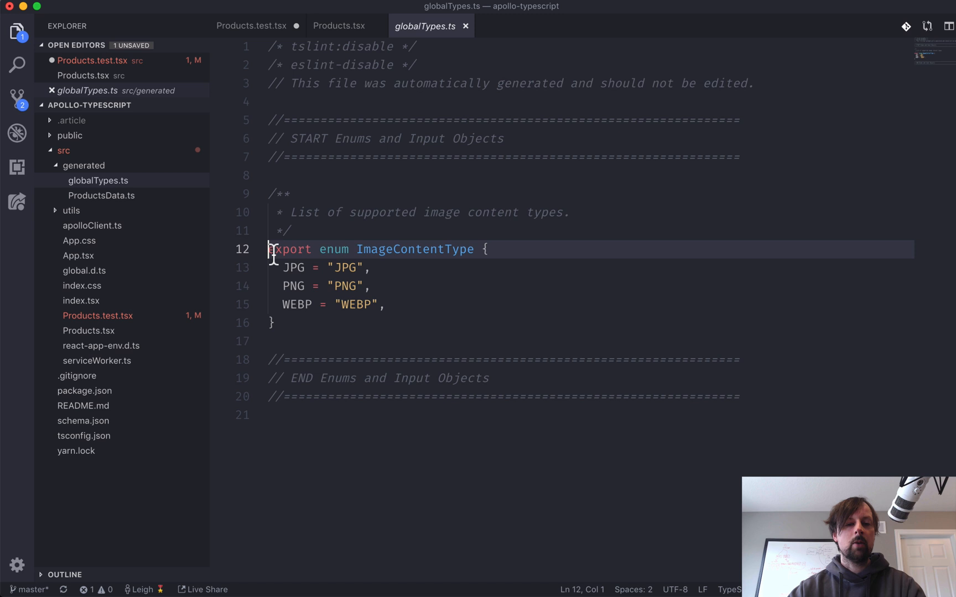
pyautogui.doubleClick(414, 249)
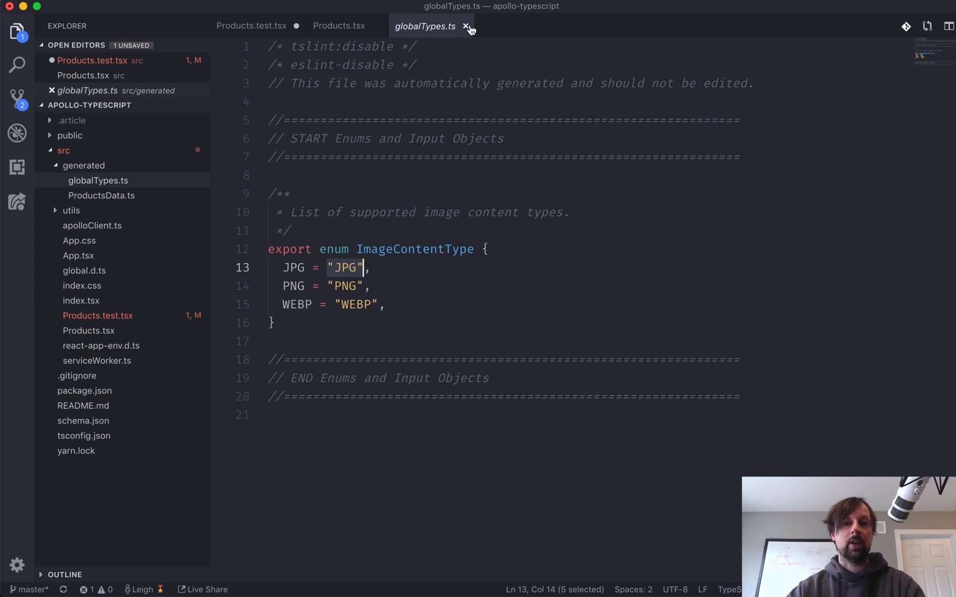
pyautogui.click(467, 26)
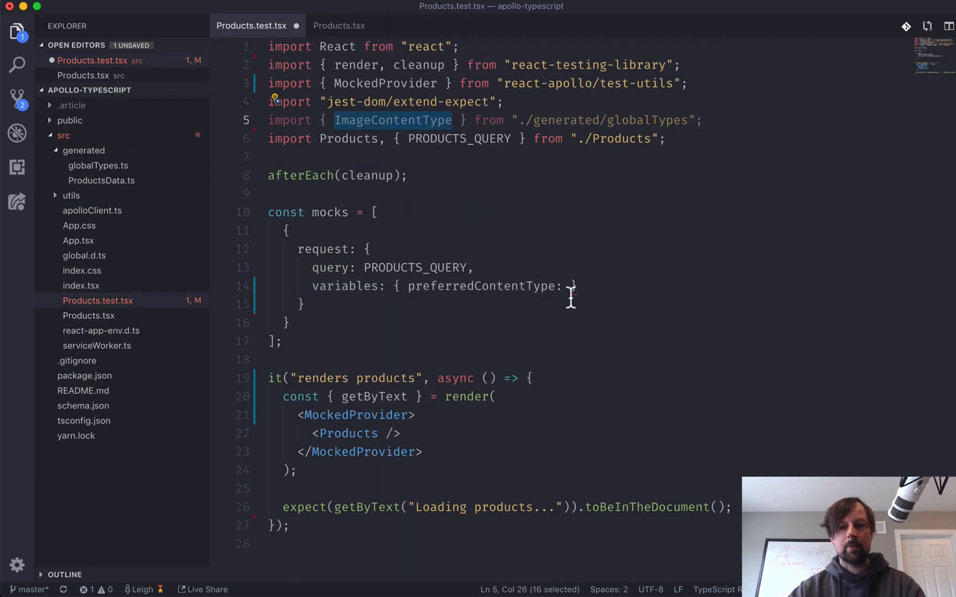
pyautogui.write('ImageContentType.')
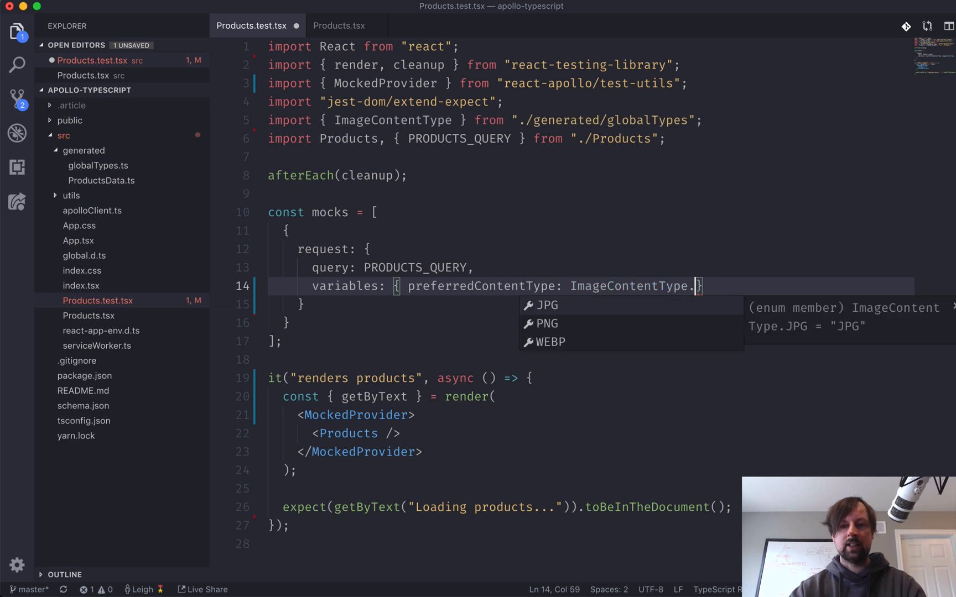
pyautogui.click(546, 305)
pyautogui.write(',')
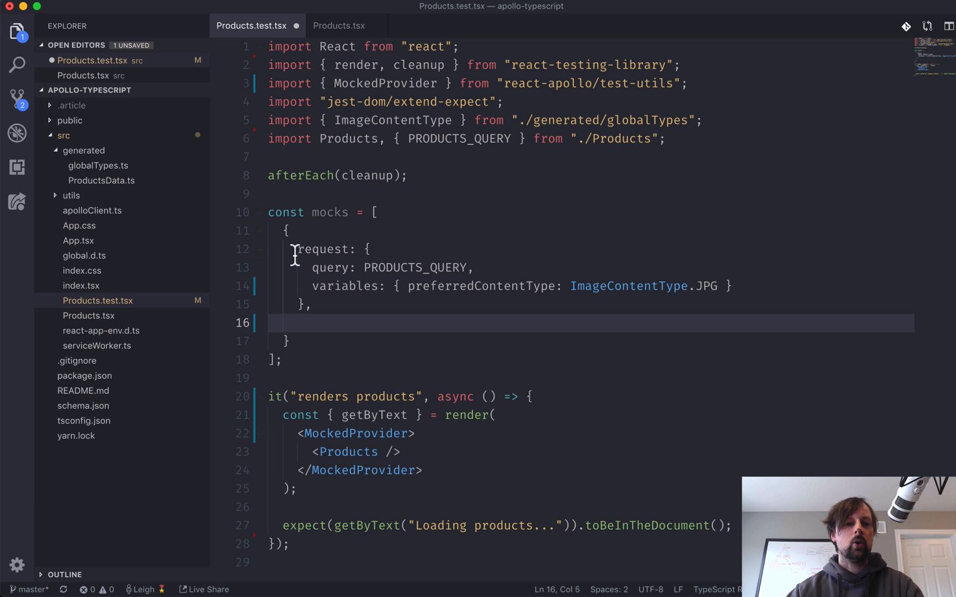
# - Add an empty 'result: {}' object after the mock's request block
pyautogui.moveTo(297, 249); pyautogui.dragTo(309, 305)
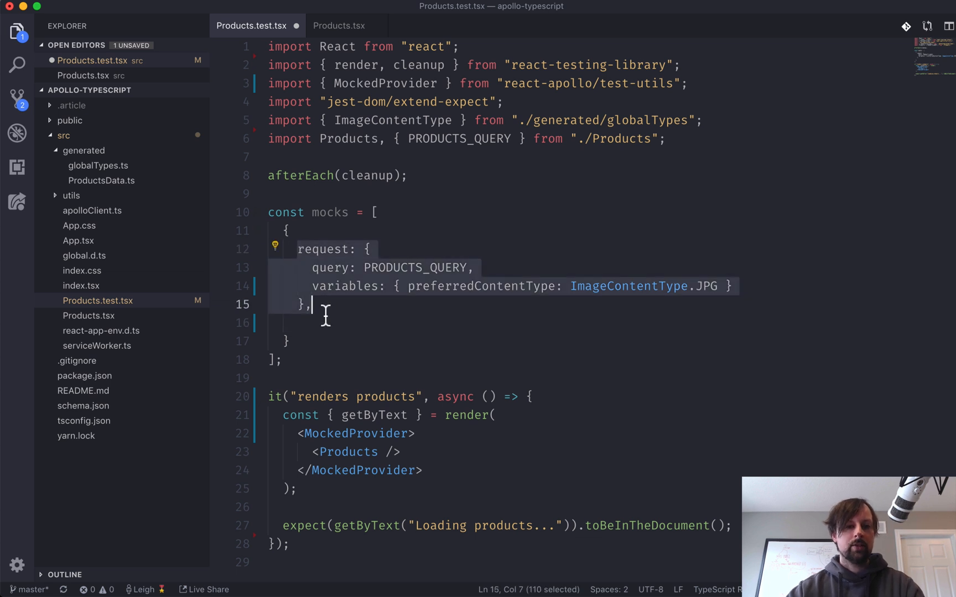
pyautogui.write('resu')
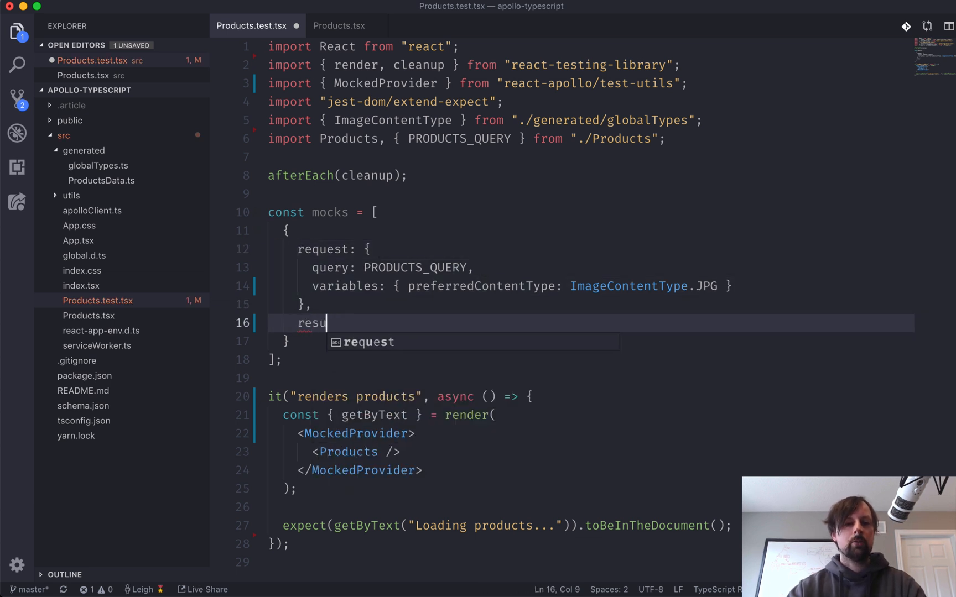
pyautogui.write('lt: {}')
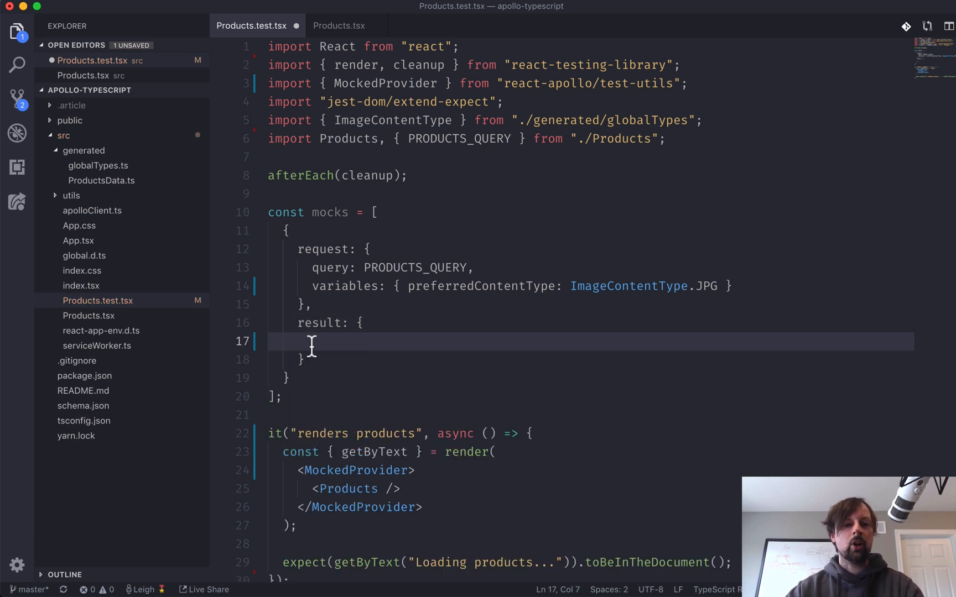
pyautogui.moveTo(329, 348)
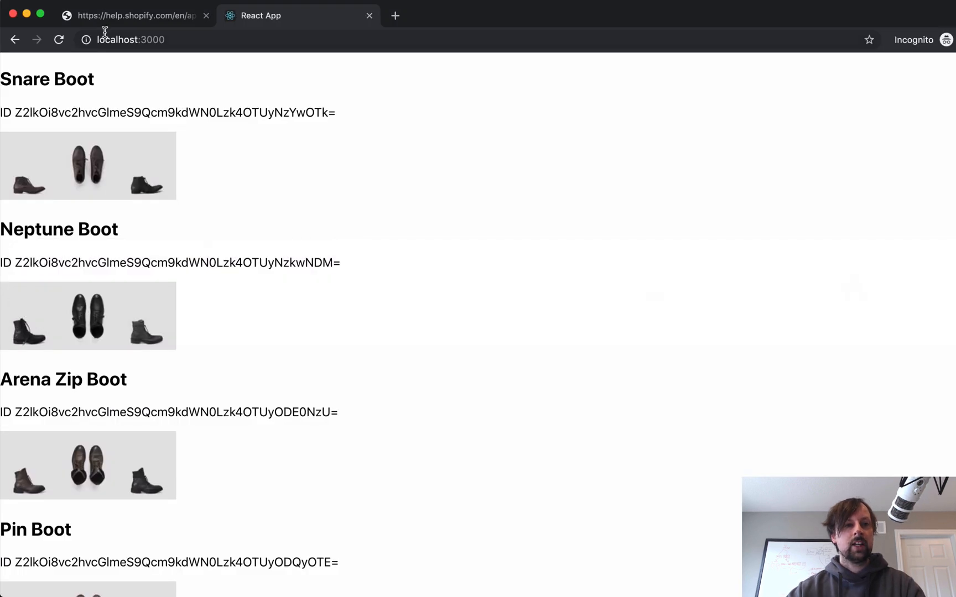
# - Select the Snare Boot products response JSON in the Storefront GraphiQL explorer to copy
pyautogui.click(133, 15)
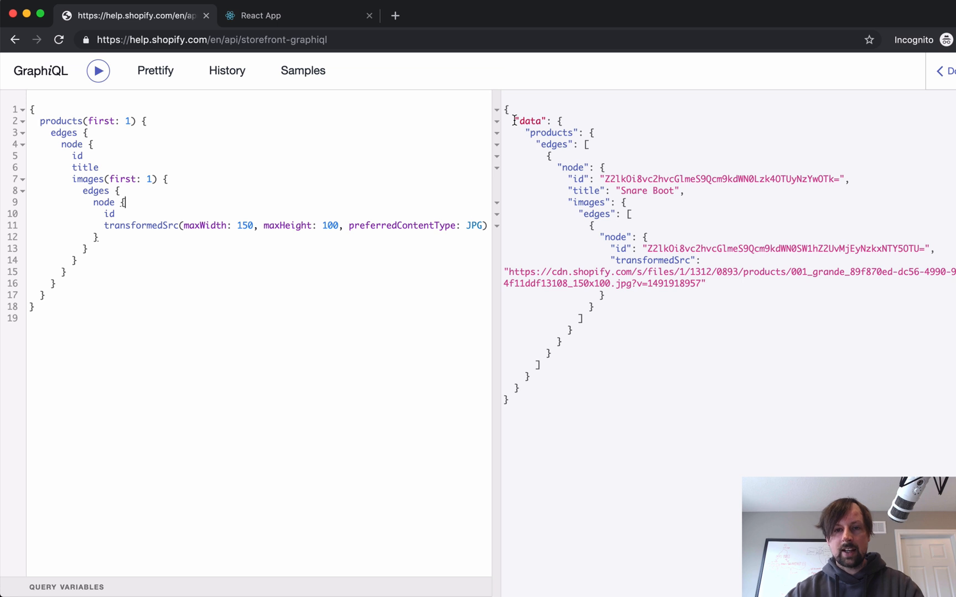
pyautogui.moveTo(515, 120); pyautogui.dragTo(534, 385)
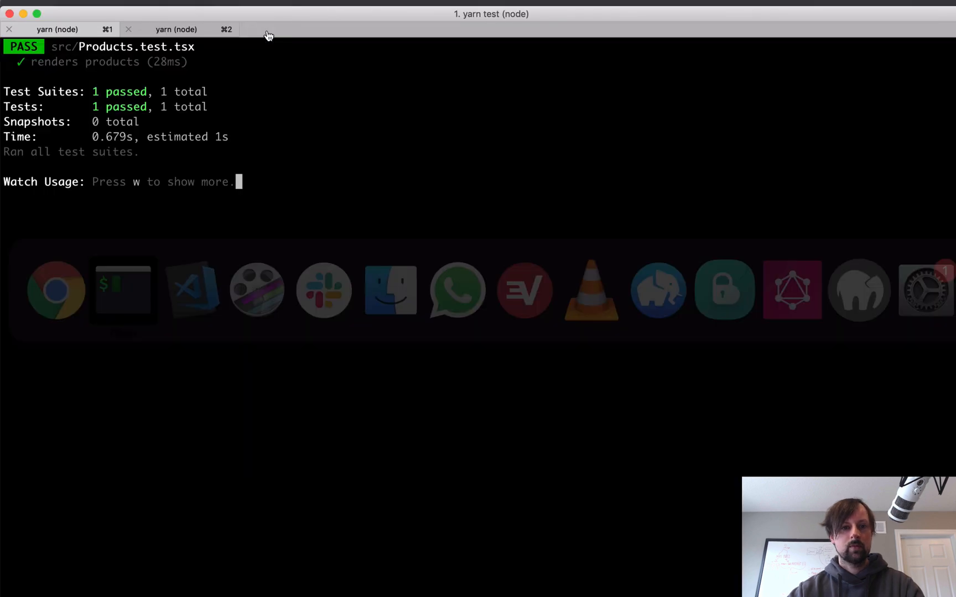
pyautogui.click(225, 576)
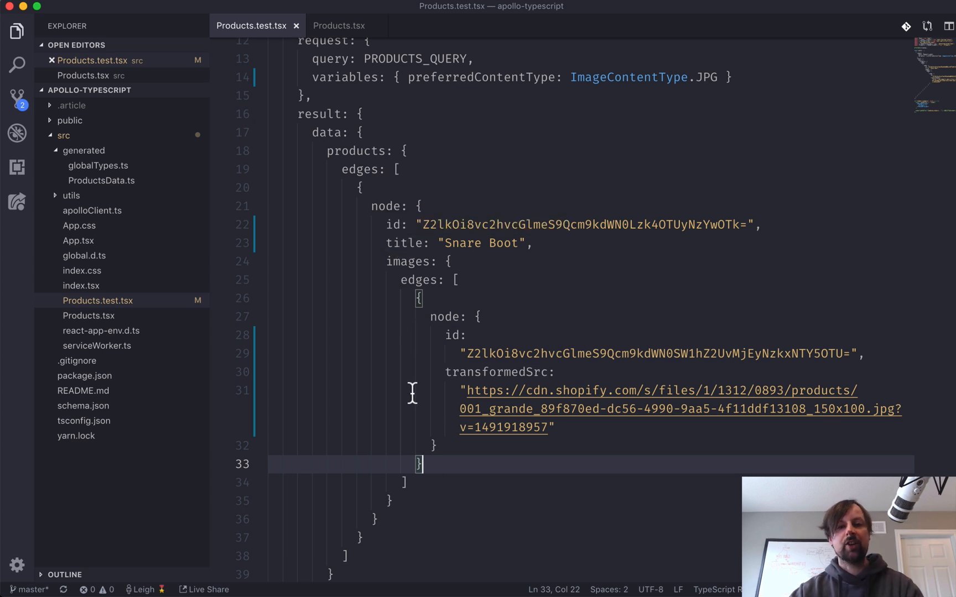
pyautogui.moveTo(407, 243)
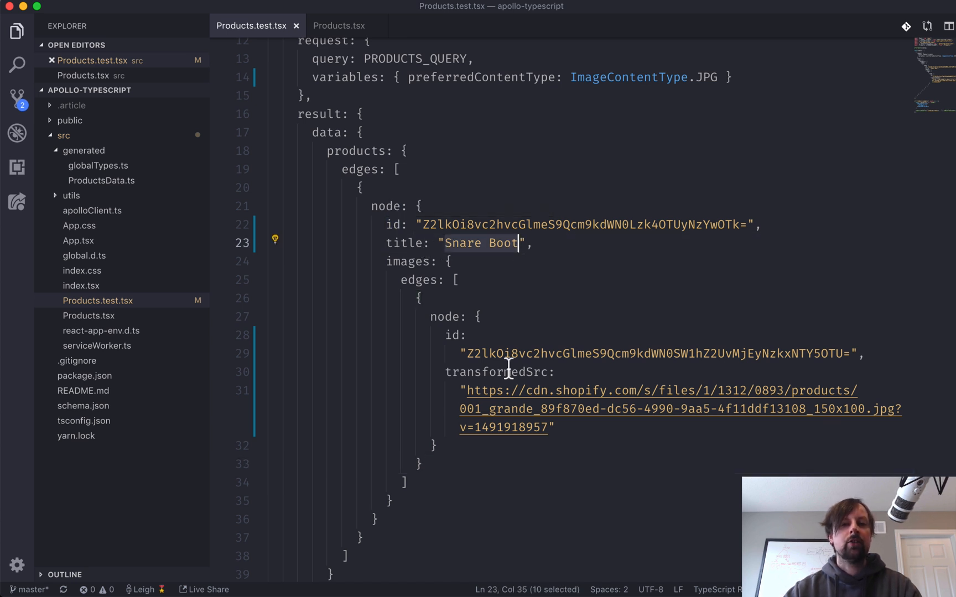
pyautogui.scroll(-3)
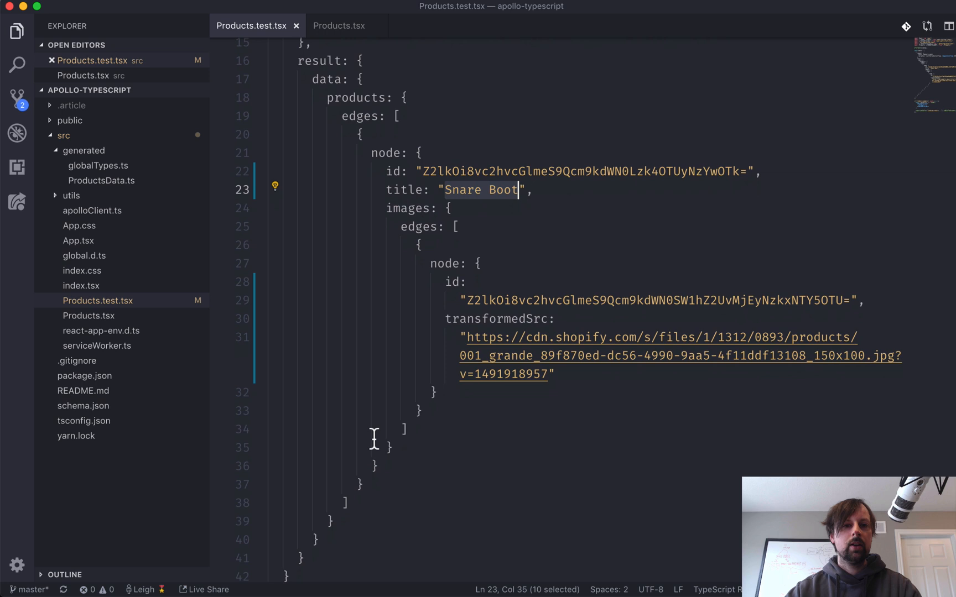
# - Await findByText("Snare Boot") into productTag and expect that element in the document
pyautogui.write('e')
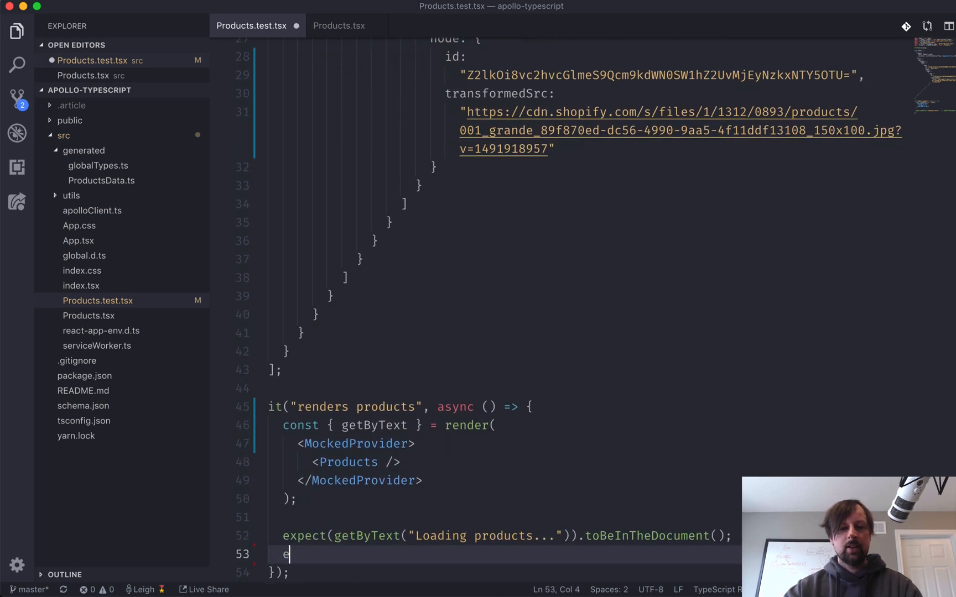
pyautogui.write('xpect(getByText("Snare Boot")).toBeInTheDocument();')
pyautogui.click(382, 425)
pyautogui.write(' findByText,')
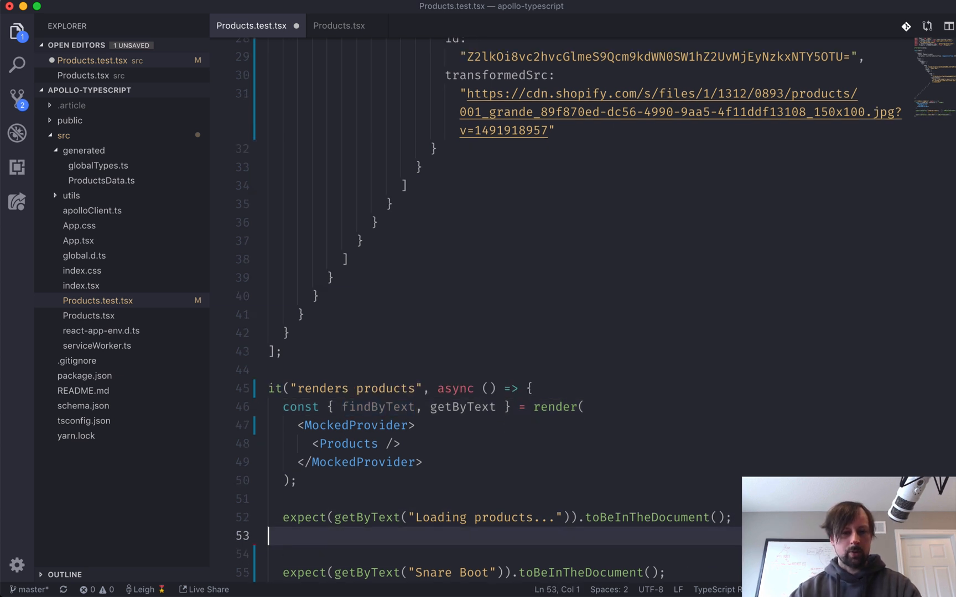
pyautogui.write('const produc')
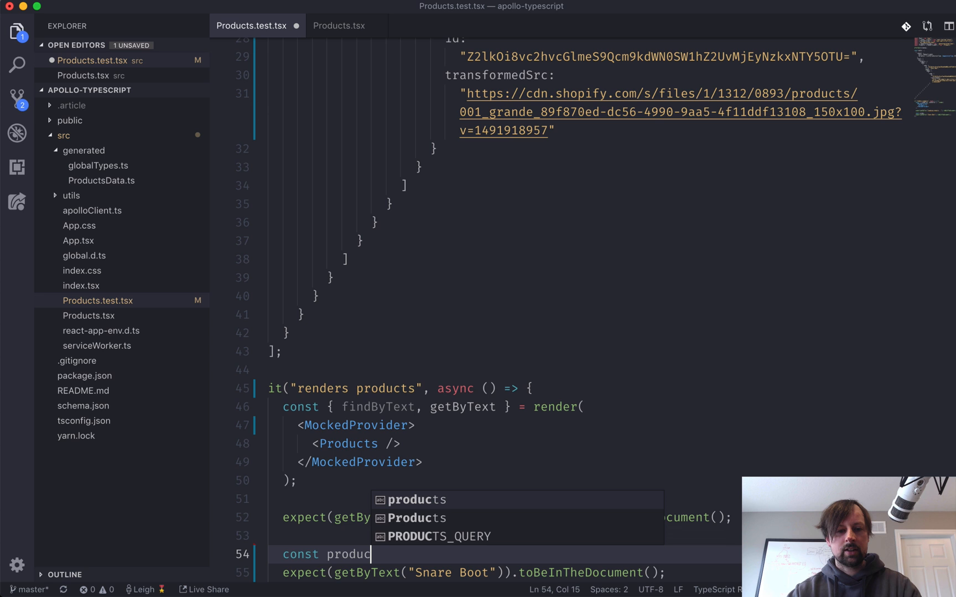
pyautogui.write('tTag = await')
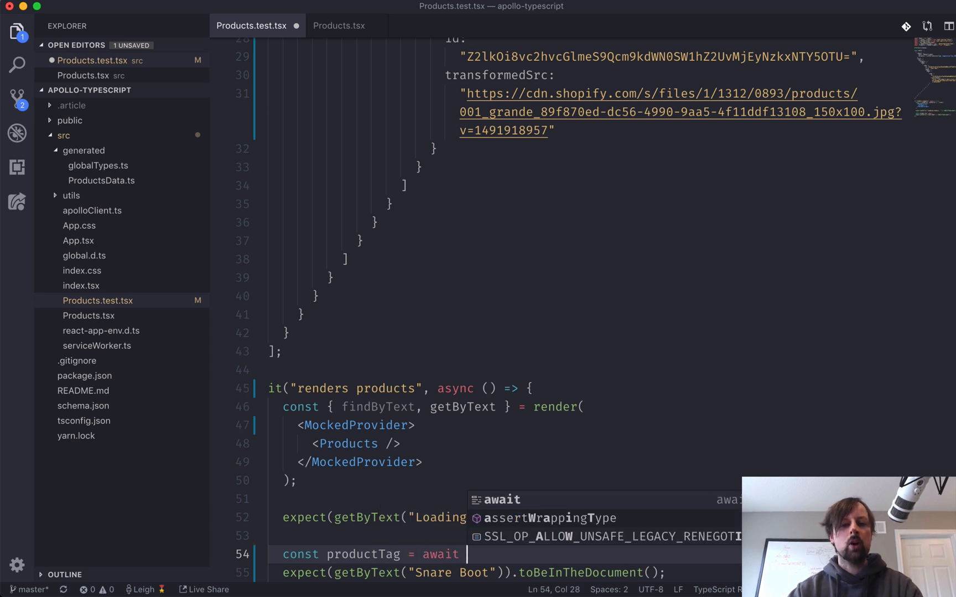
pyautogui.write('findByText')
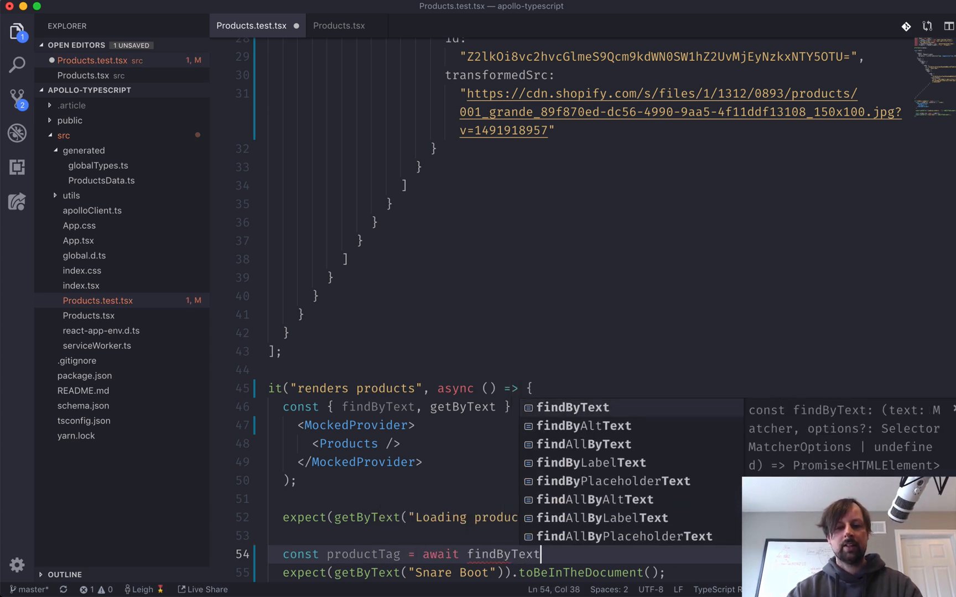
pyautogui.write('("Snare Boot");')
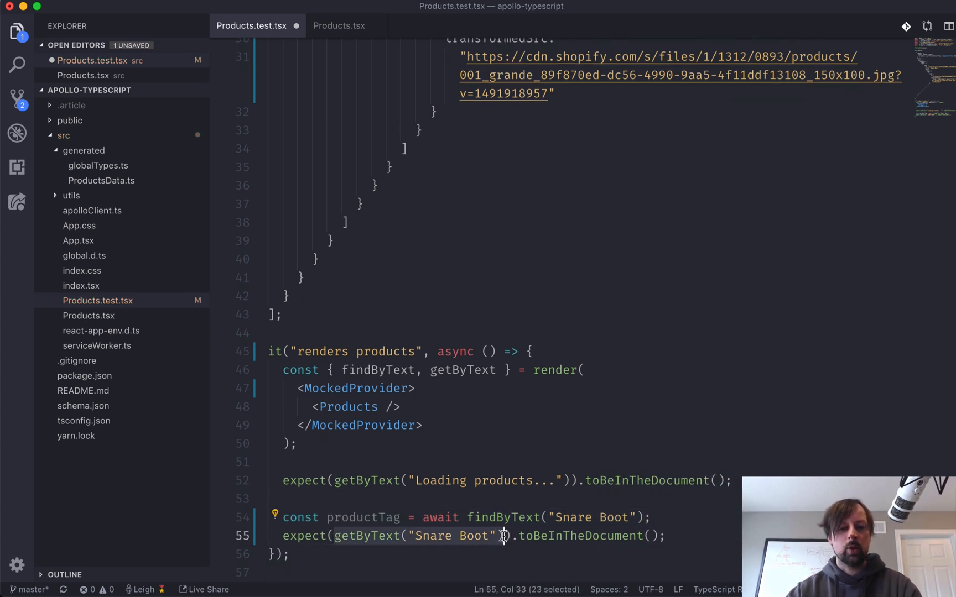
pyautogui.write('productTag')
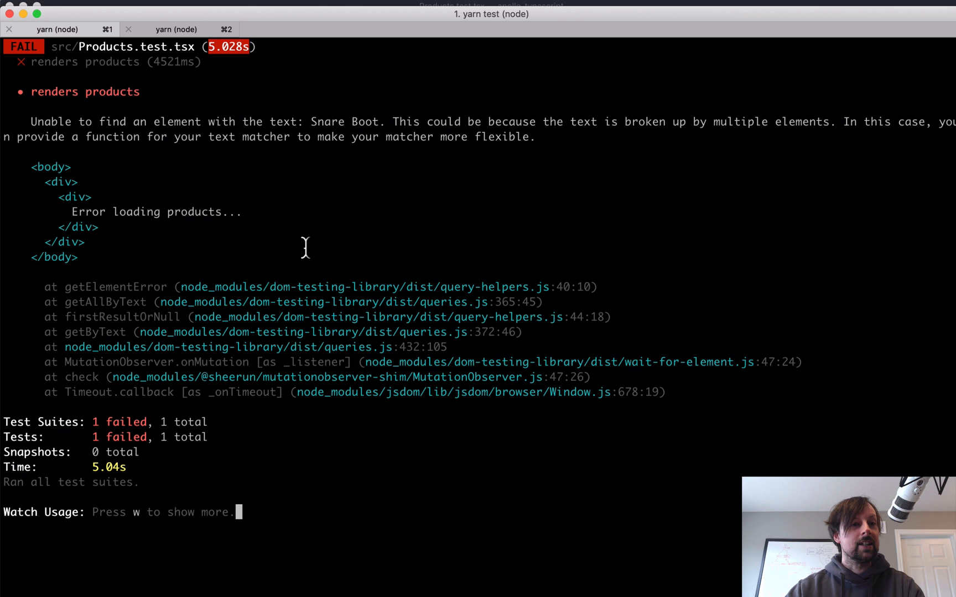
pyautogui.moveTo(113, 224)
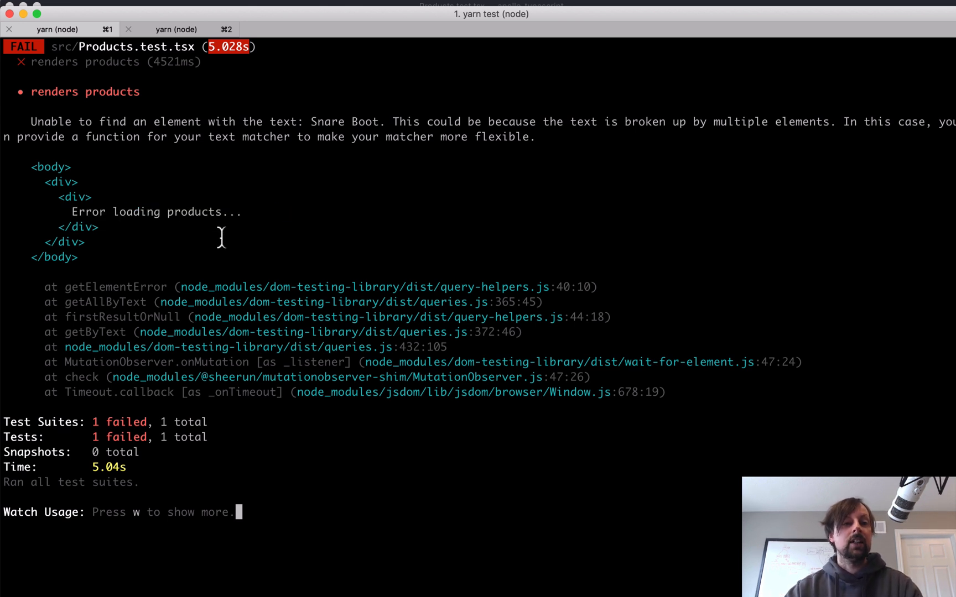
pyautogui.moveTo(304, 172)
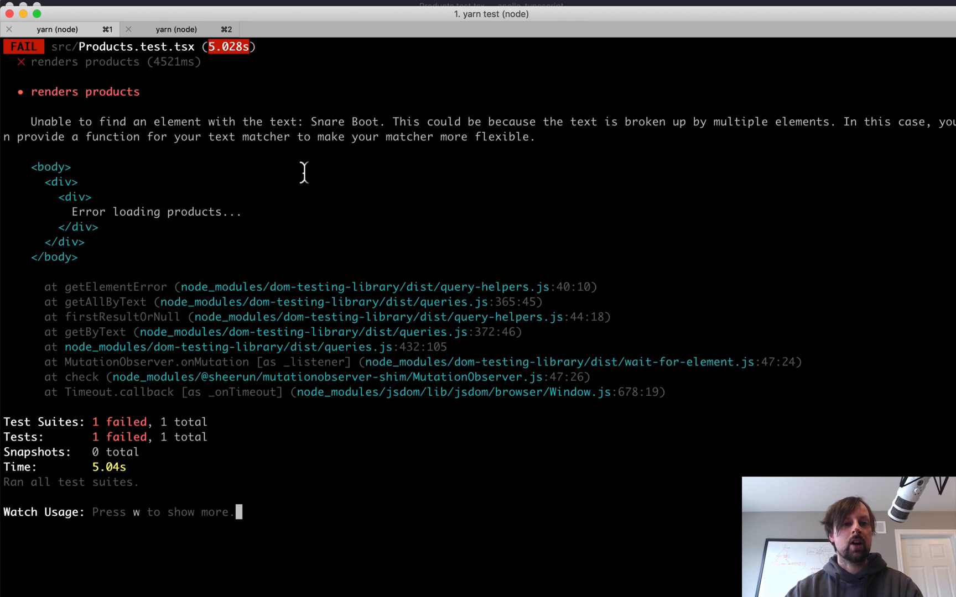
pyautogui.moveTo(480, 291)
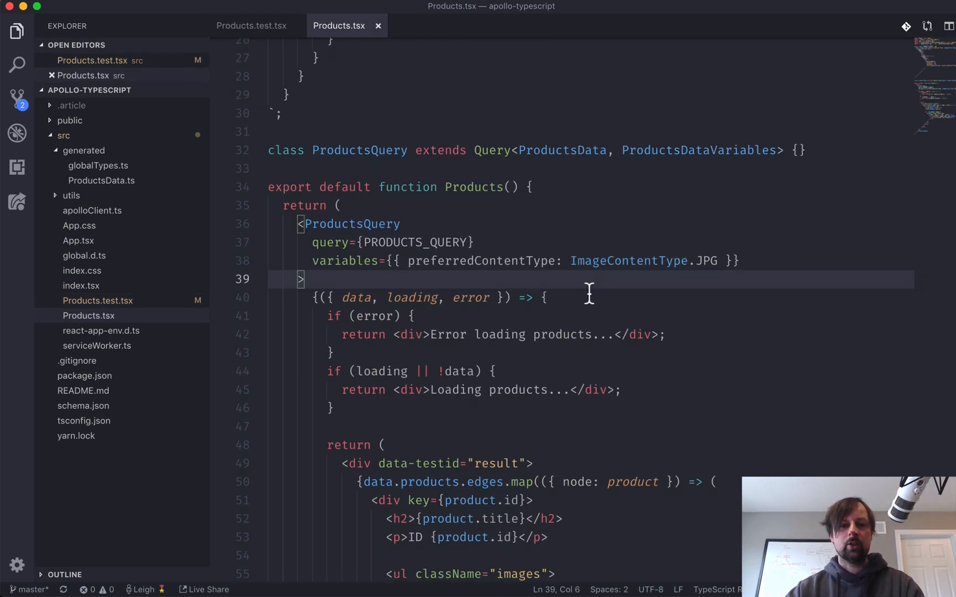
# - Add 'console.log(data);' as the first line of the ProductsQuery render callback
pyautogui.write('console.log(d')
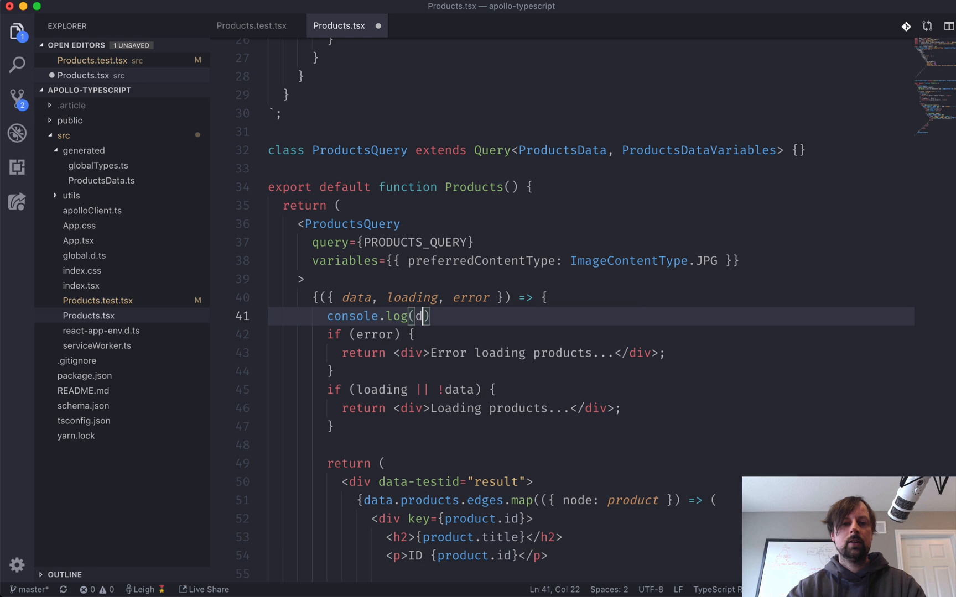
pyautogui.write('ata);')
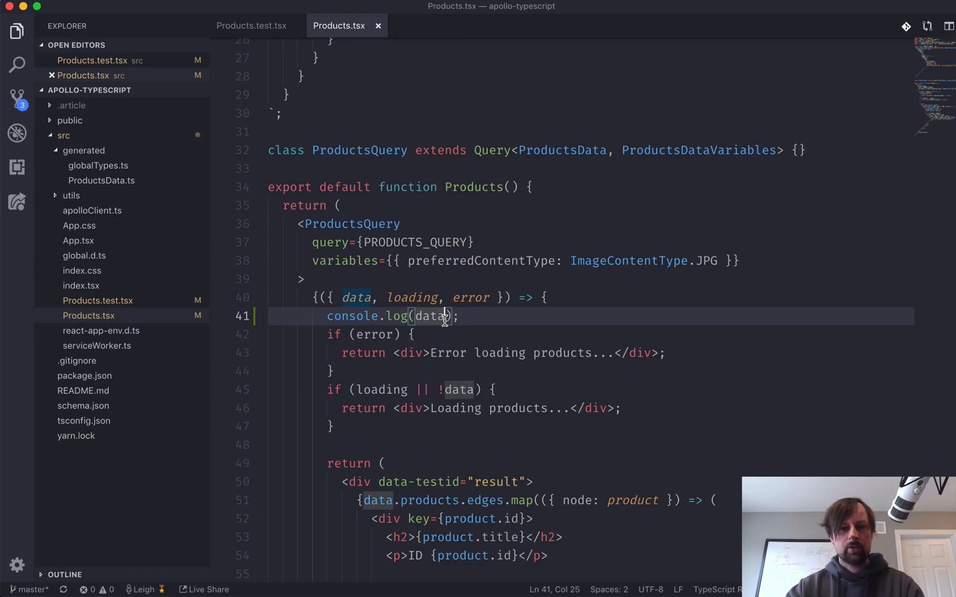
pyautogui.doubleClick(430, 315)
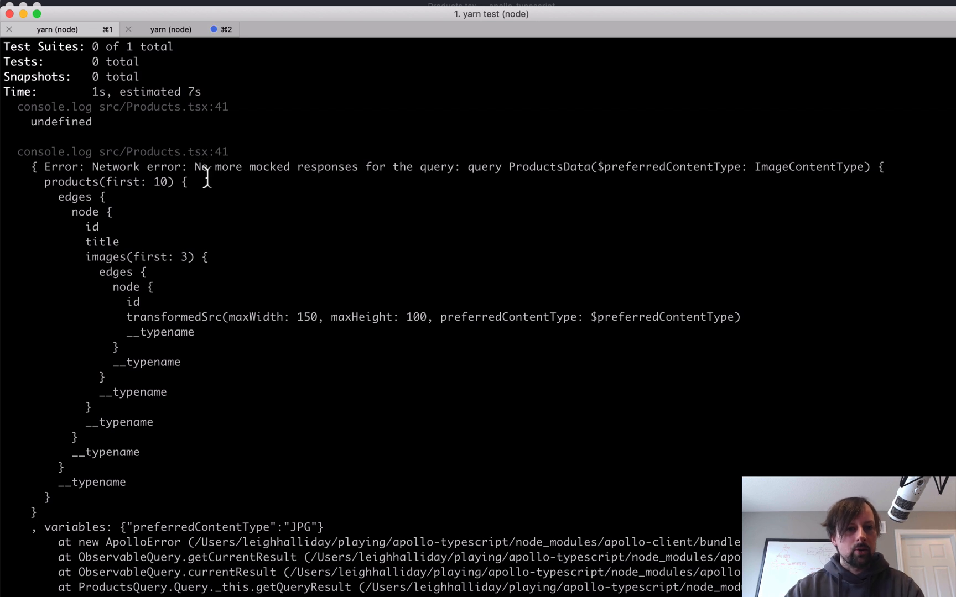
pyautogui.moveTo(466, 186)
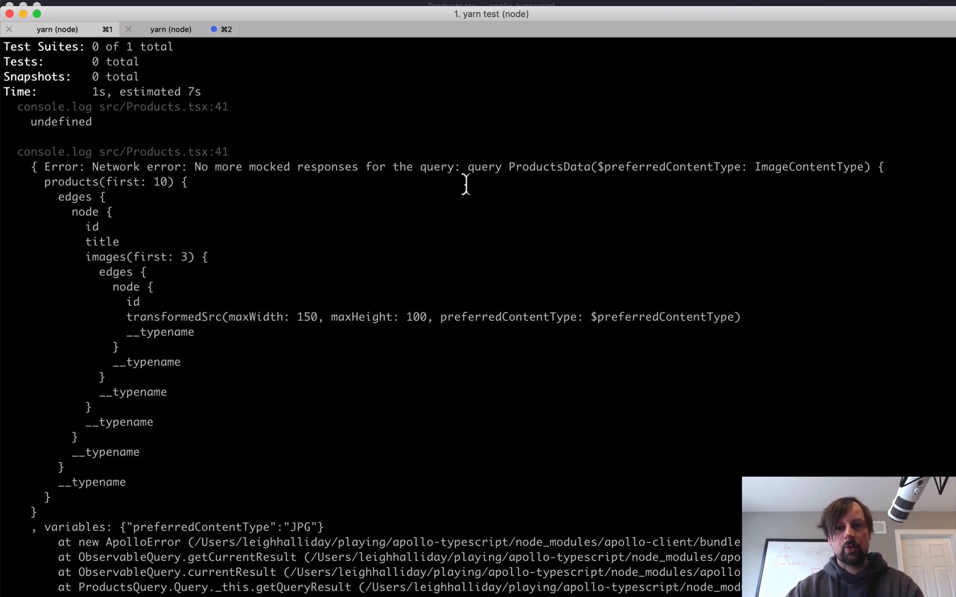
pyautogui.moveTo(403, 348)
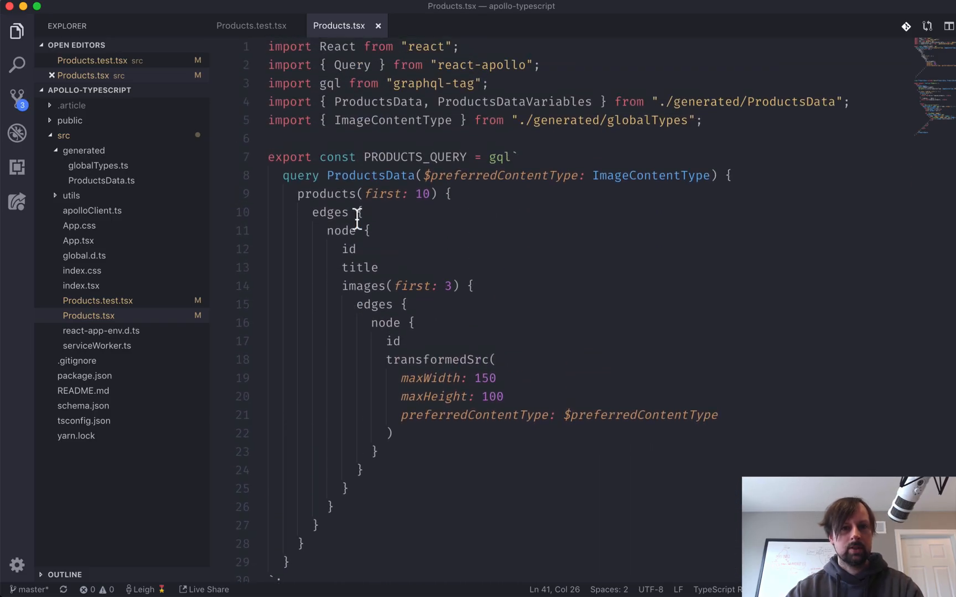
# - Pass mocks={mocks} to the MockedProvider in the renders products test
pyautogui.click(250, 26)
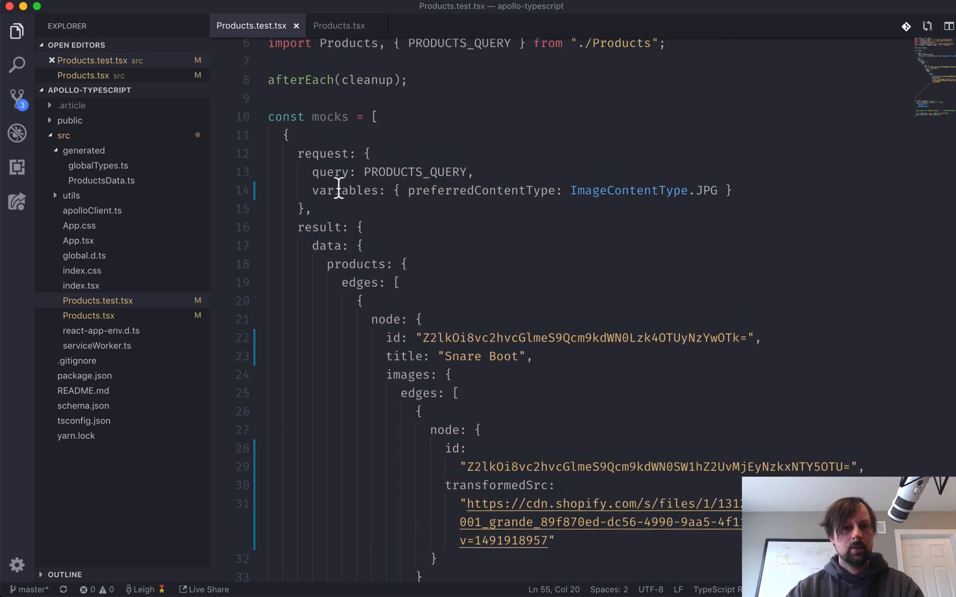
pyautogui.doubleClick(322, 152)
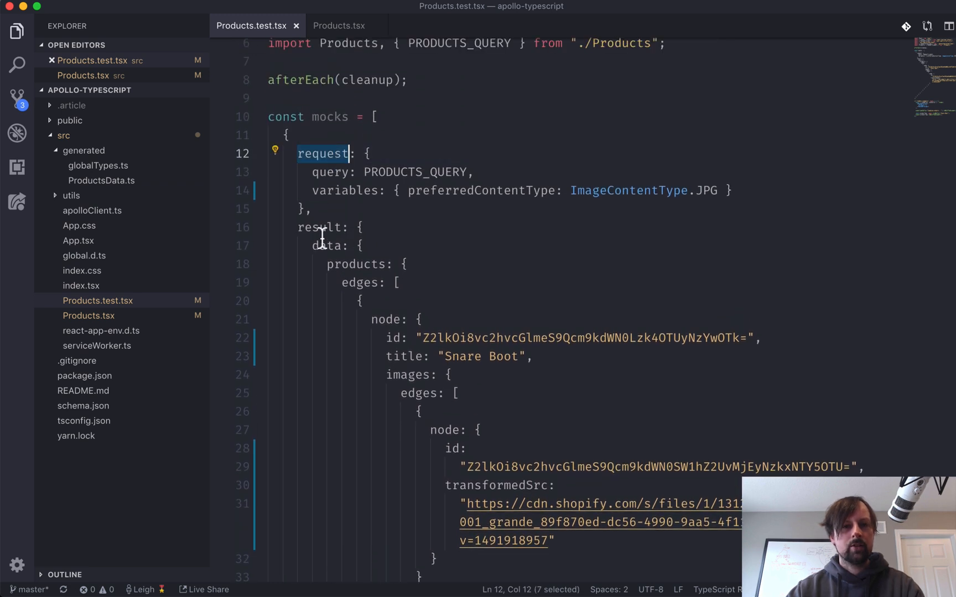
pyautogui.scroll(-3)
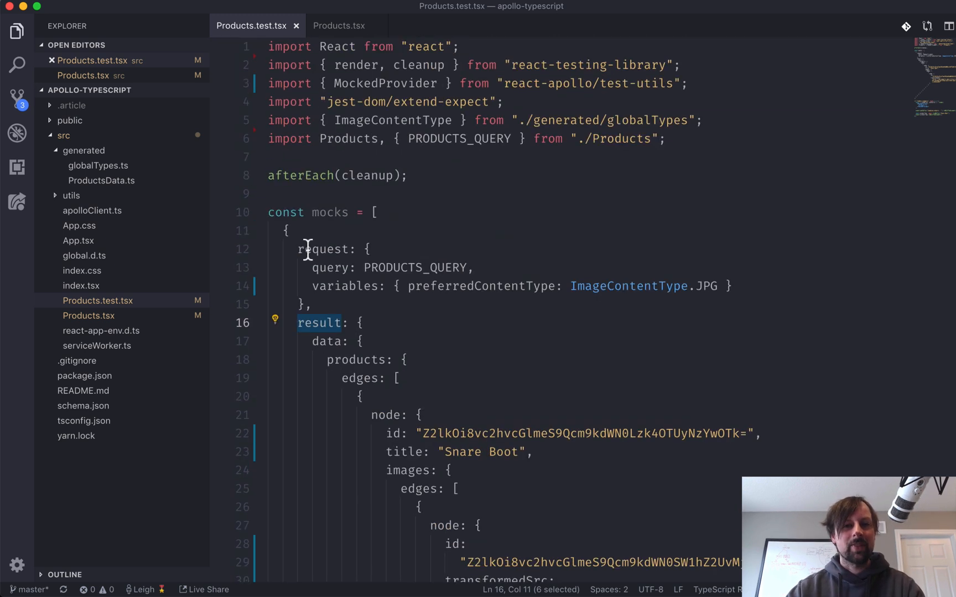
pyautogui.scroll(-3)
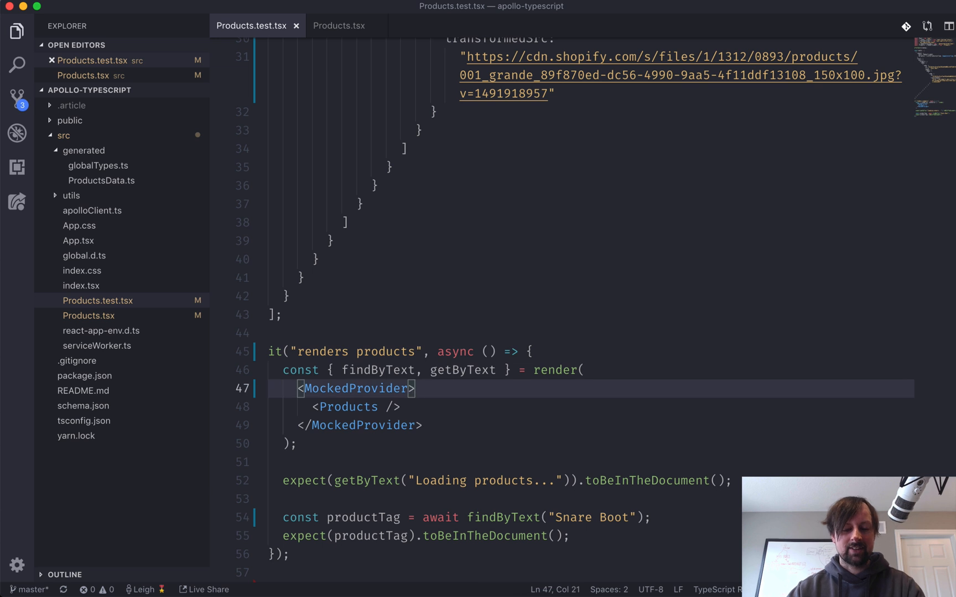
pyautogui.write('mocks={}')
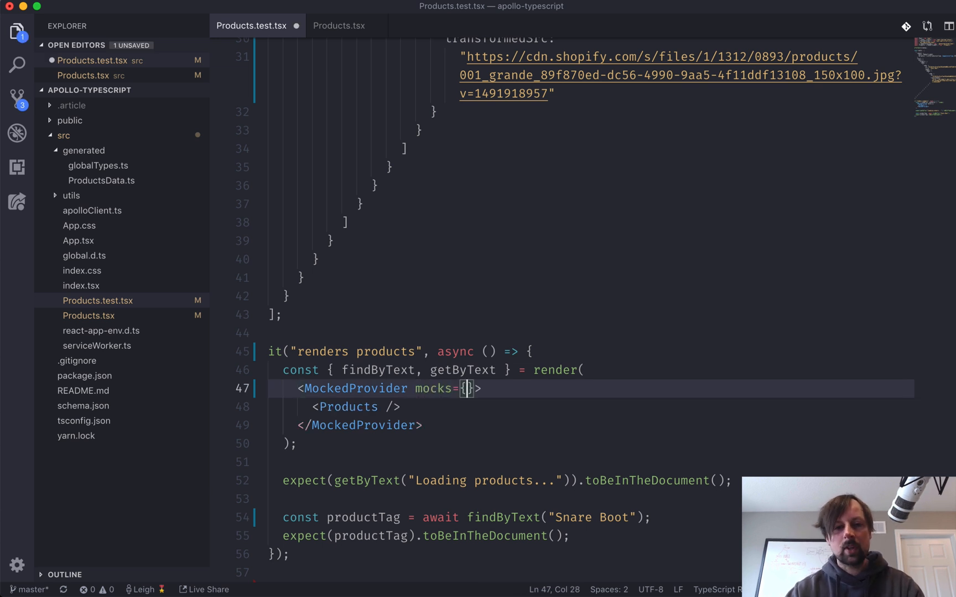
pyautogui.write('mocks')
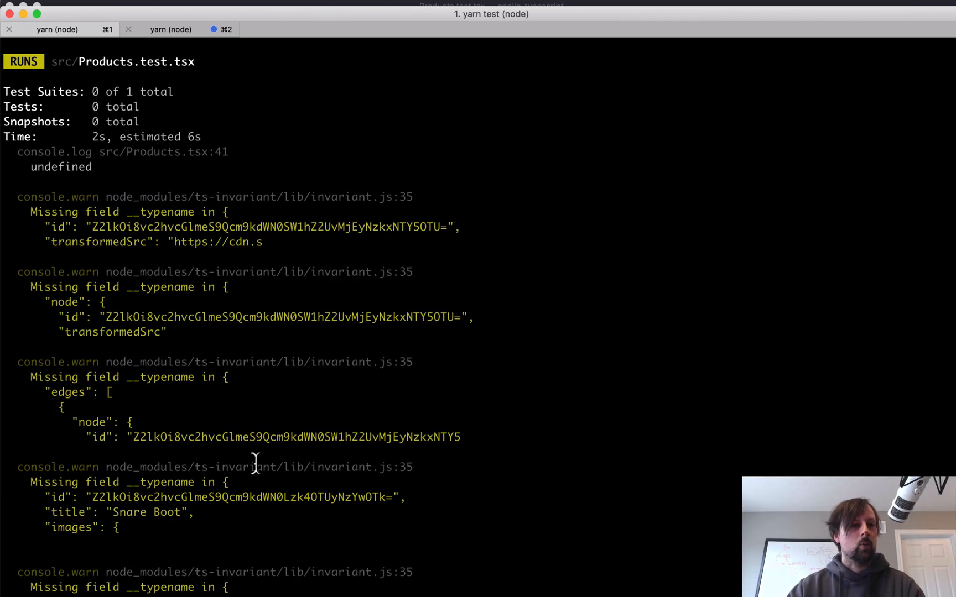
pyautogui.moveTo(90, 296)
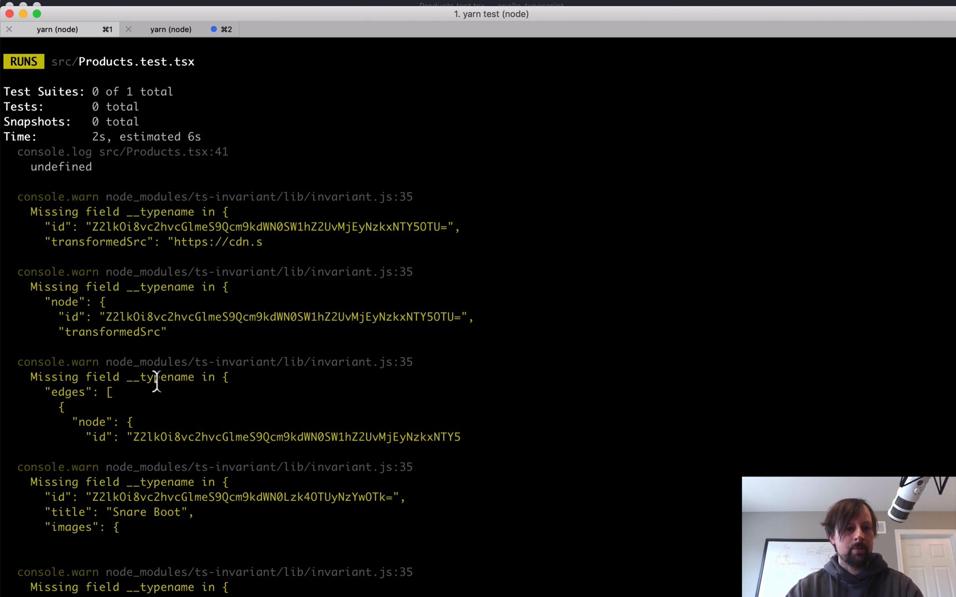
# - Select the MockedProvider component name back in the test file
pyautogui.doubleClick(160, 241)
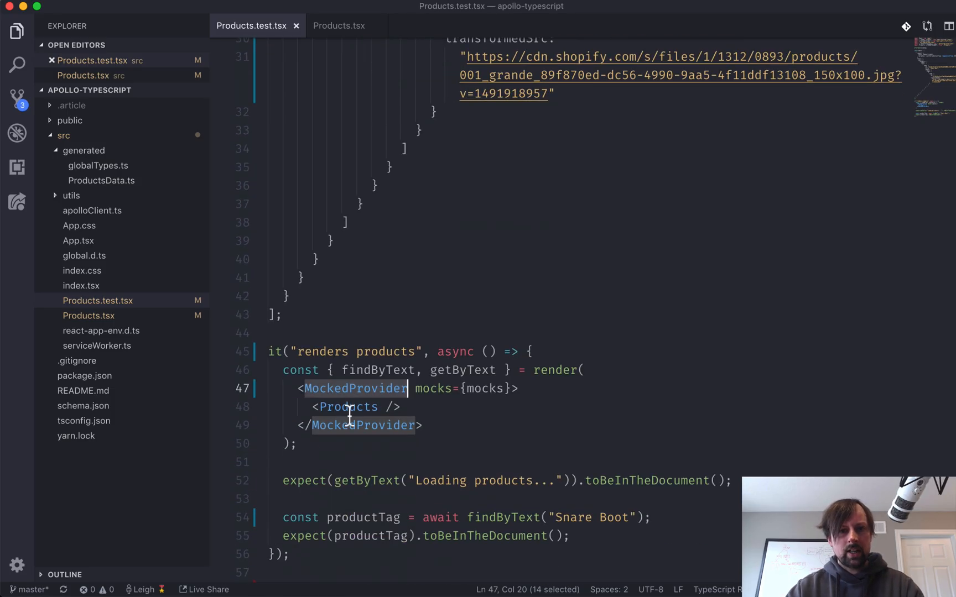
# - Filter the DevTools Network tab to the graphql request for the running app
pyautogui.click(292, 576)
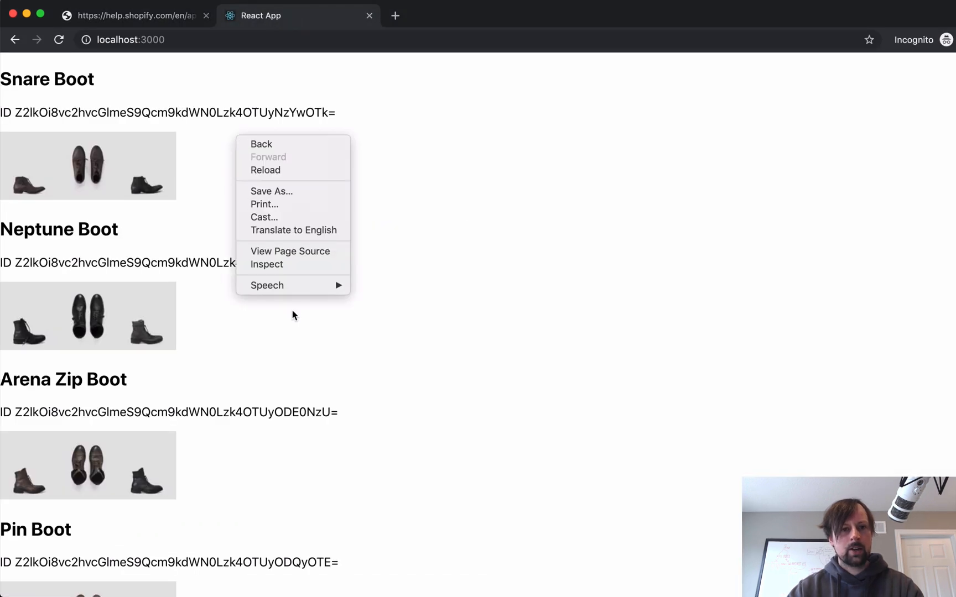
pyautogui.click(267, 264)
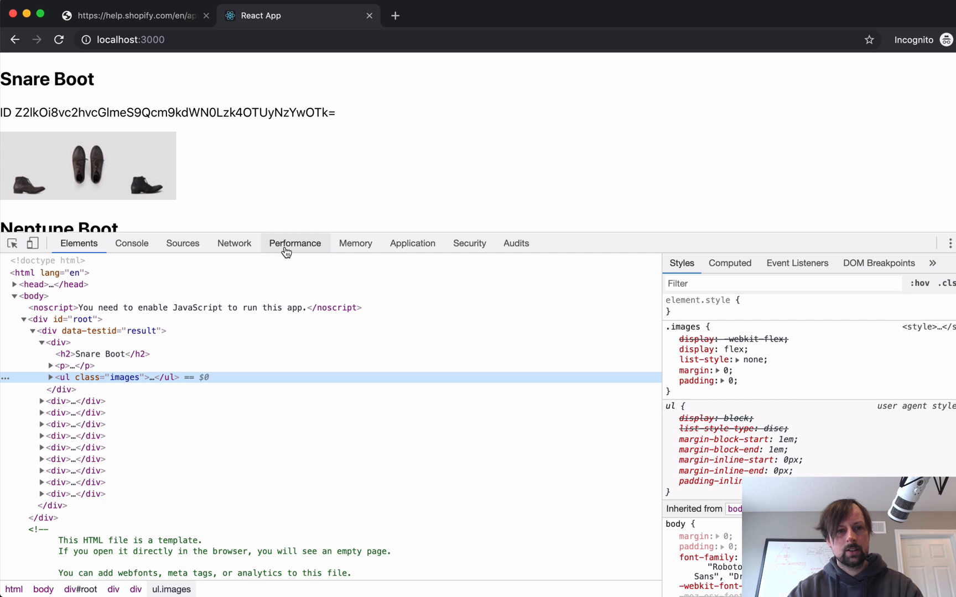
pyautogui.click(234, 243)
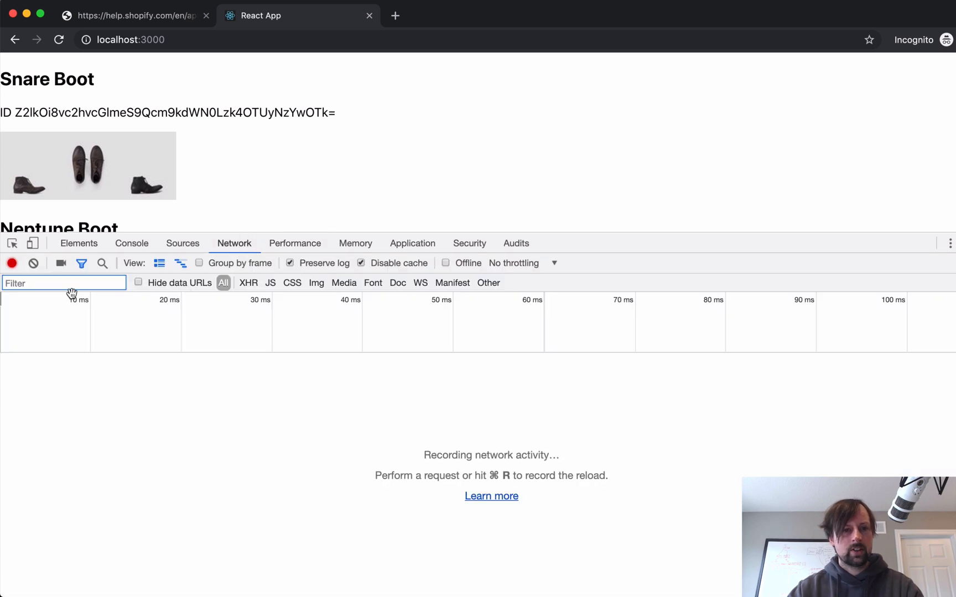
pyautogui.write('graph')
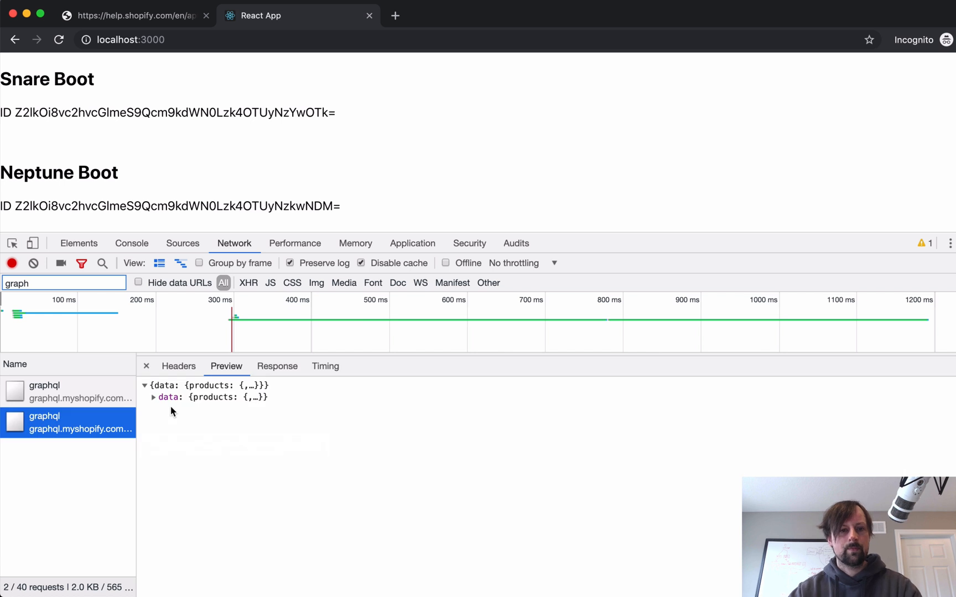
# - Expand data > edges > 0 > node and its images to reveal __typename values like ProductEdge
pyautogui.click(153, 397)
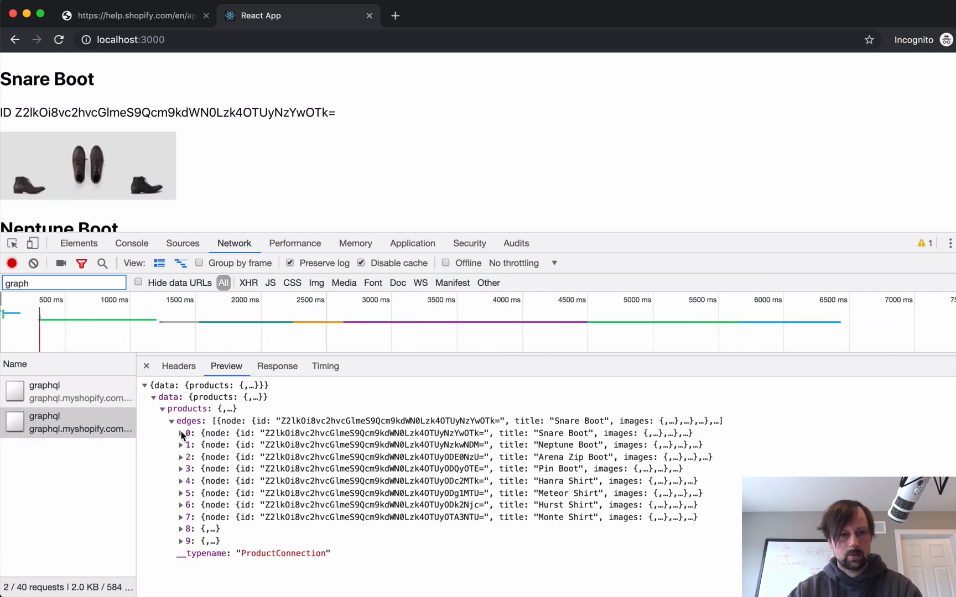
pyautogui.click(182, 433)
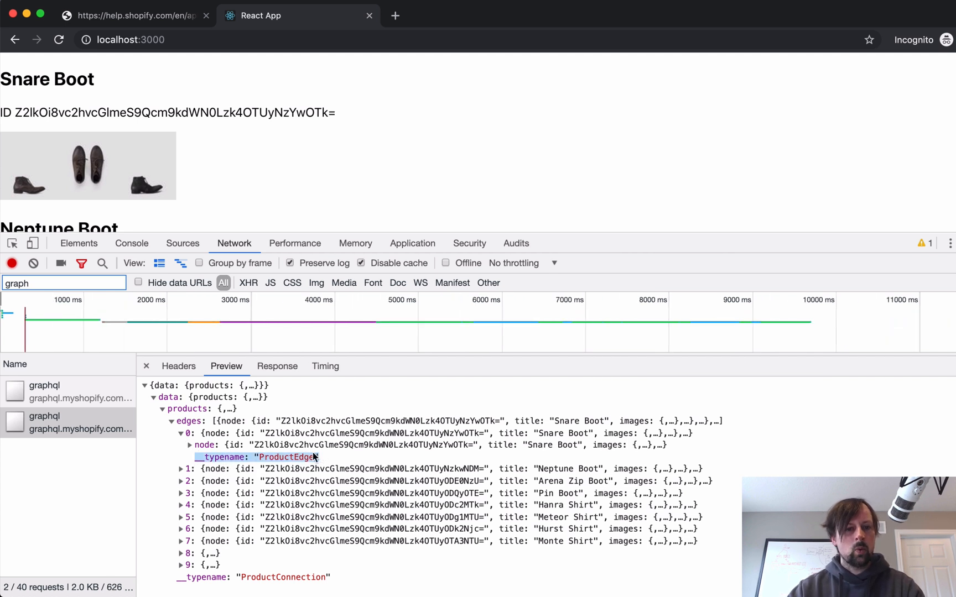
pyautogui.click(195, 444)
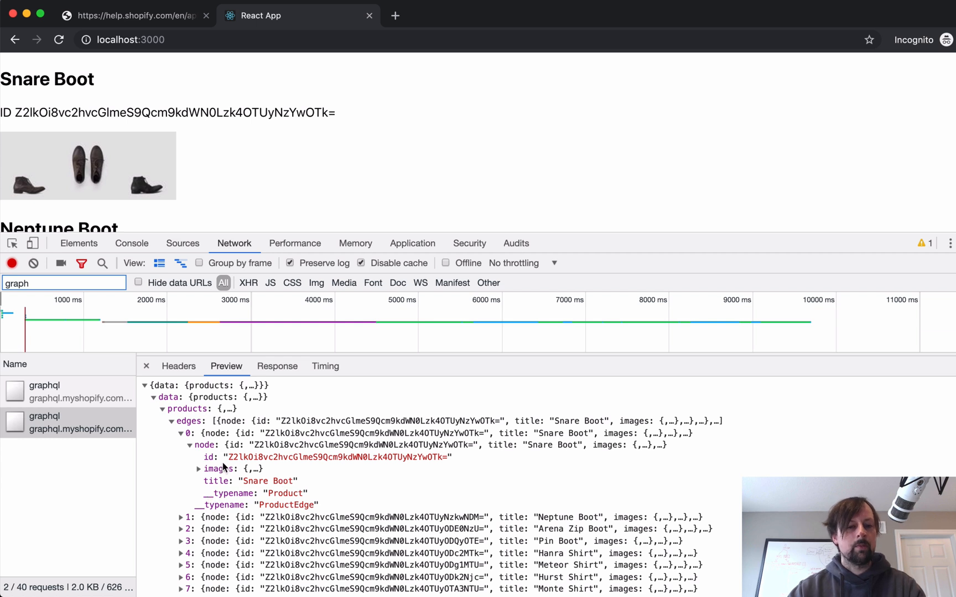
pyautogui.click(198, 467)
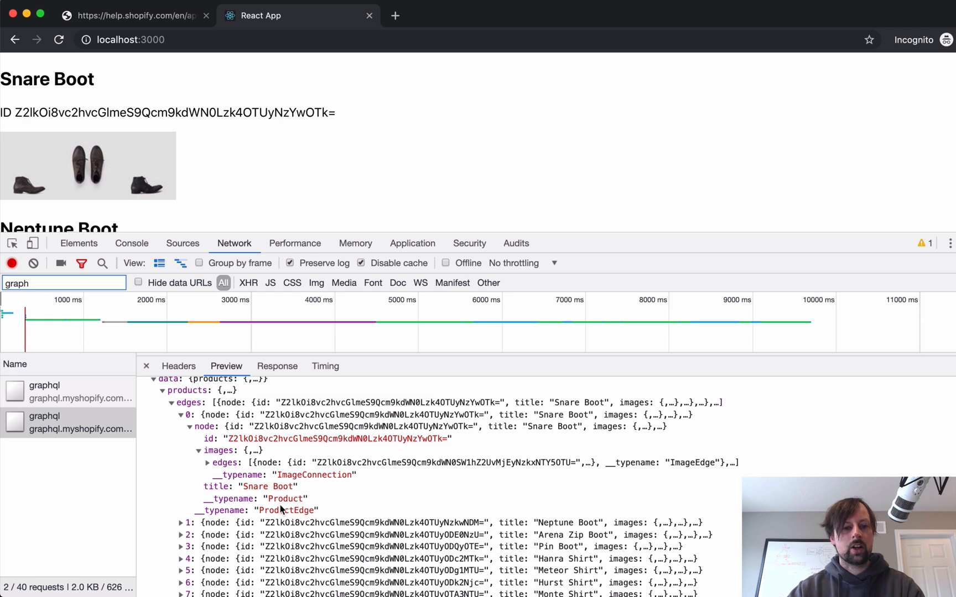
pyautogui.doubleClick(286, 510)
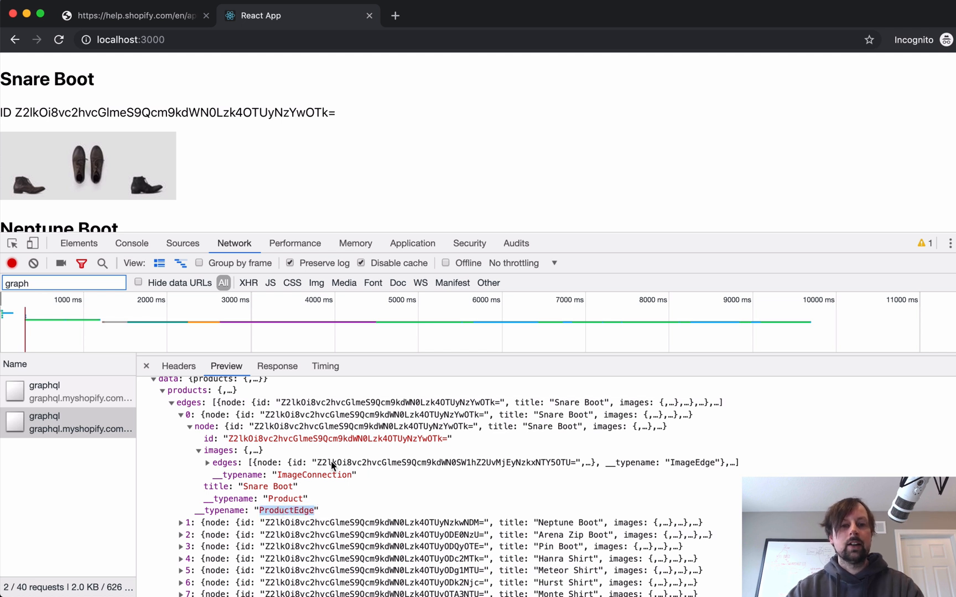
pyautogui.moveTo(315, 207)
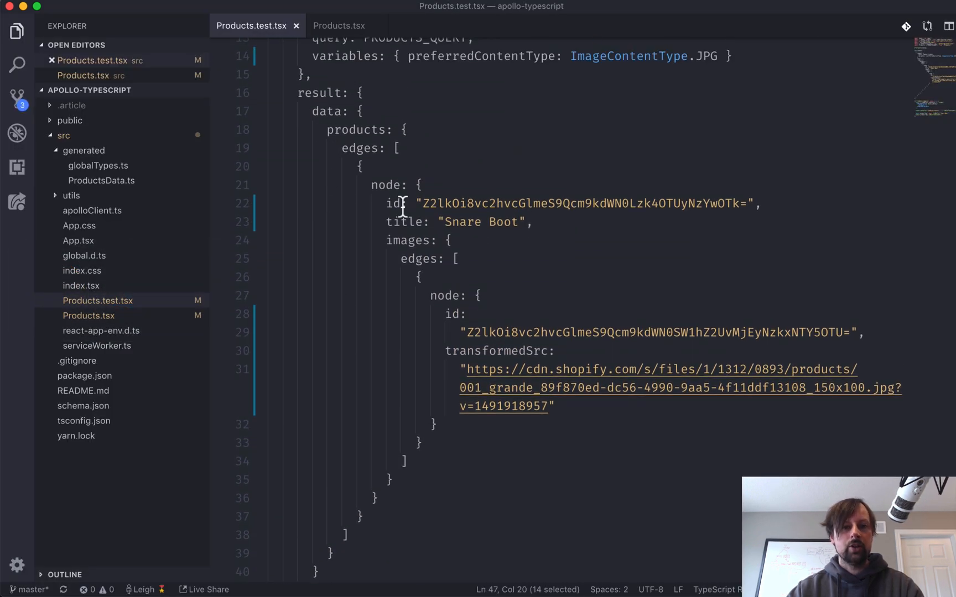
# - Set addTypename={false} on the MockedProvider in Products.test.tsx
pyautogui.scroll(-3)
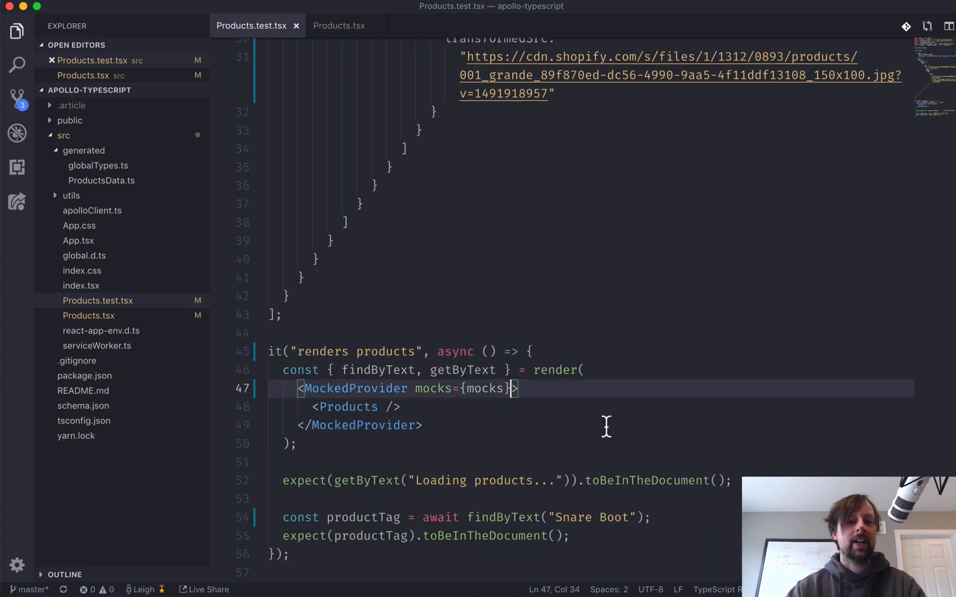
pyautogui.write('t')
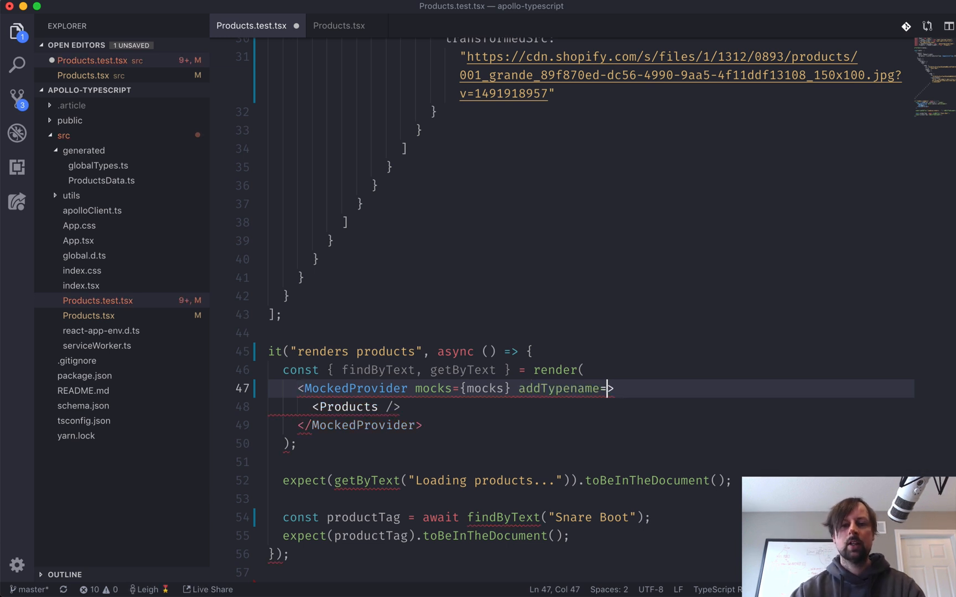
pyautogui.write('{false}')
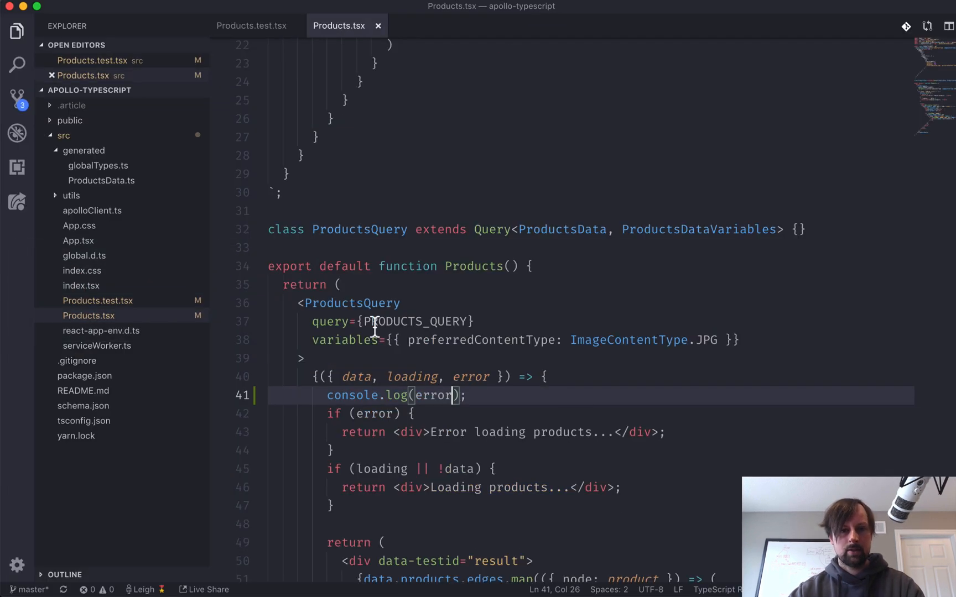
# - Delete the console.log(error) line from Products.tsx
pyautogui.tripleClick(390, 395)
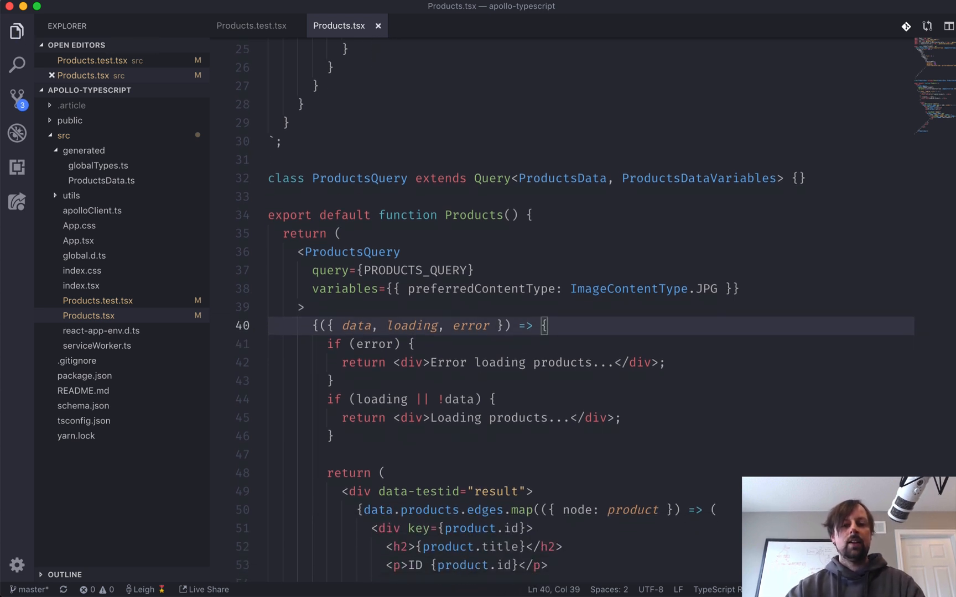
pyautogui.click(292, 577)
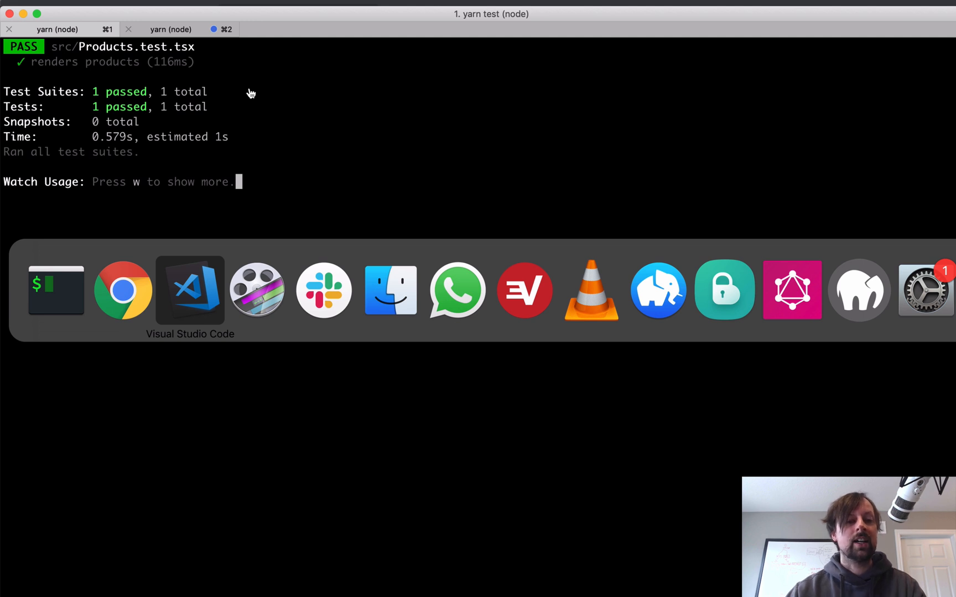
# - Return to the code editor after seeing the Products test suite pass
pyautogui.click(189, 290)
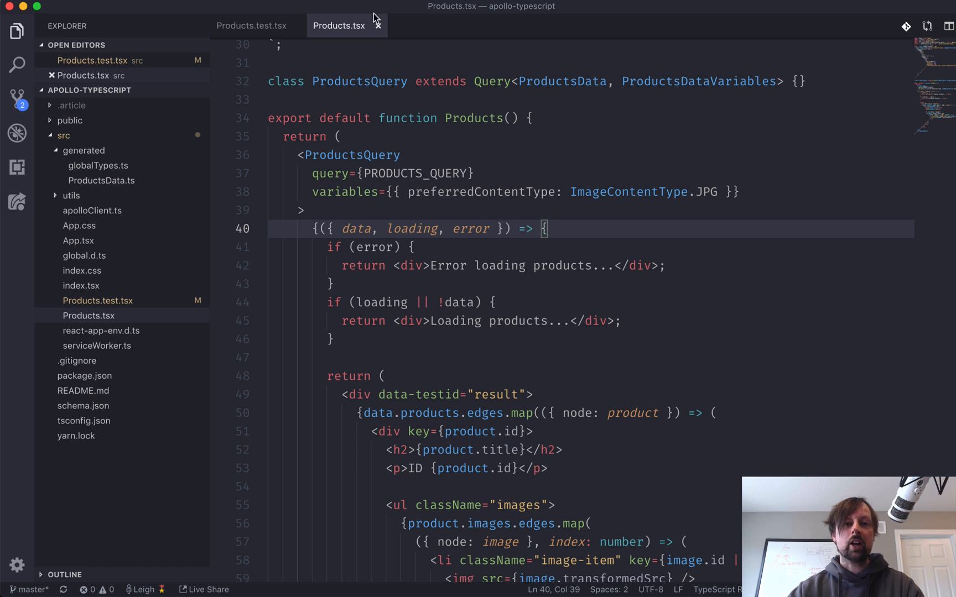
pyautogui.moveTo(372, 247)
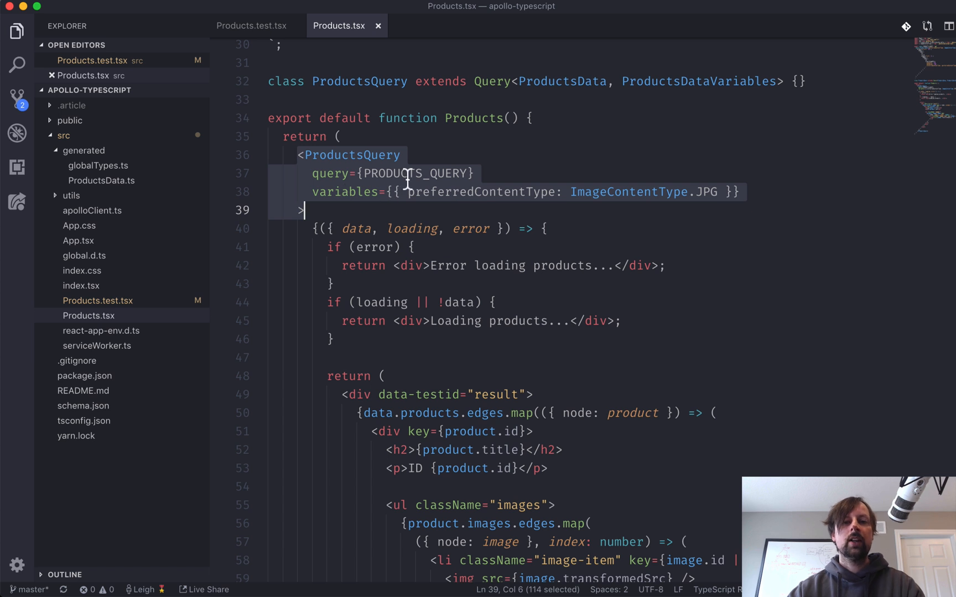
pyautogui.moveTo(411, 173)
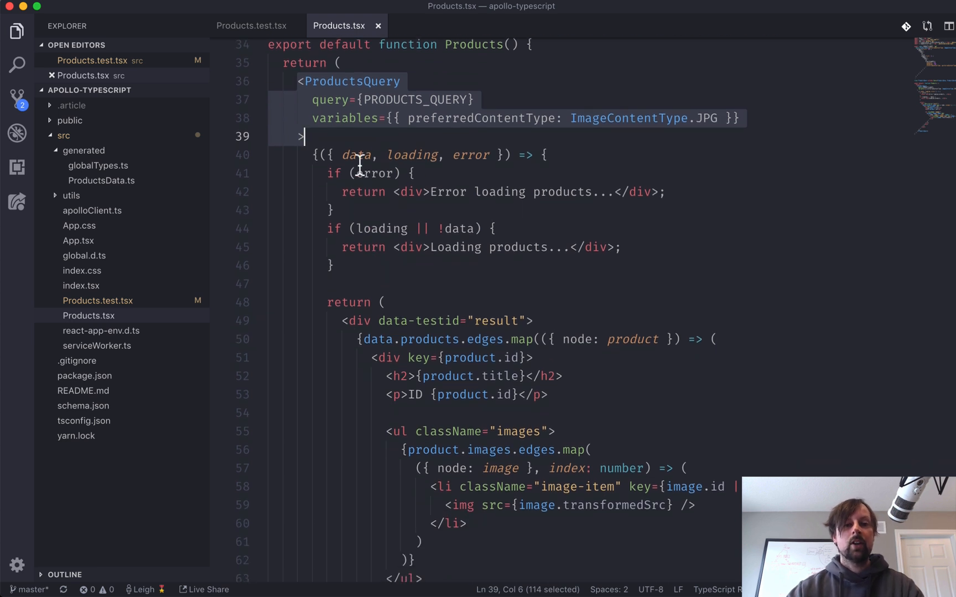
pyautogui.moveTo(384, 160)
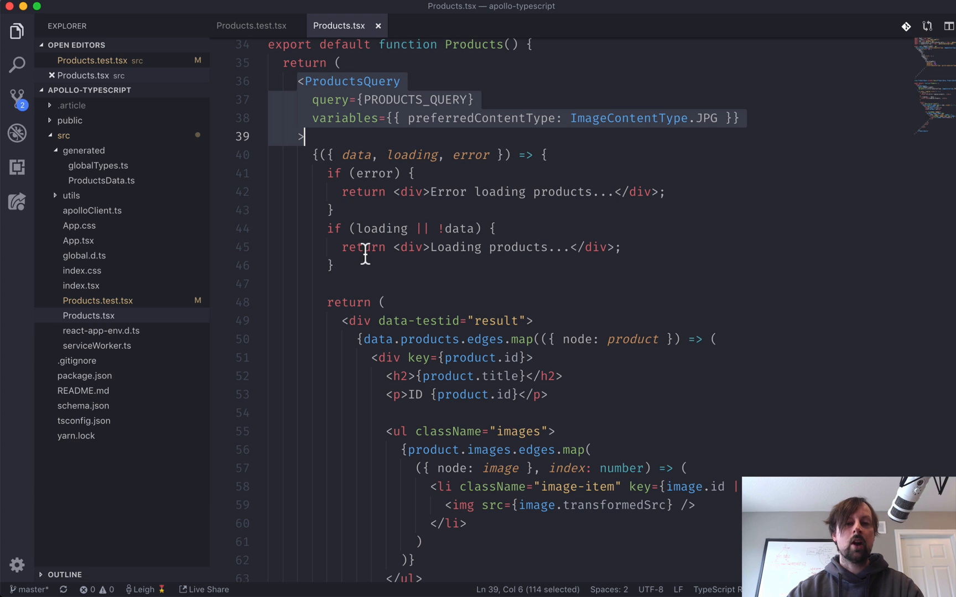
pyautogui.moveTo(331, 184)
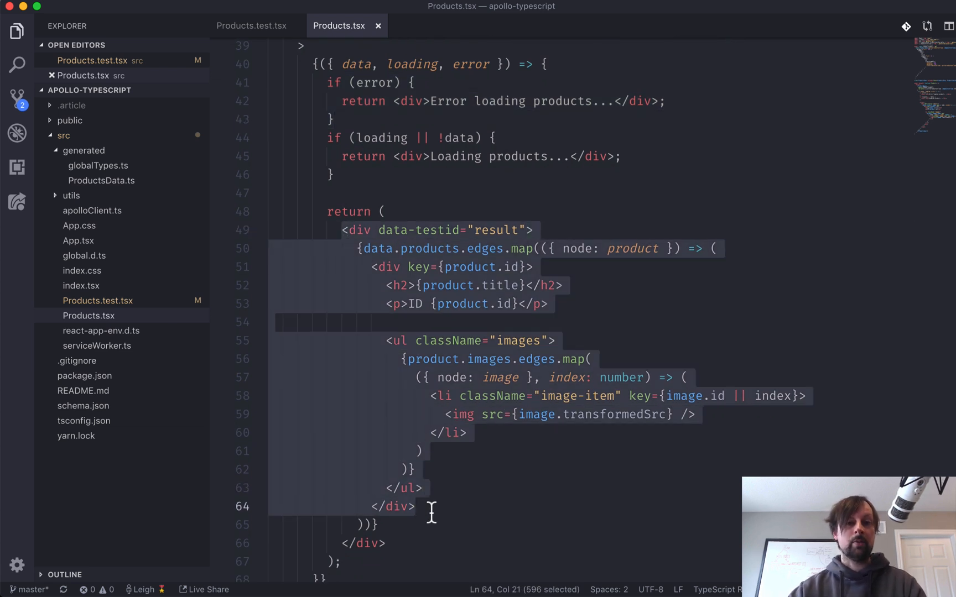
pyautogui.moveTo(252, 25)
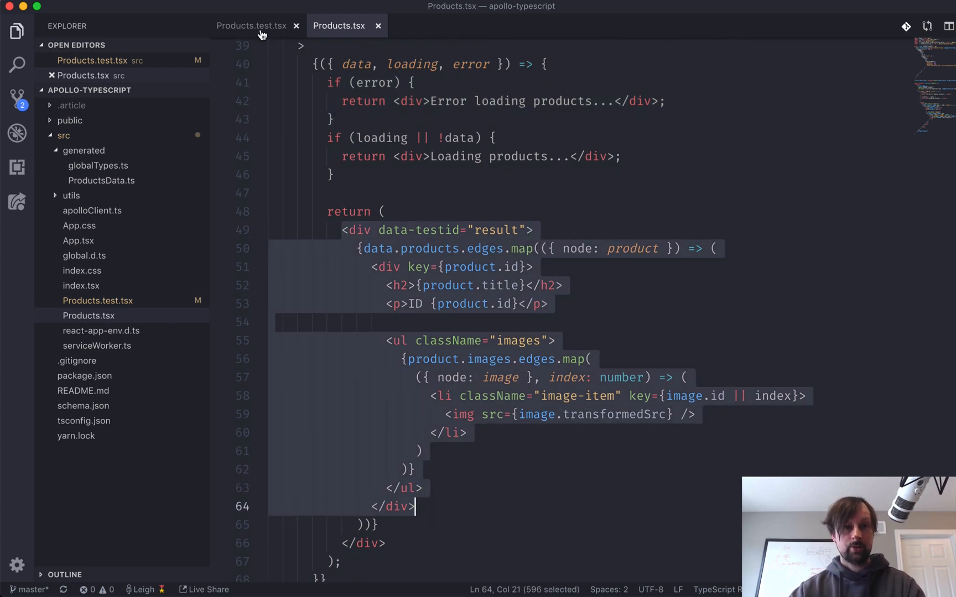
pyautogui.click(250, 25)
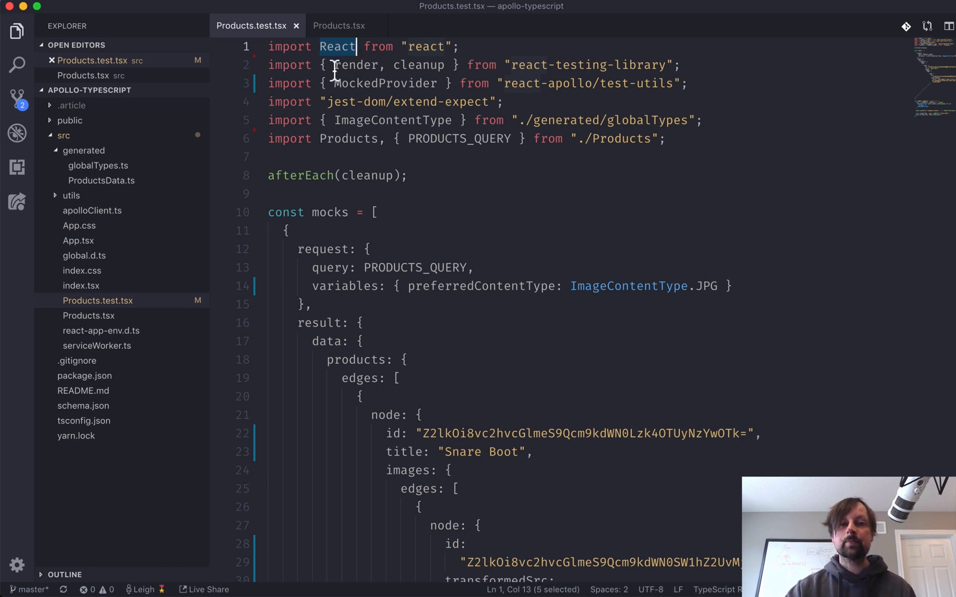
pyautogui.doubleClick(355, 64)
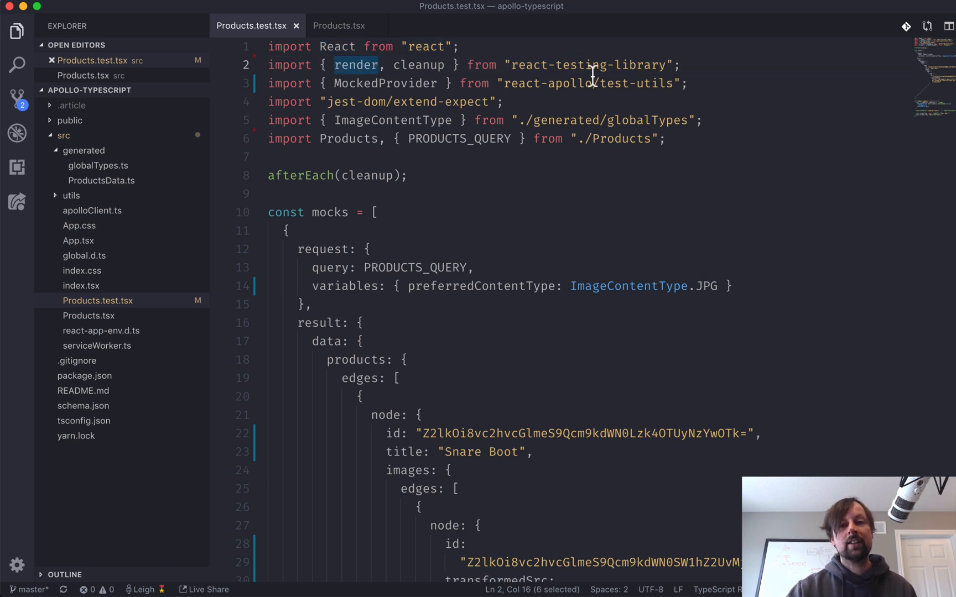
pyautogui.moveTo(315, 198)
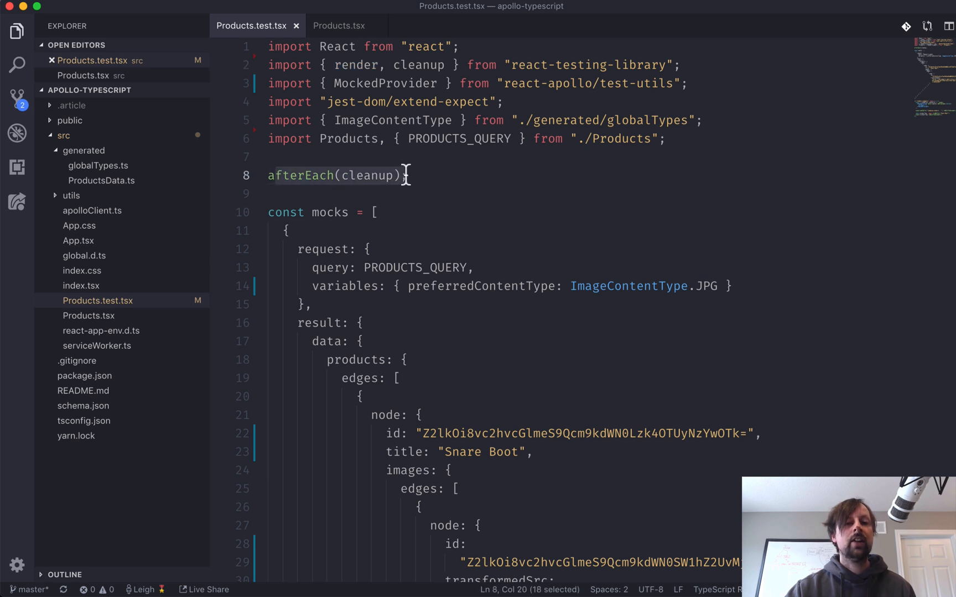
pyautogui.write(';')
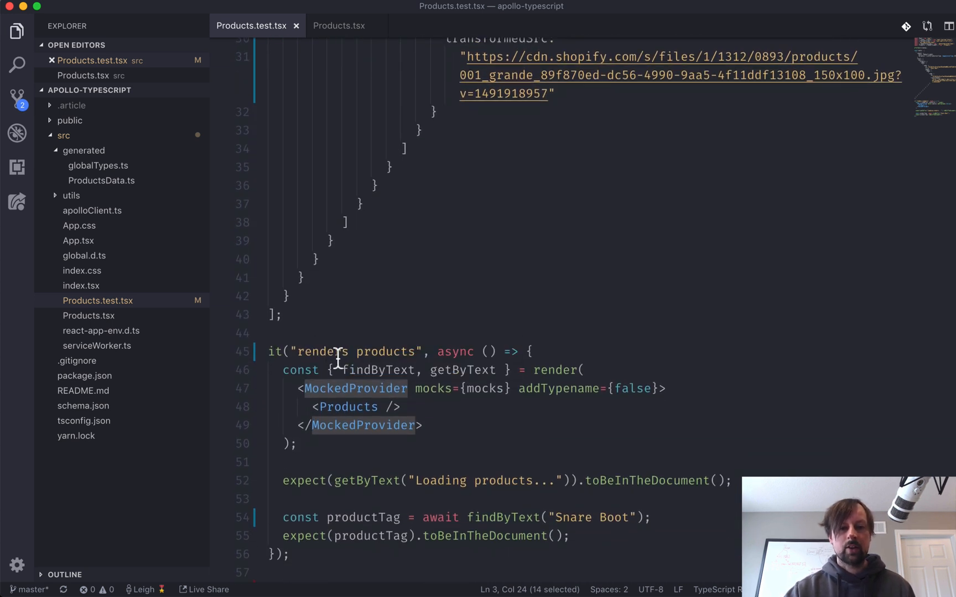
pyautogui.click(533, 379)
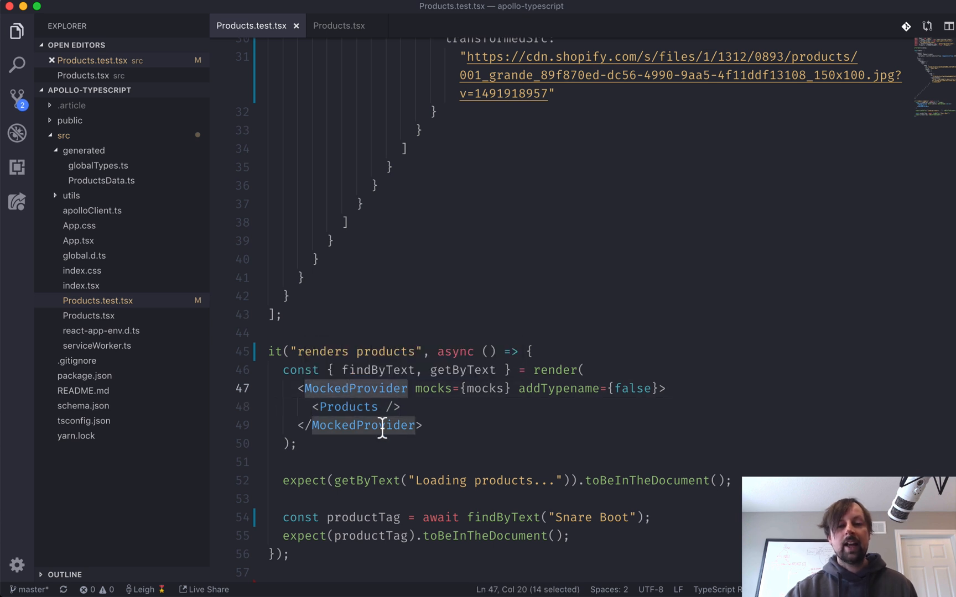
pyautogui.moveTo(432, 399)
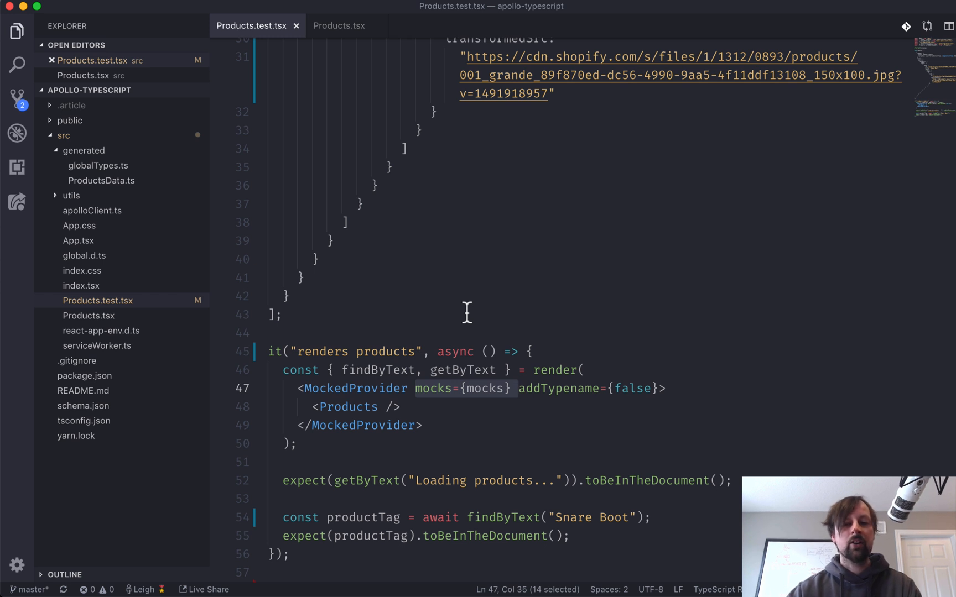
pyautogui.scroll(-3)
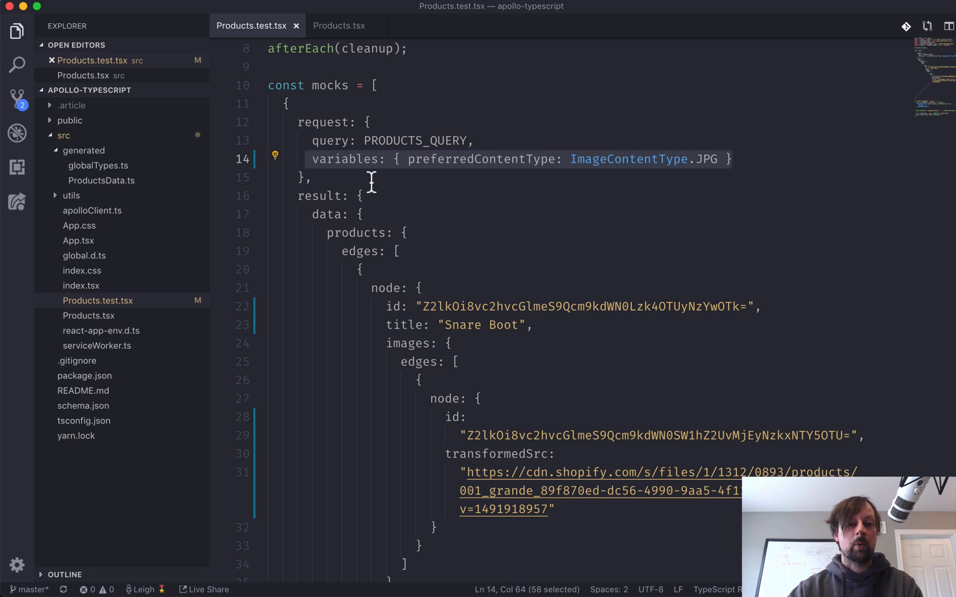
pyautogui.scroll(-3)
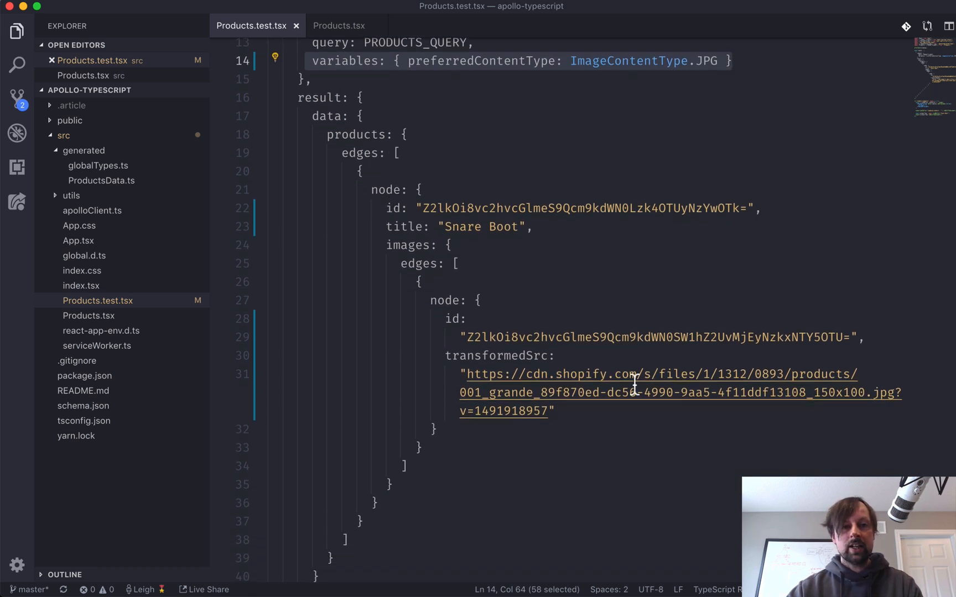
pyautogui.moveTo(402, 227)
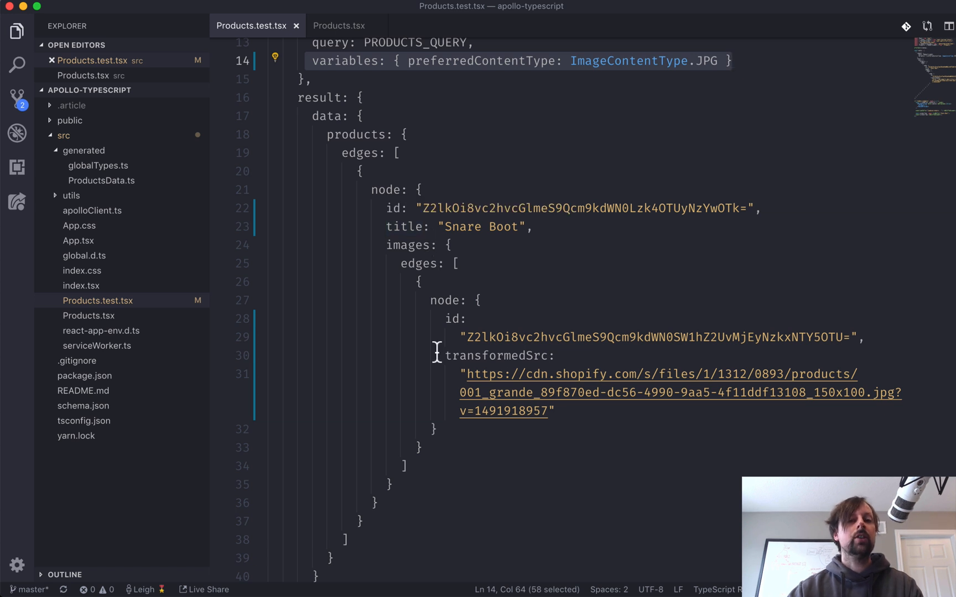
pyautogui.moveTo(438, 233)
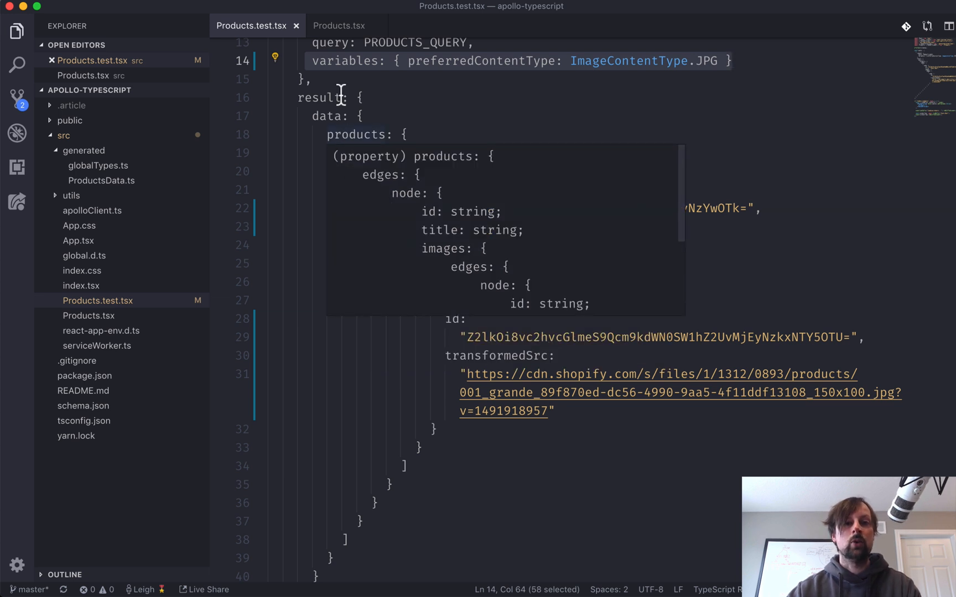
pyautogui.click(339, 25)
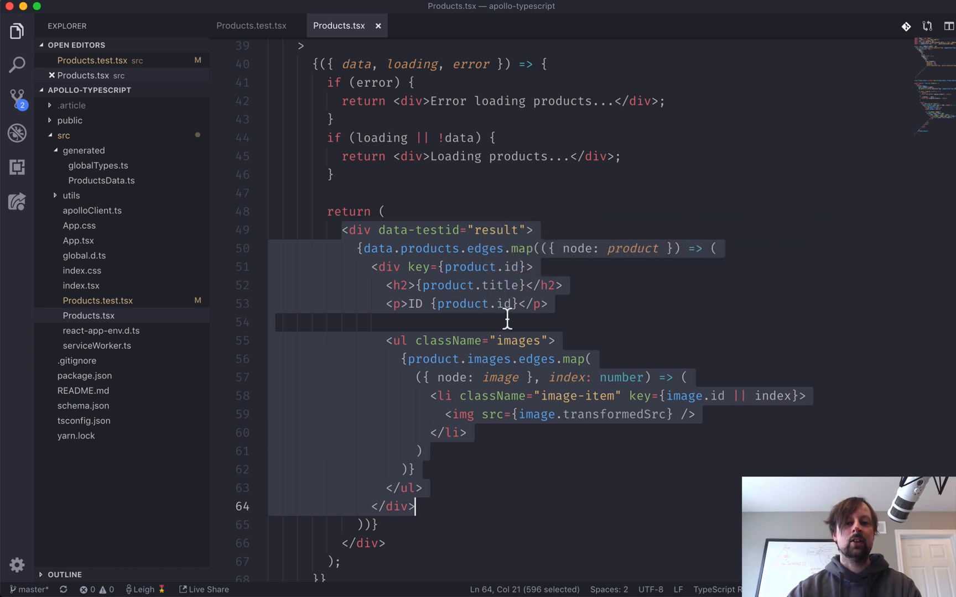
pyautogui.click(250, 26)
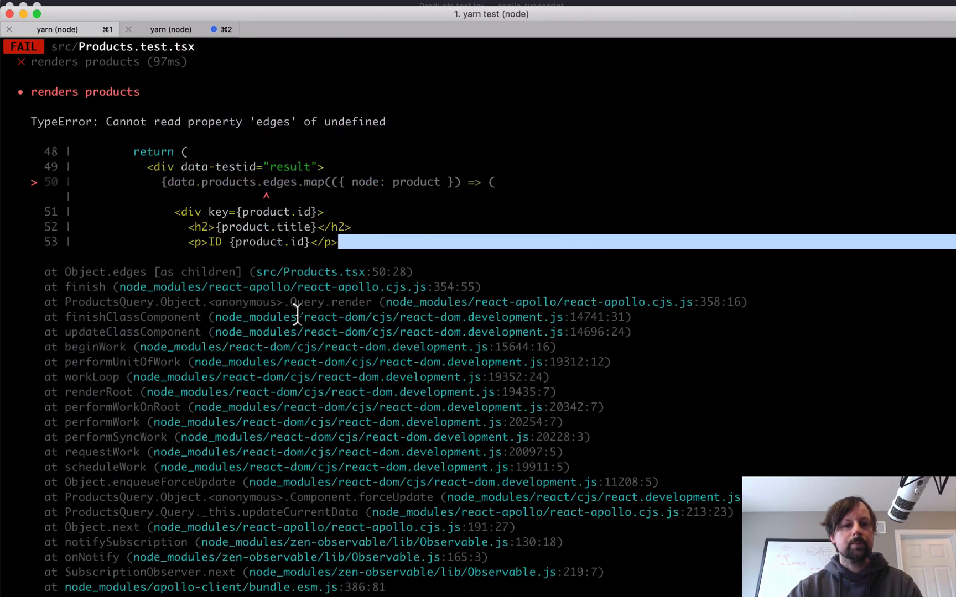
pyautogui.scroll(-3)
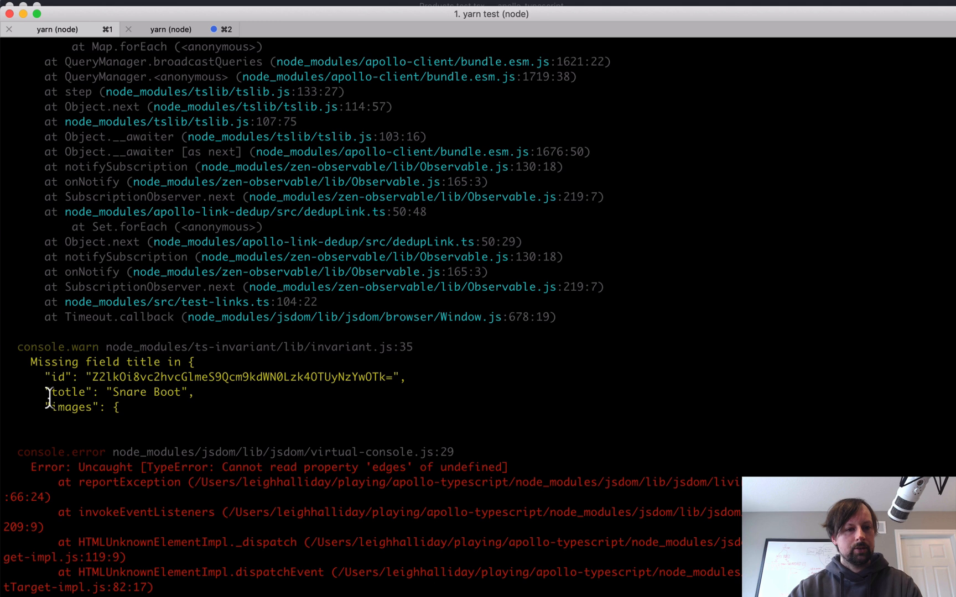
pyautogui.doubleClick(103, 362)
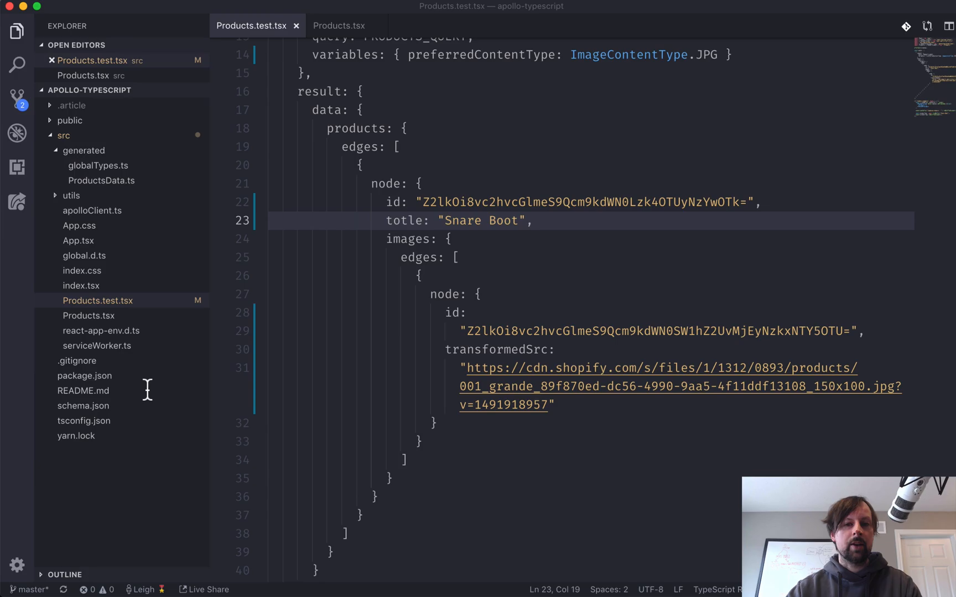
pyautogui.write('title')
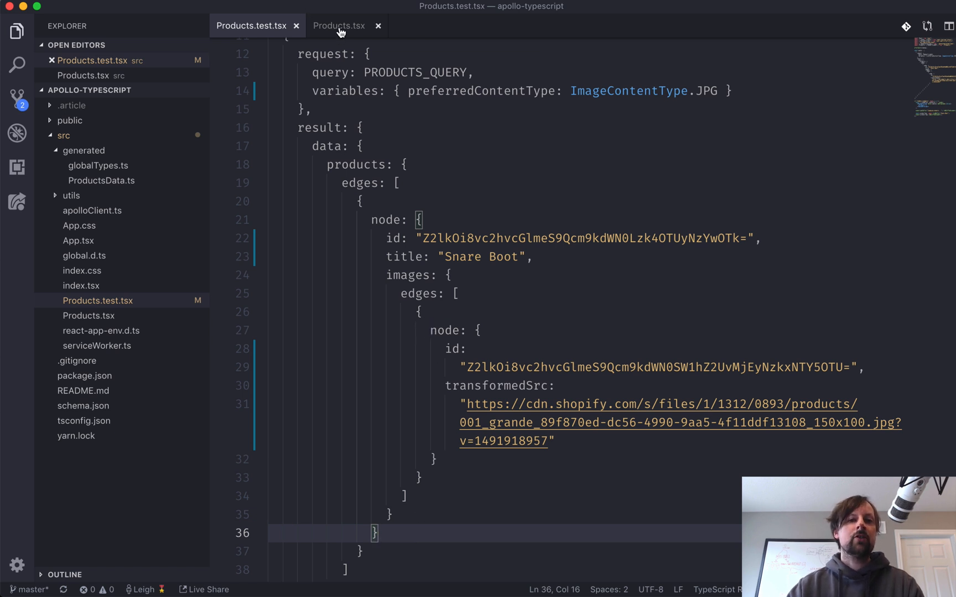
# - Render product.description instead of the ID and add description to PRODUCTS_QUERY in Products.tsx
pyautogui.click(338, 26)
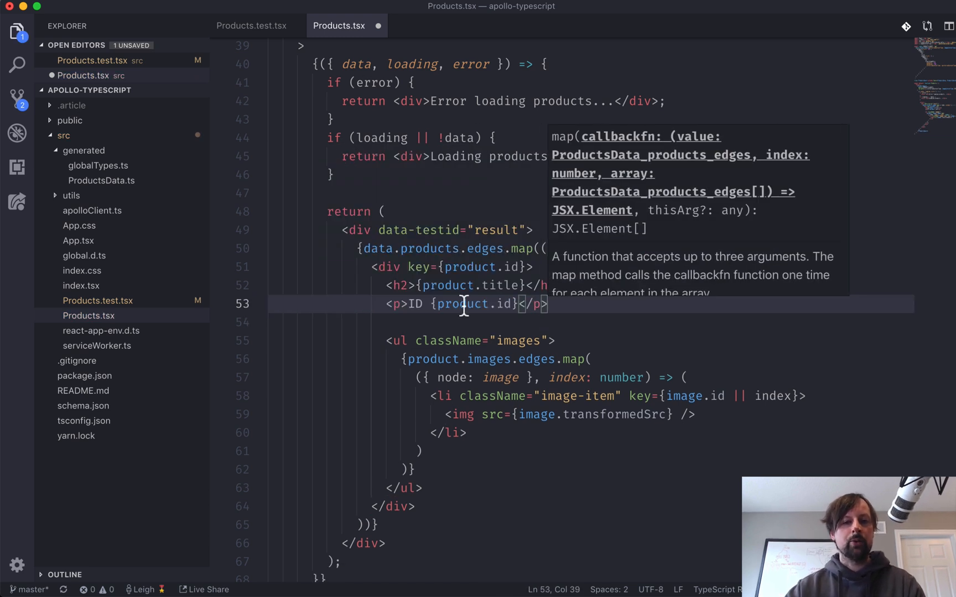
pyautogui.write('.description')
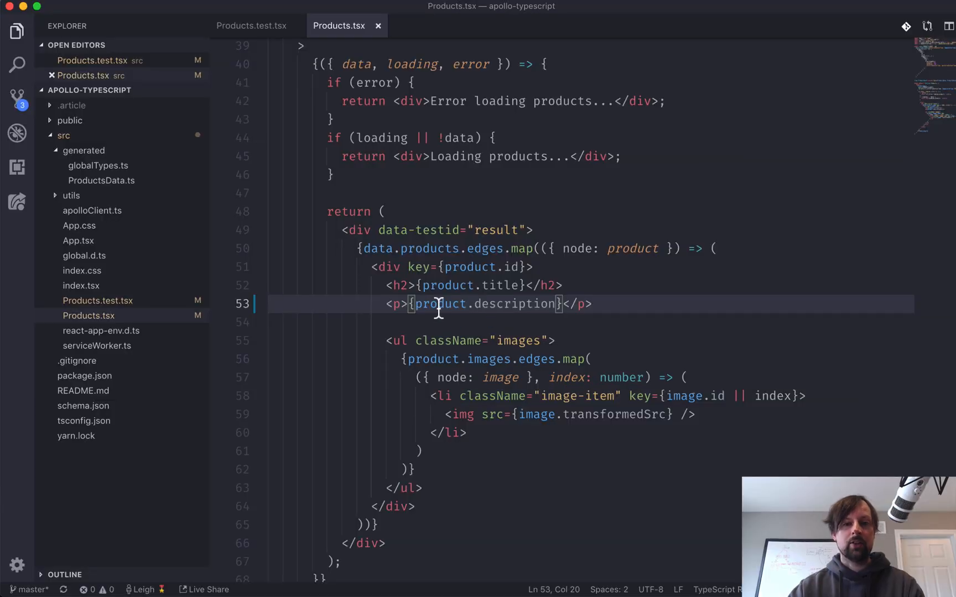
pyautogui.doubleClick(521, 303)
pyautogui.write('des')
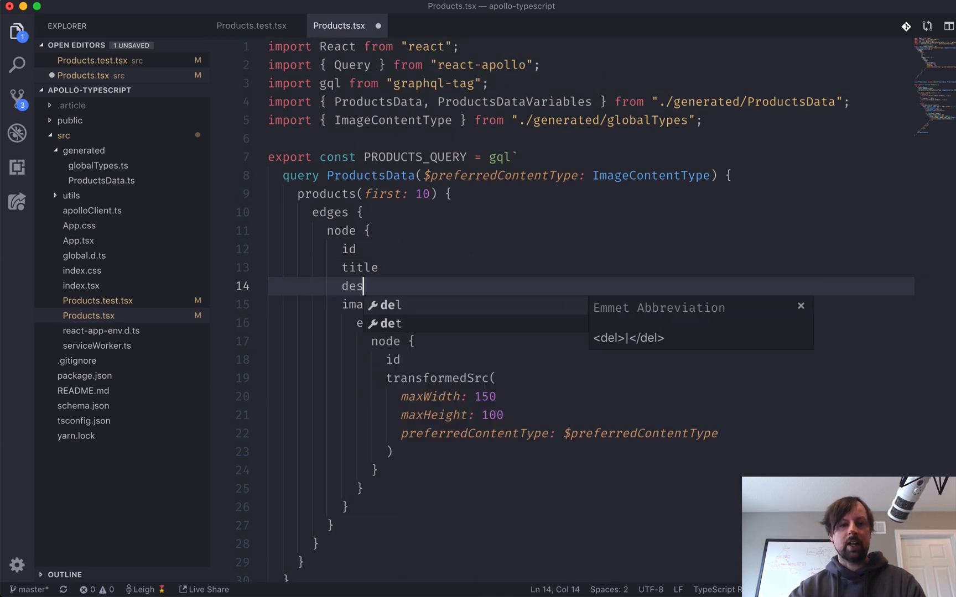
pyautogui.write('cription')
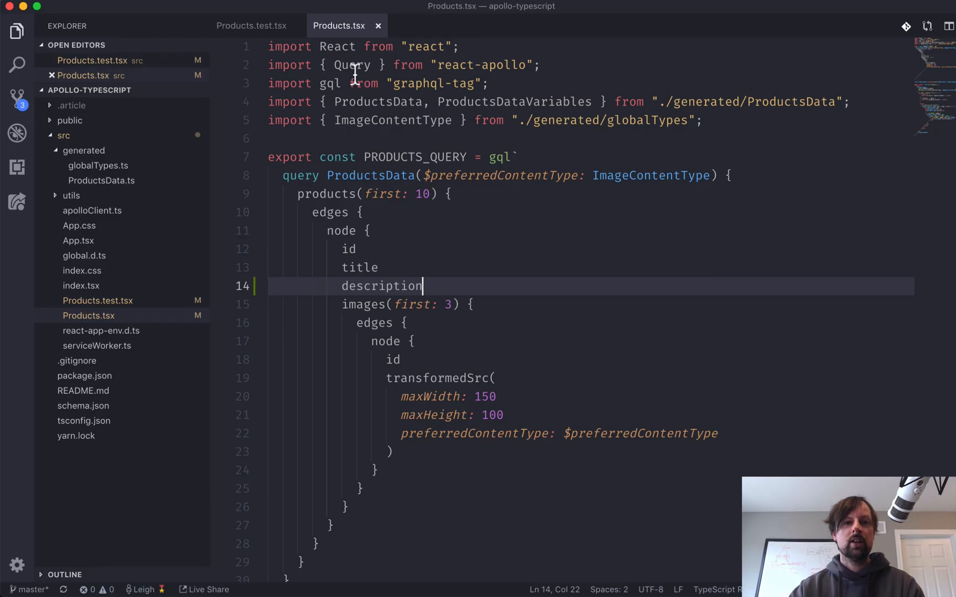
# - Add description: "Here are some boots" to the Snare Boot mock in Products.test.tsx and save
pyautogui.click(250, 26)
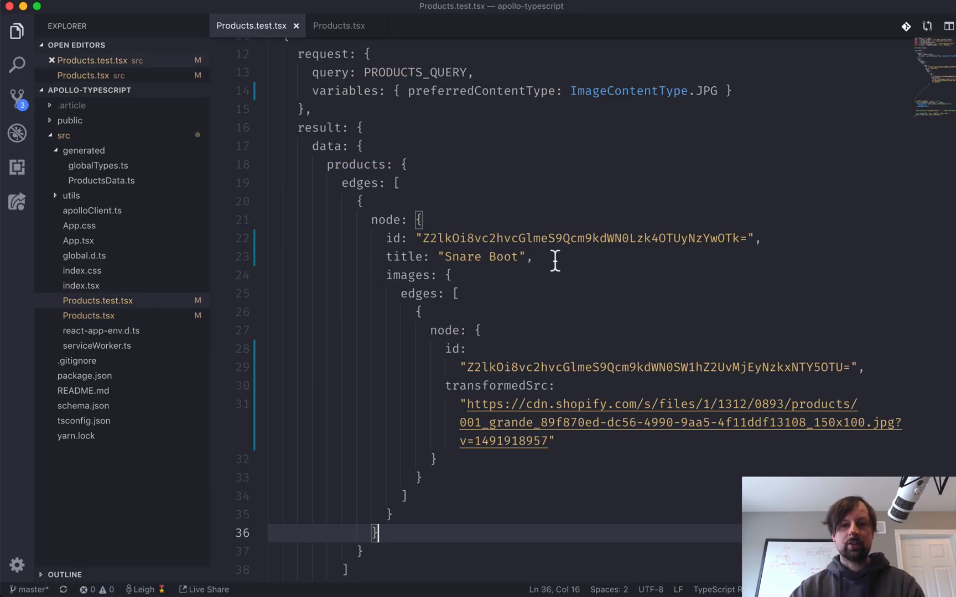
pyautogui.write('description:')
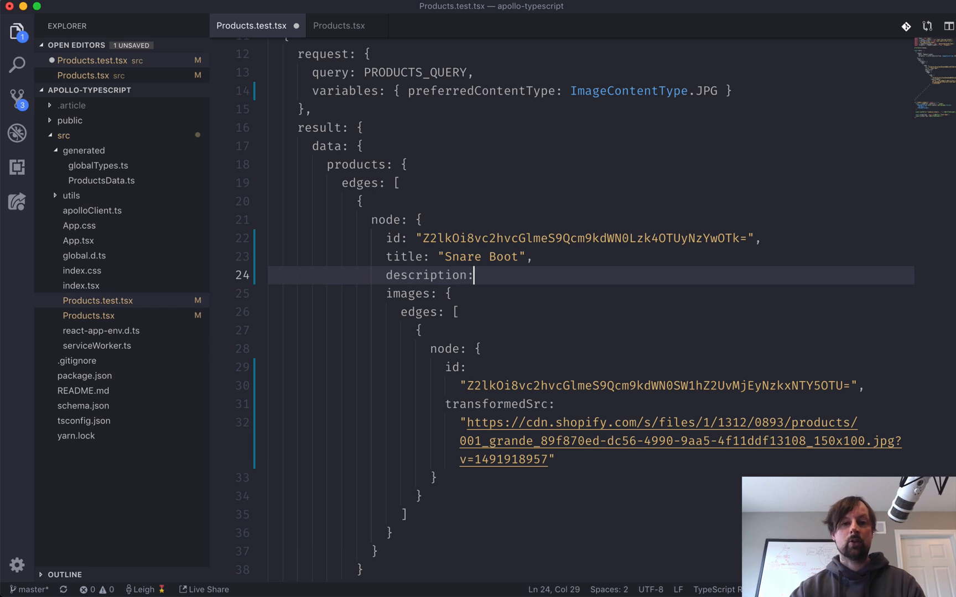
pyautogui.write('"Here are s')
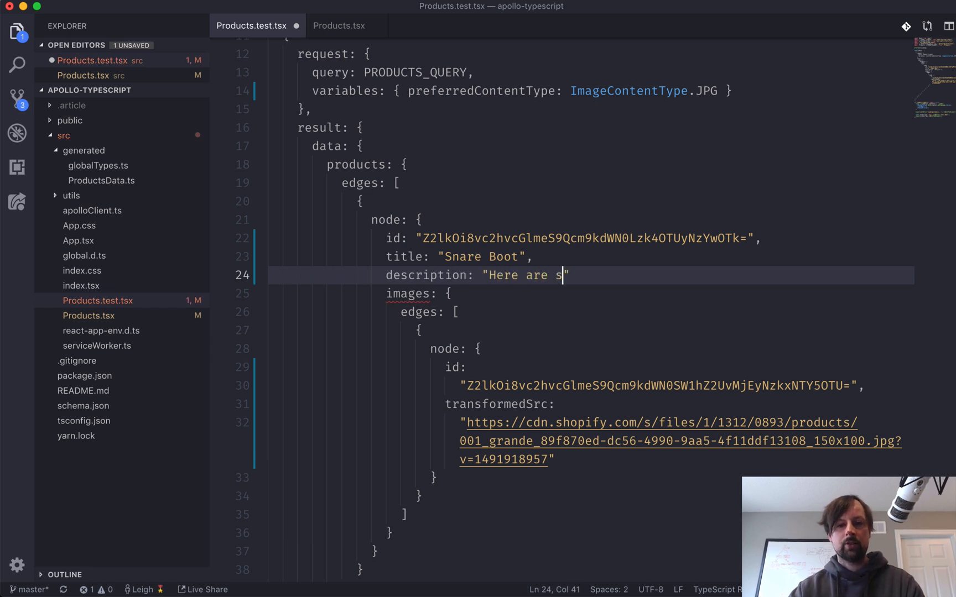
pyautogui.write('ome boots",')
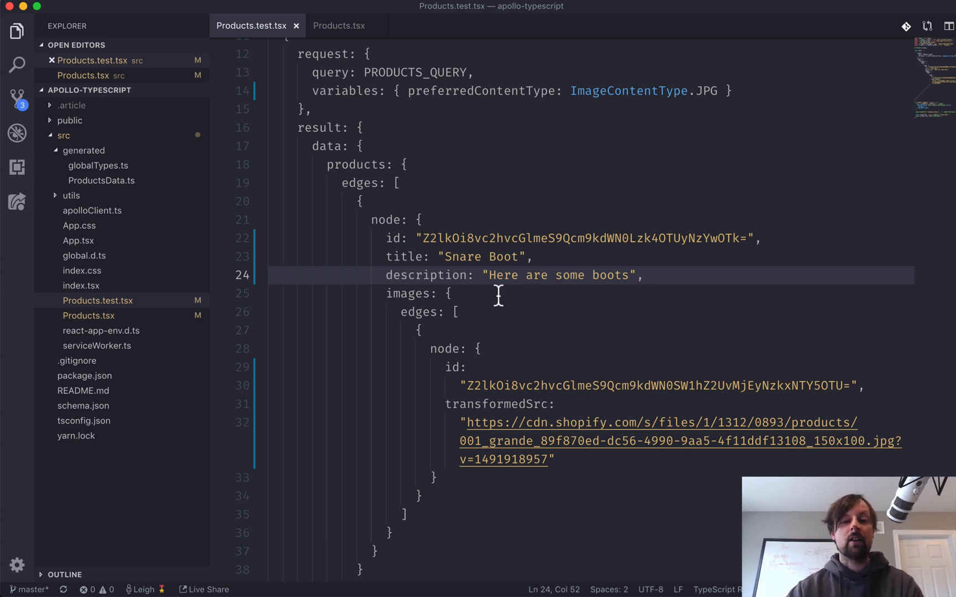
pyautogui.moveTo(516, 326)
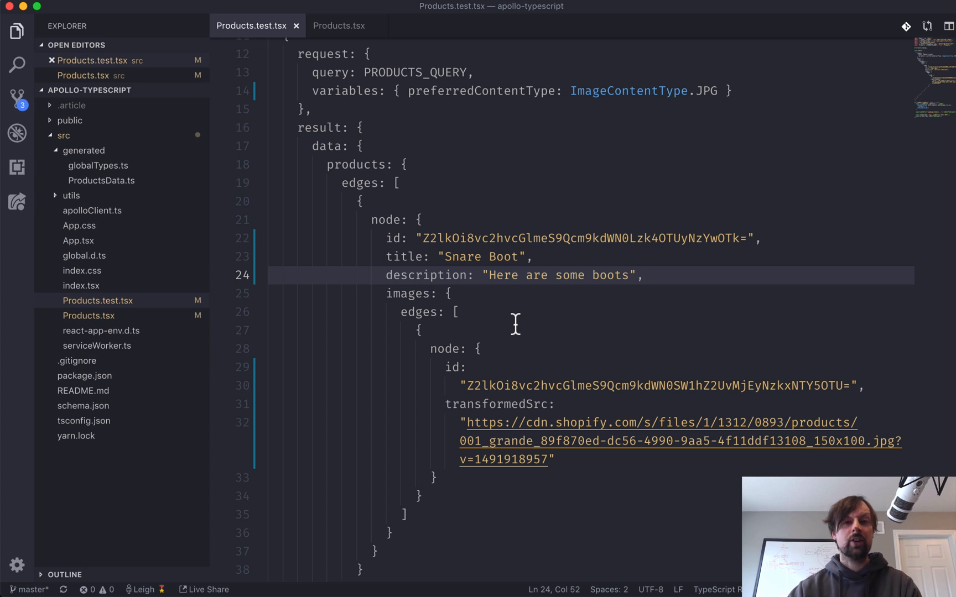
pyautogui.scroll(-3)
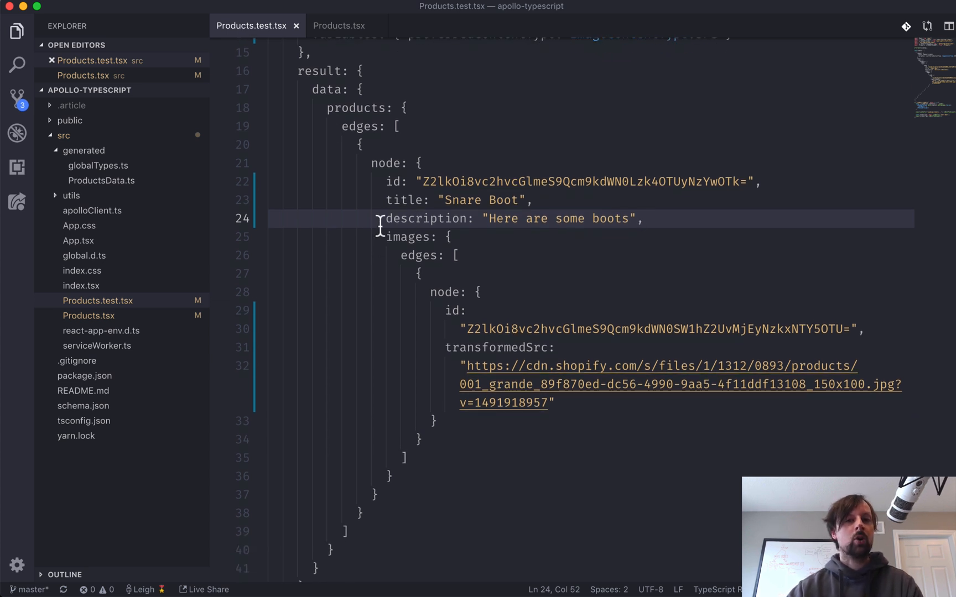
pyautogui.moveTo(488, 366)
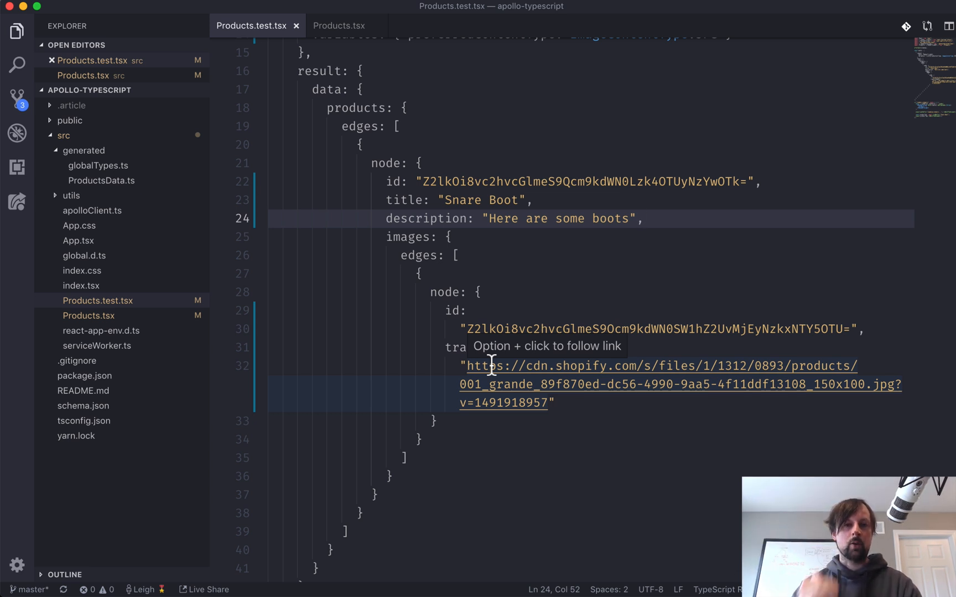
pyautogui.scroll(-3)
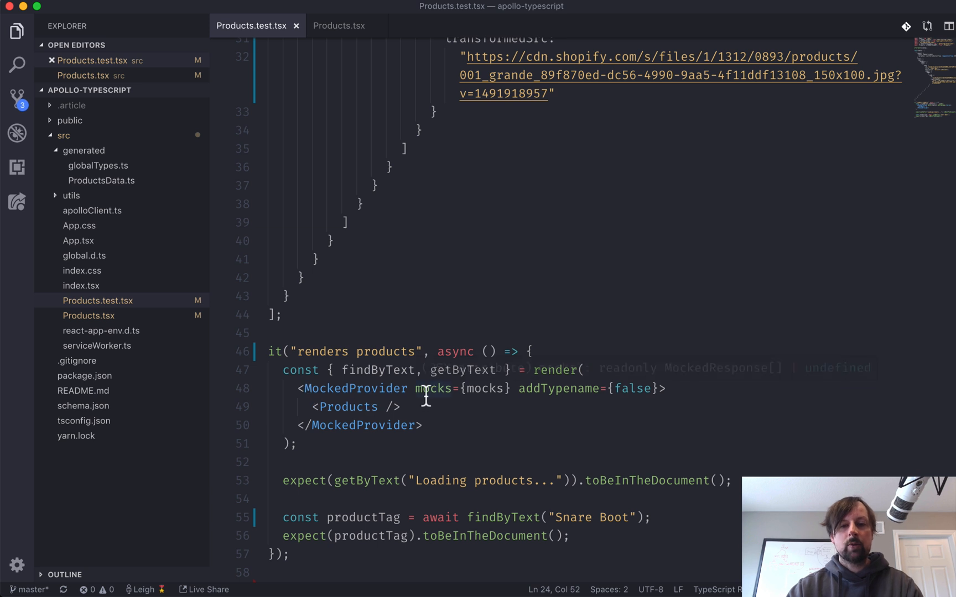
pyautogui.moveTo(520, 389); pyautogui.dragTo(651, 388)
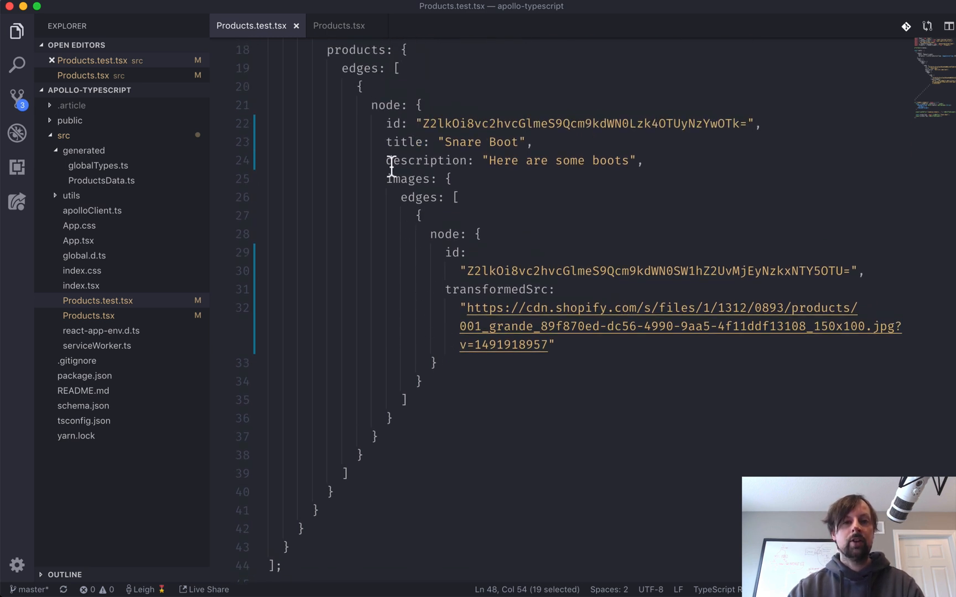
pyautogui.scroll(-3)
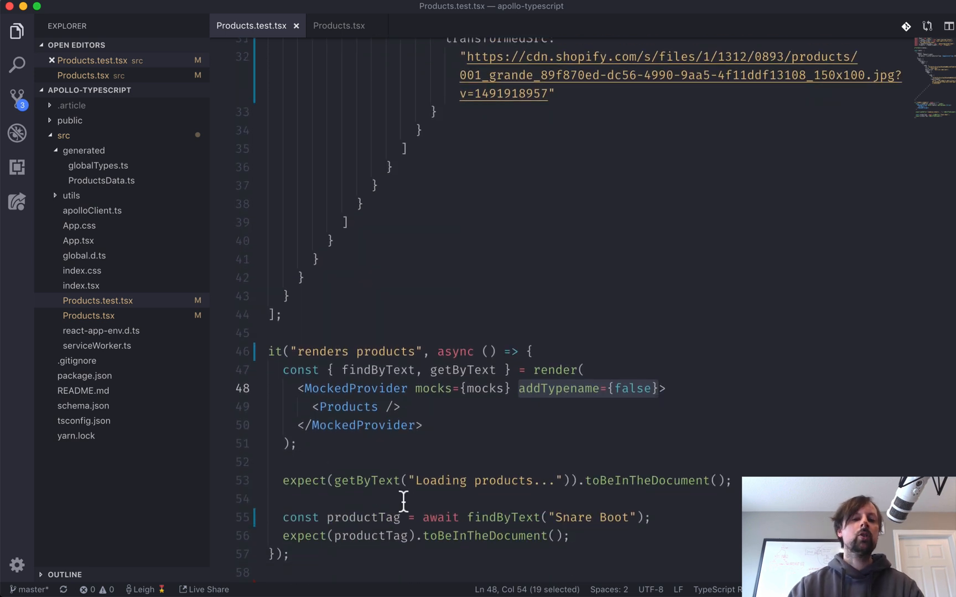
pyautogui.moveTo(363, 480)
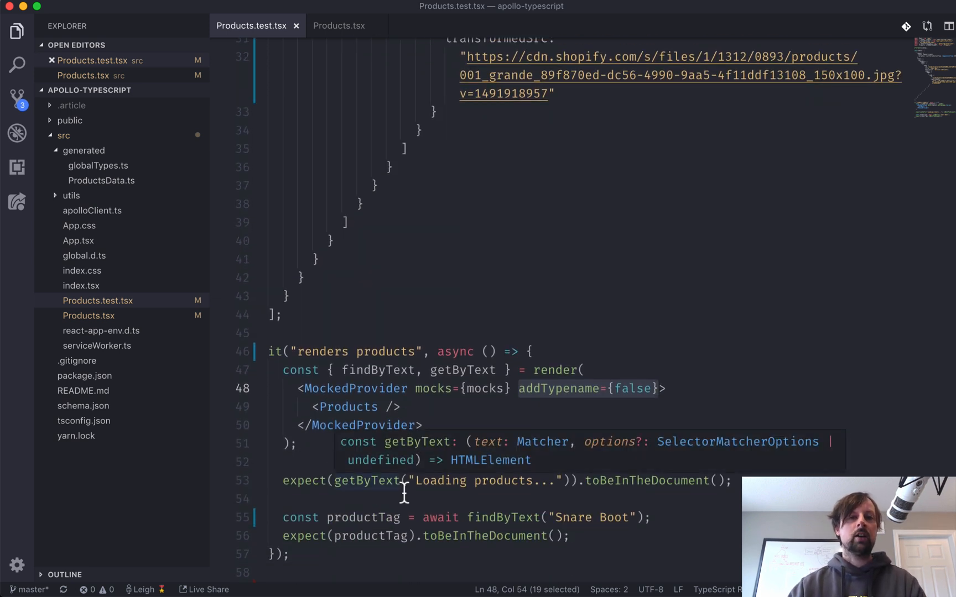
pyautogui.click(401, 480)
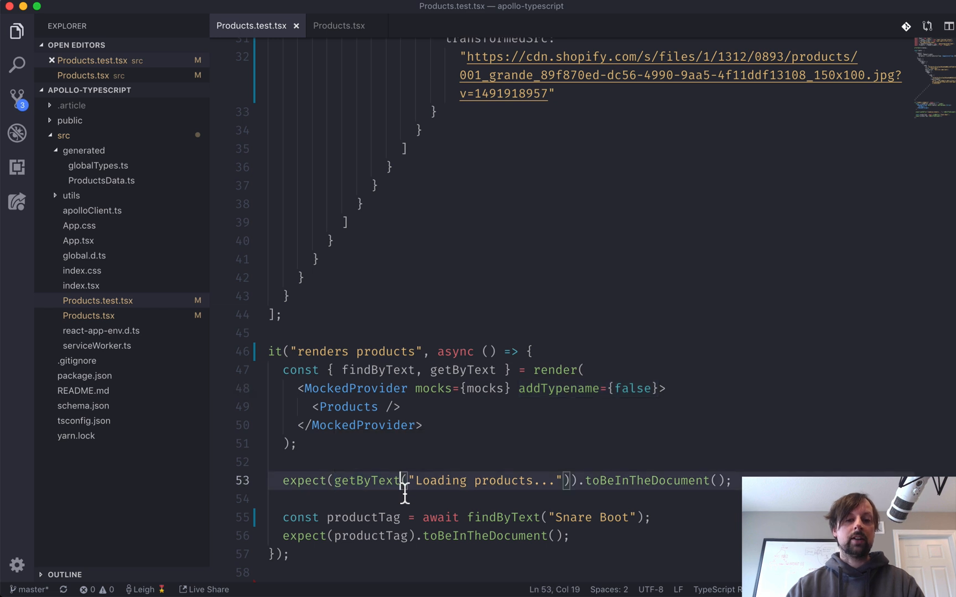
pyautogui.doubleClick(364, 480)
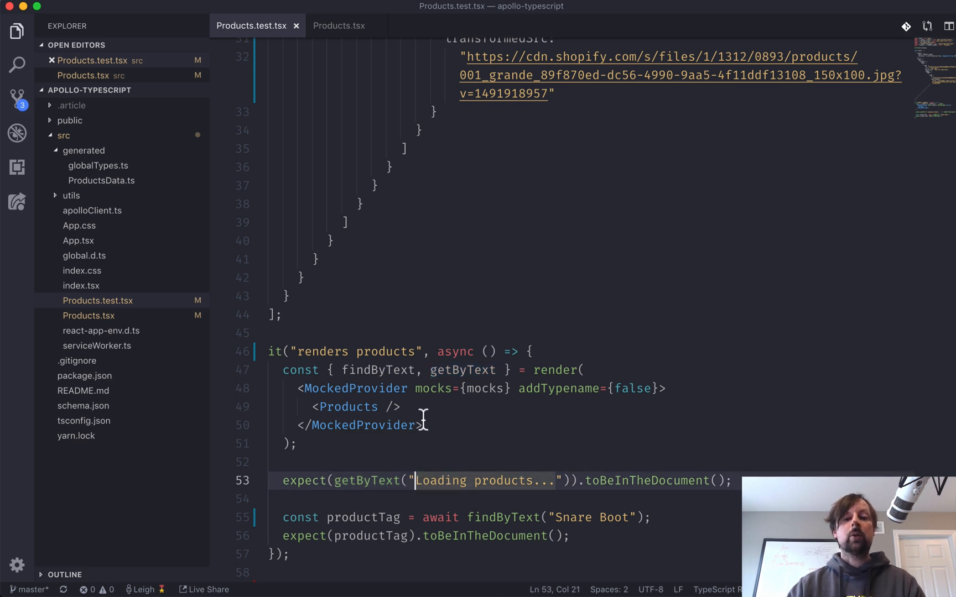
pyautogui.moveTo(345, 39)
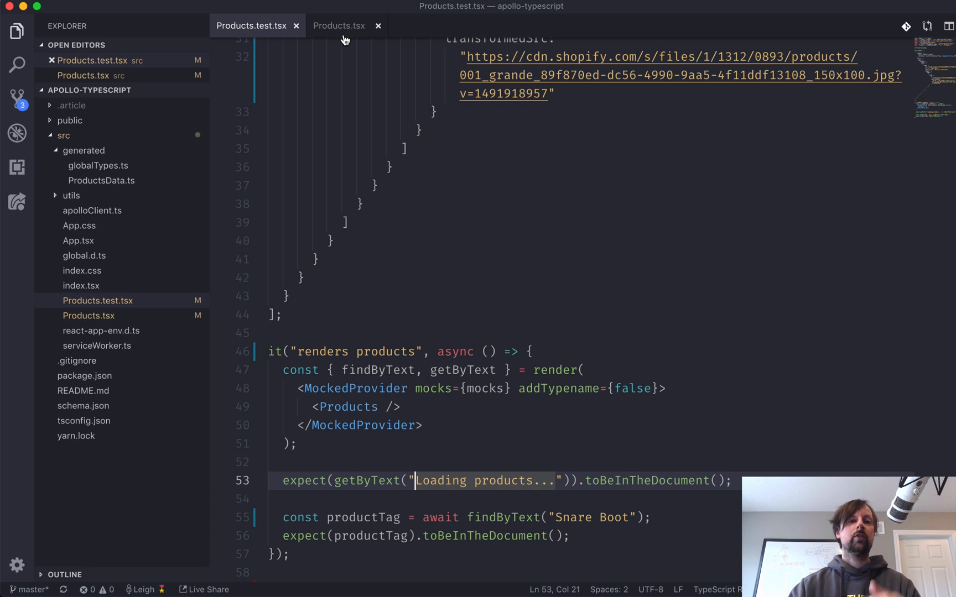
pyautogui.moveTo(338, 25)
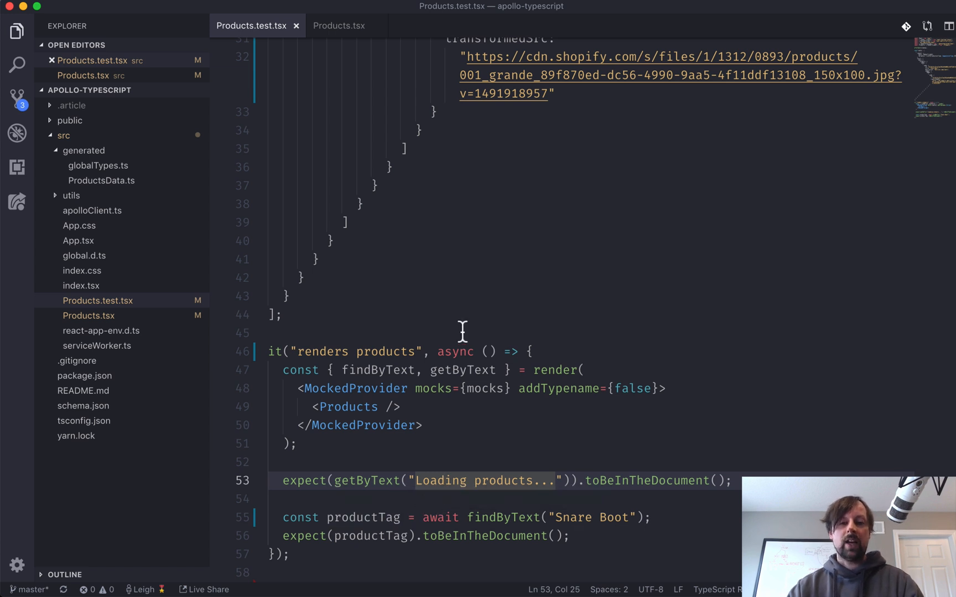
pyautogui.doubleClick(441, 517)
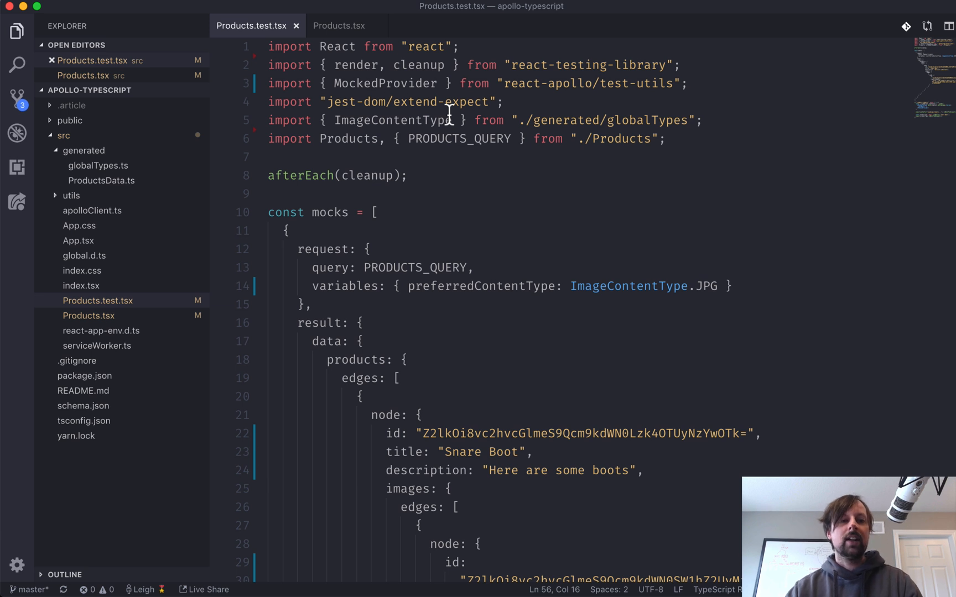
pyautogui.moveTo(440, 337)
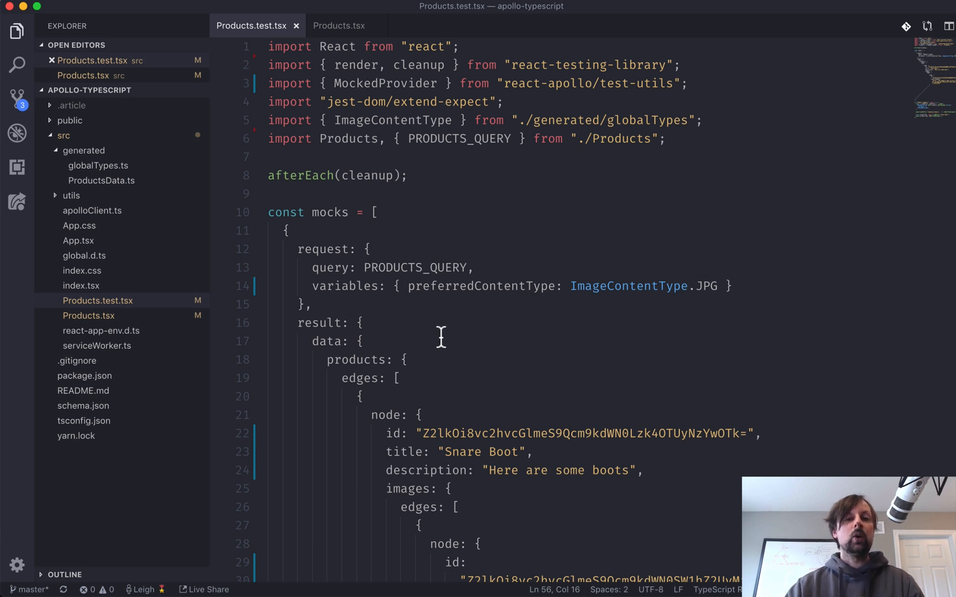
pyautogui.scroll(-3)
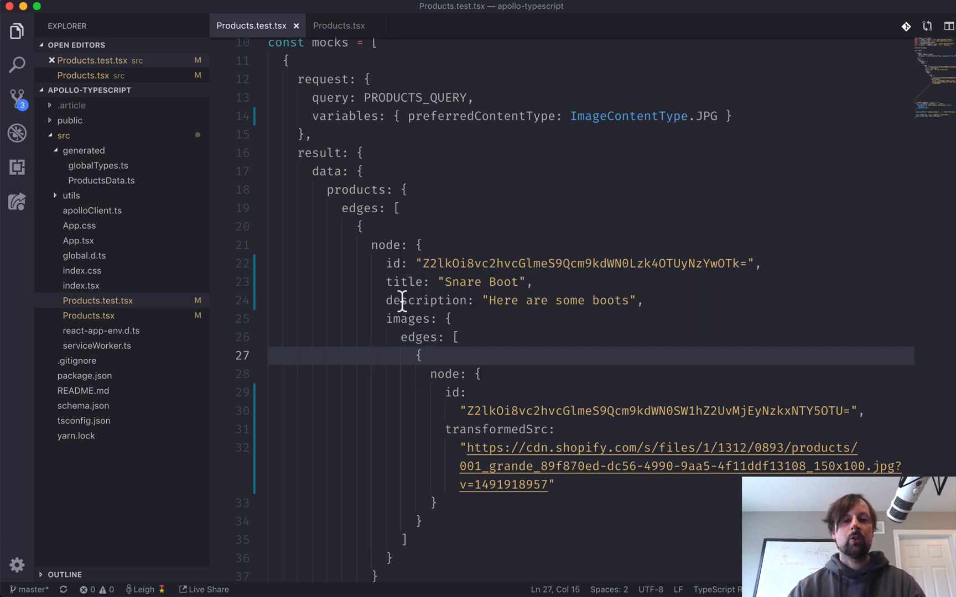
pyautogui.doubleClick(404, 282)
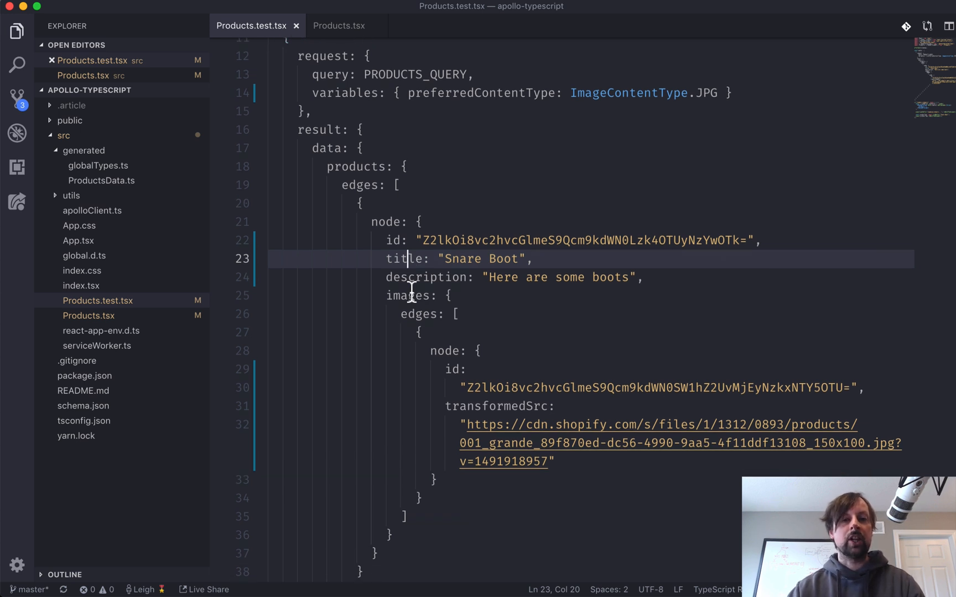
pyautogui.scroll(-3)
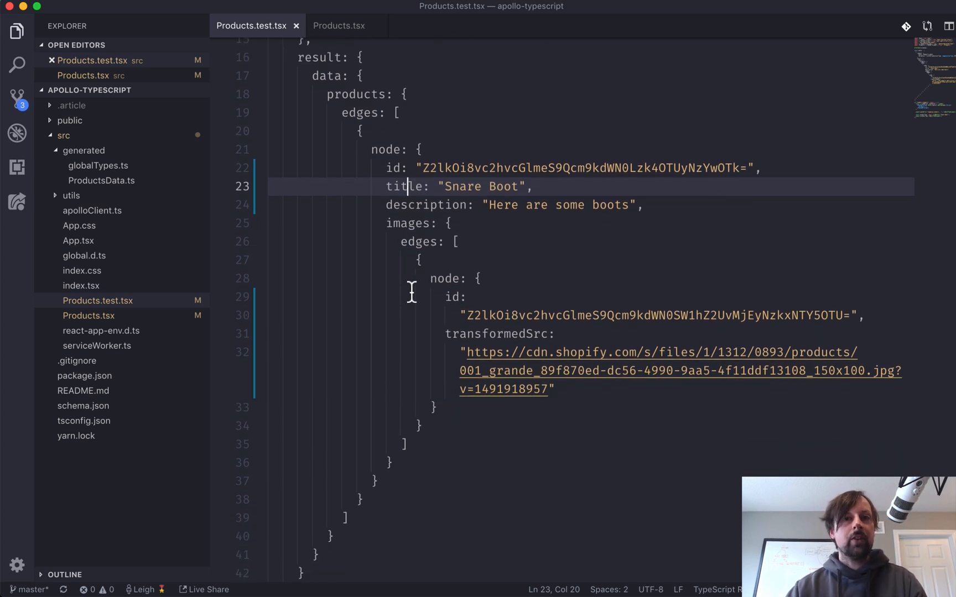